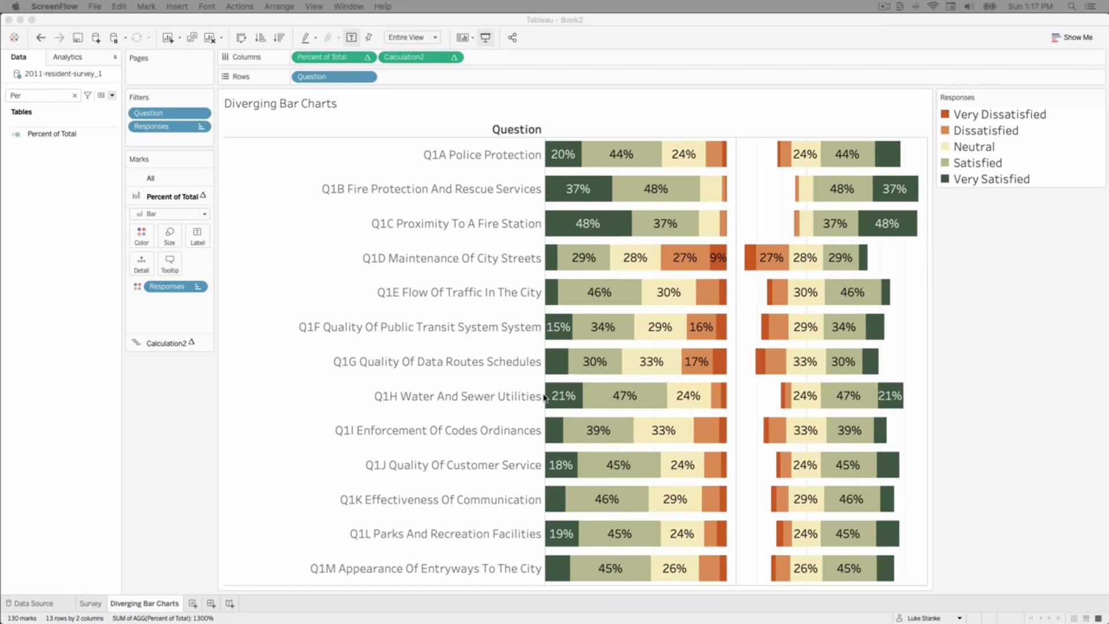
pyautogui.moveTo(737, 300)
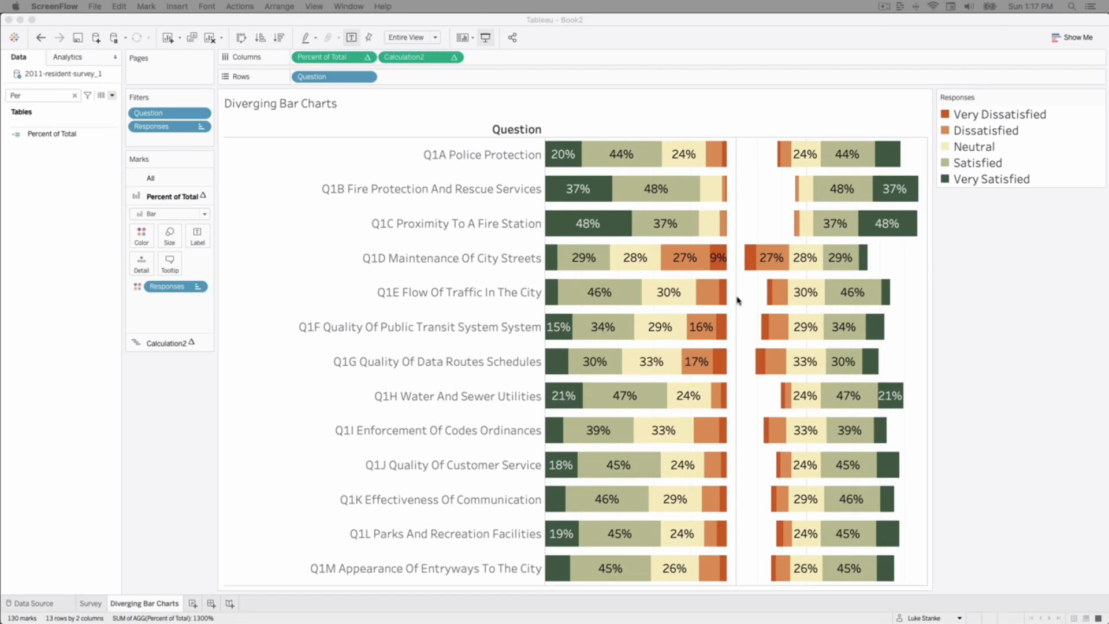
pyautogui.moveTo(894, 232)
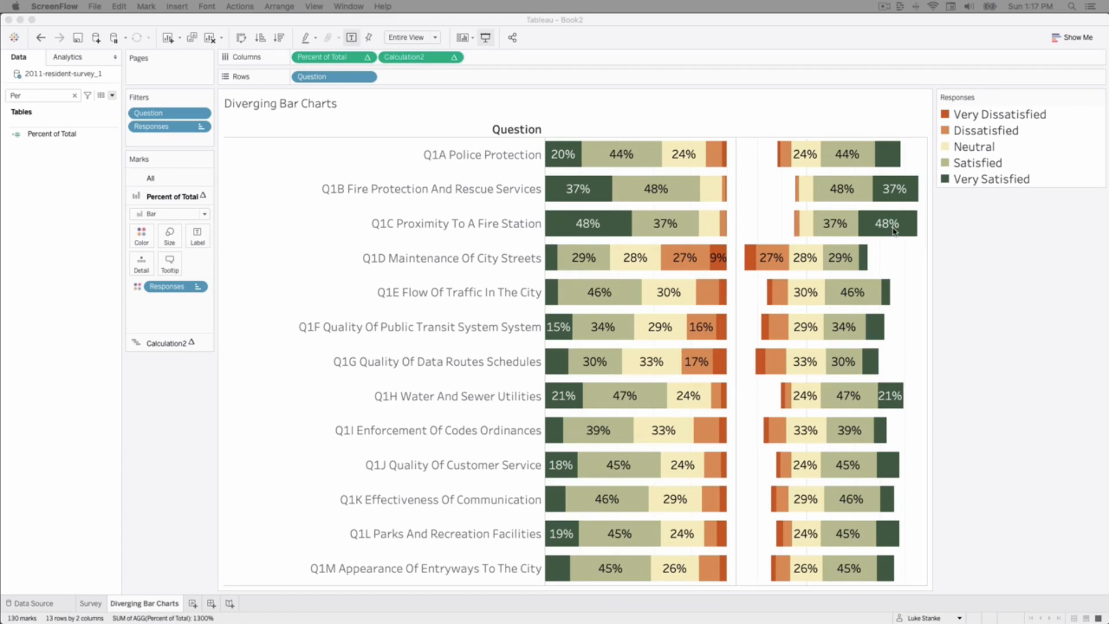
pyautogui.moveTo(747, 382)
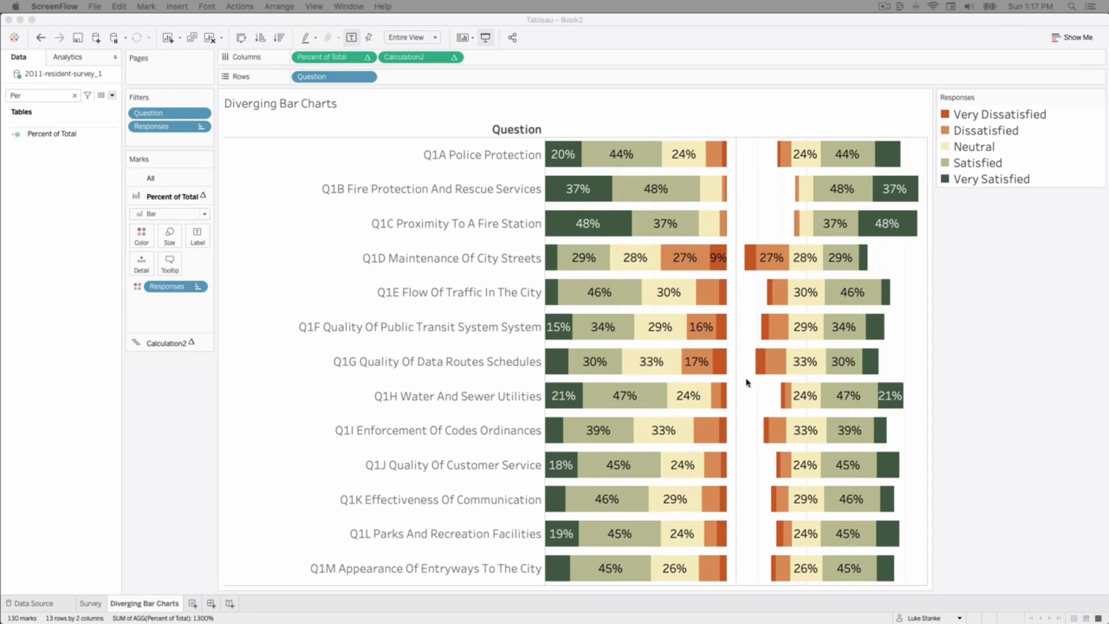
pyautogui.moveTo(656, 491)
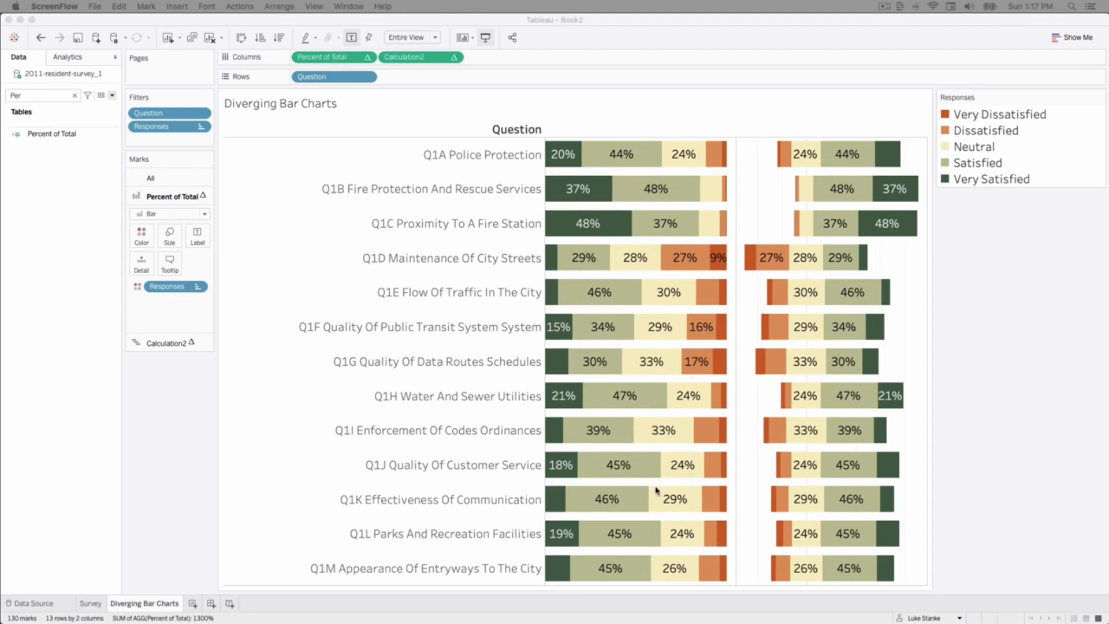
# Add a blank Sheet 3 worksheet beside the Diverging Bar Charts tab
pyautogui.click(225, 603)
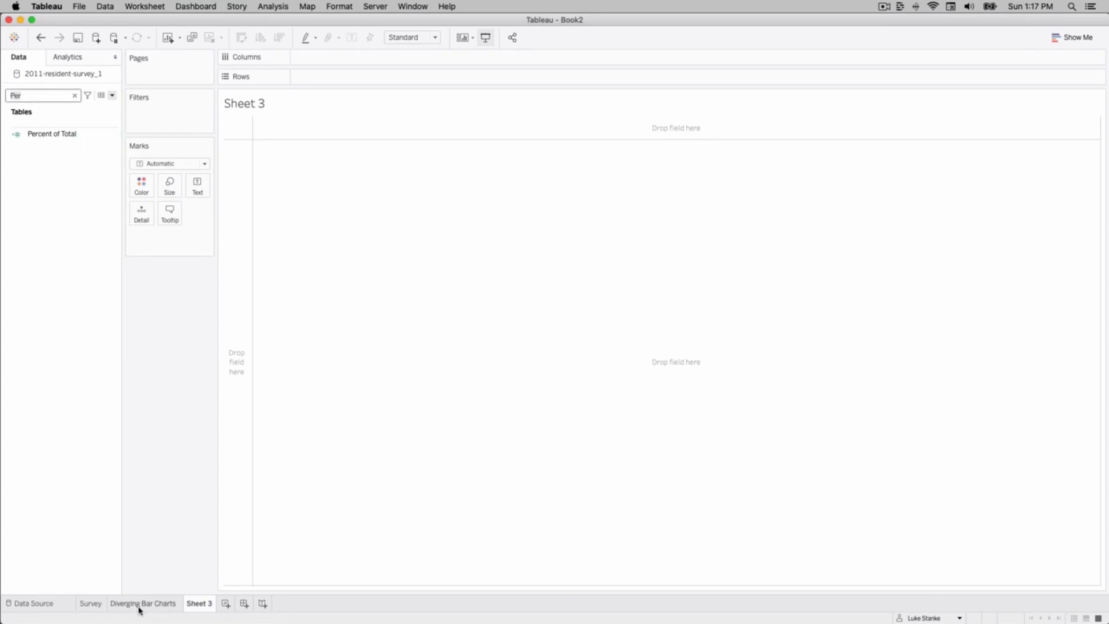
# Duplicate Diverging Bar Charts and rebuild it as a Question-by-Responses crosstab of counts
pyautogui.rightClick(142, 603)
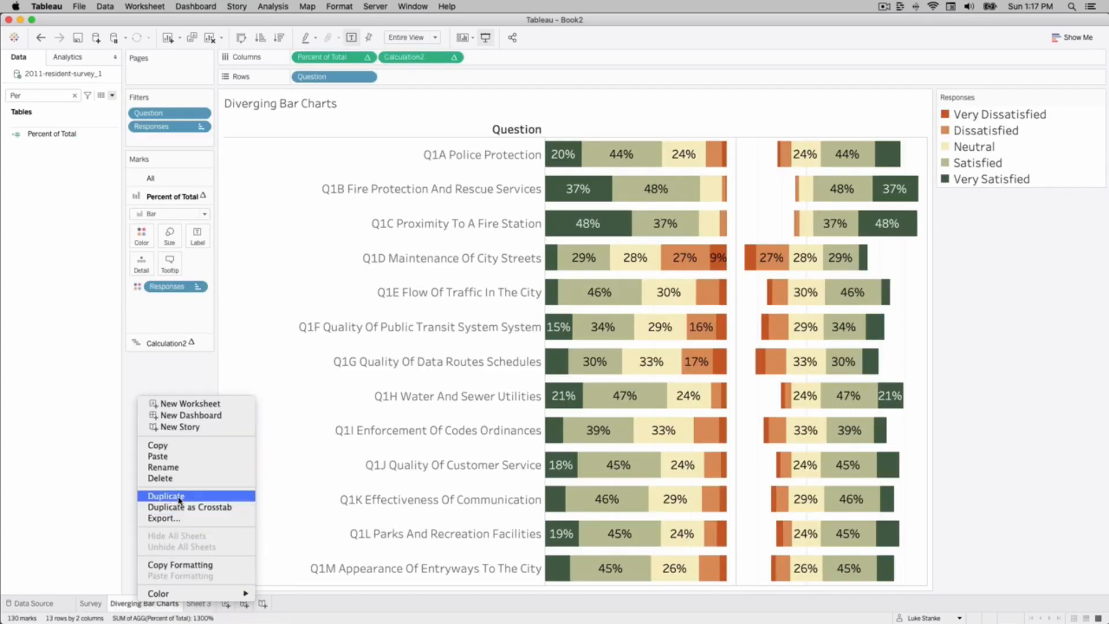
pyautogui.click(166, 495)
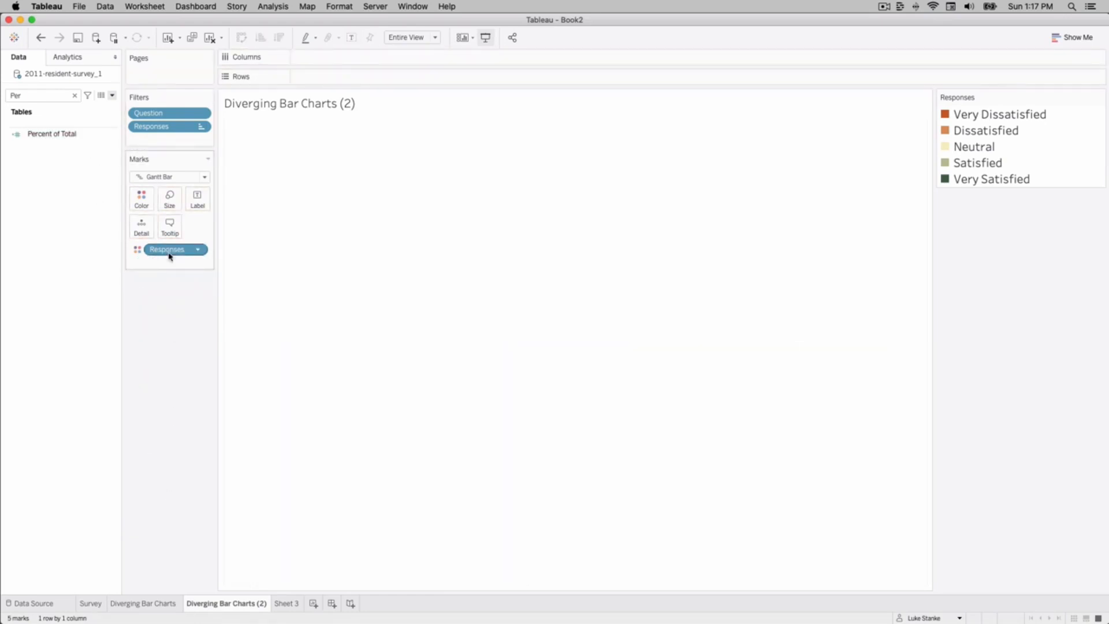
pyautogui.write('qe')
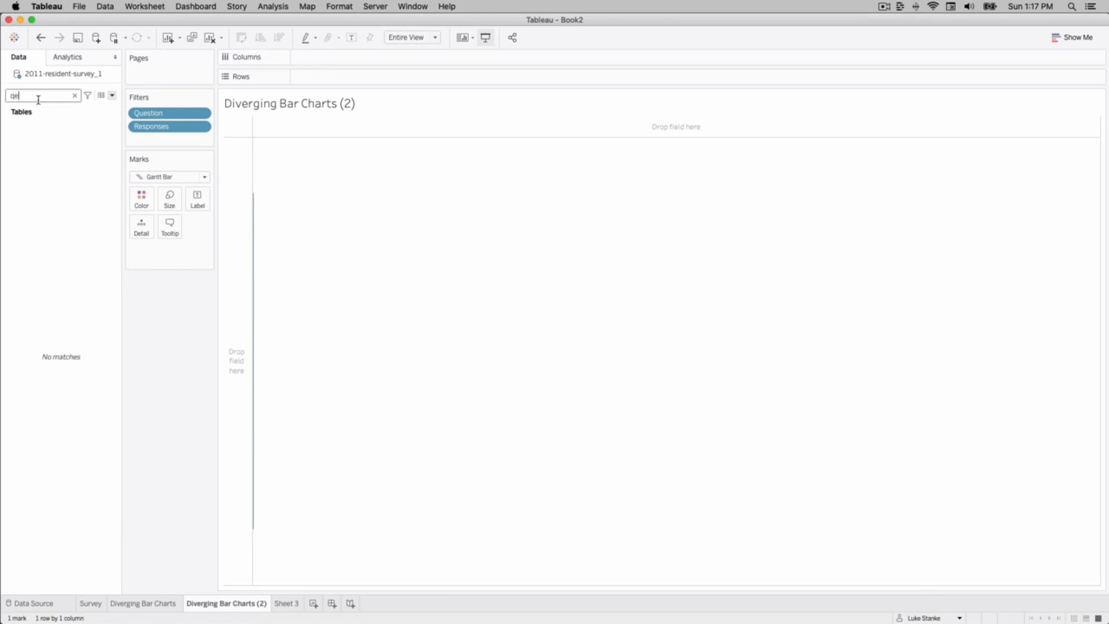
pyautogui.write('ue')
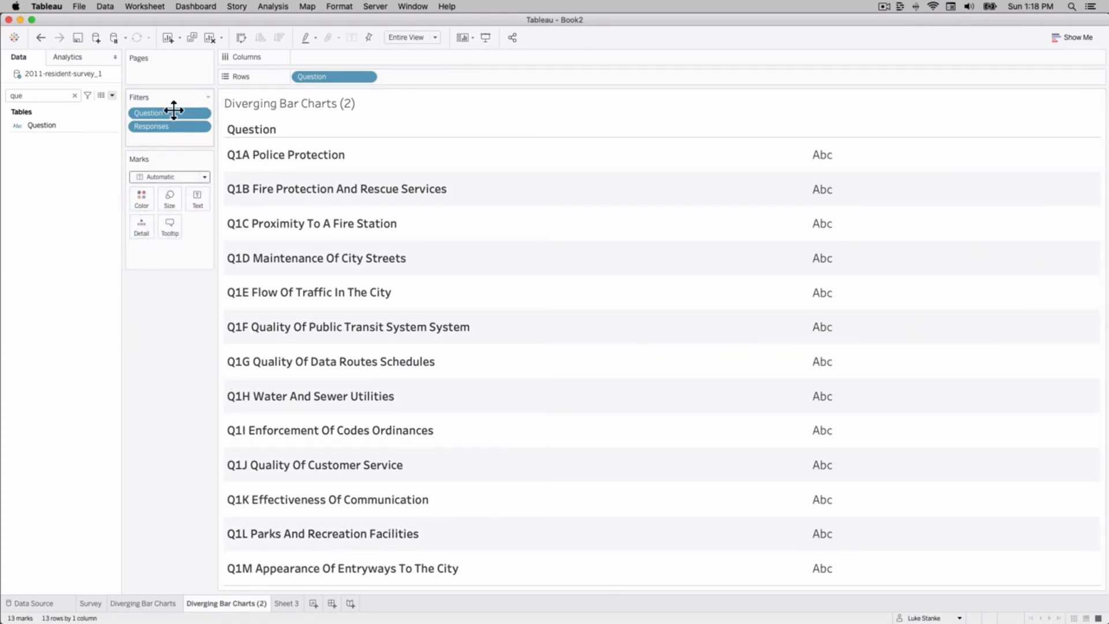
pyautogui.write('re')
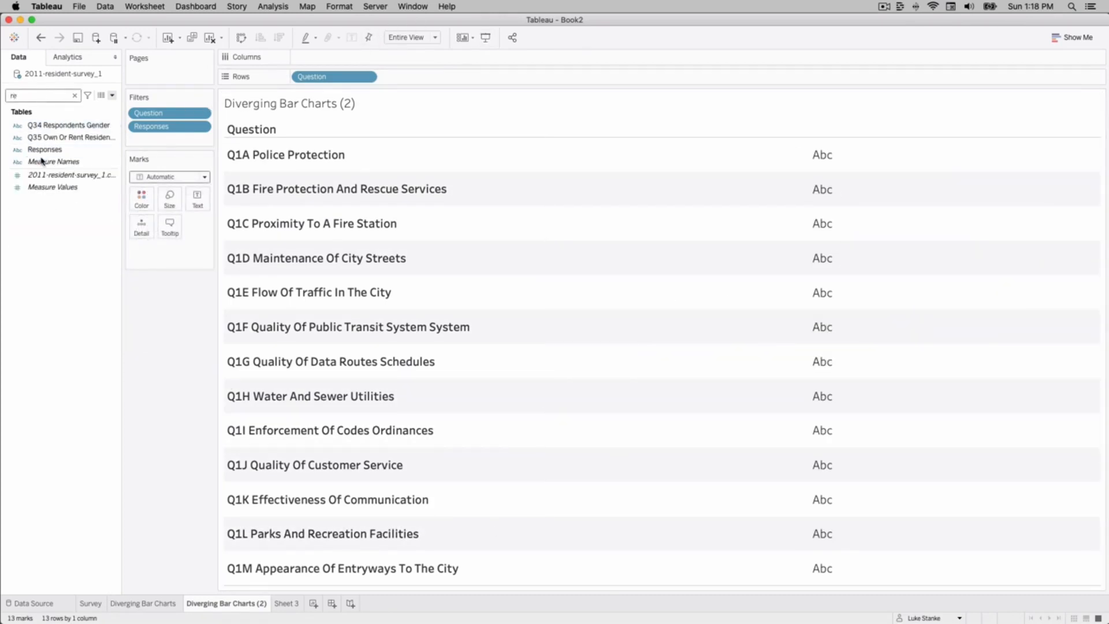
pyautogui.moveTo(152, 125); pyautogui.dragTo(314, 57)
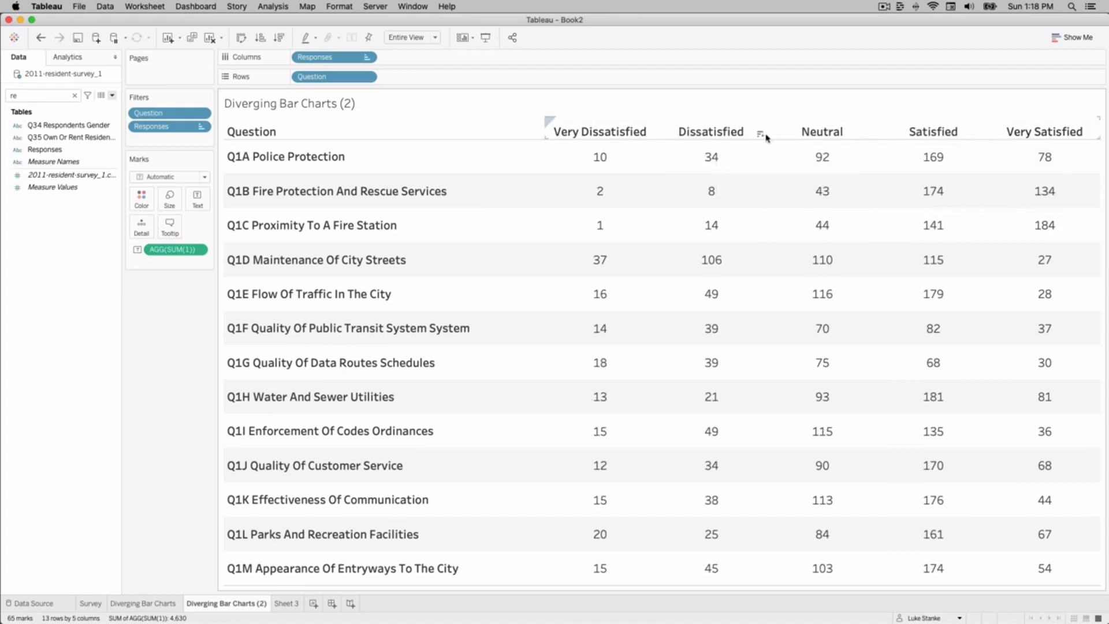
pyautogui.click(711, 132)
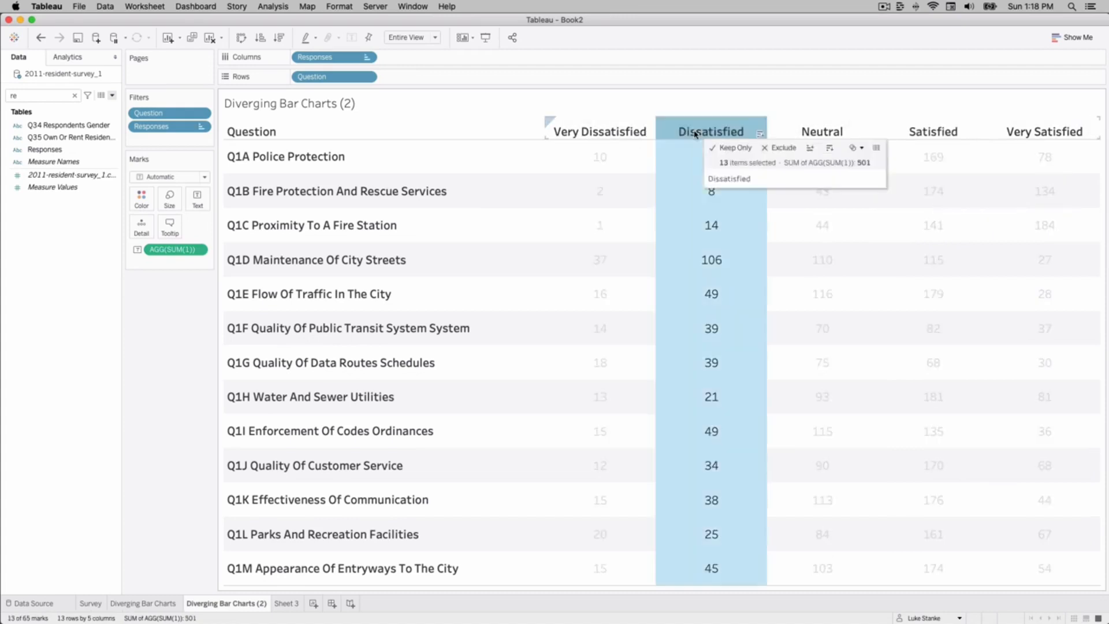
pyautogui.click(710, 225)
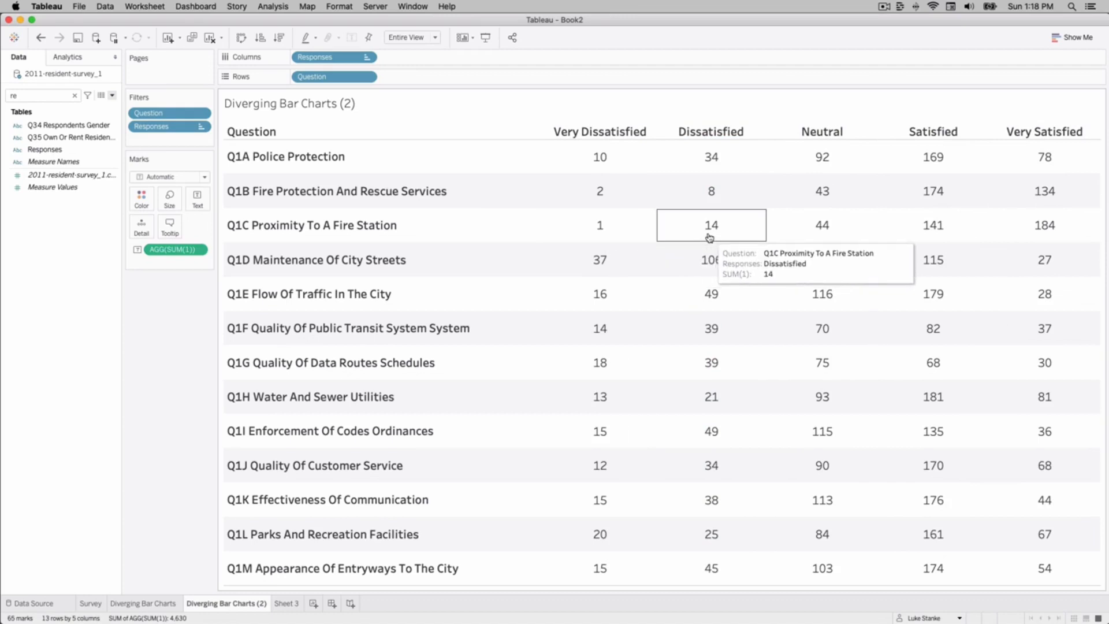
pyautogui.moveTo(527, 254)
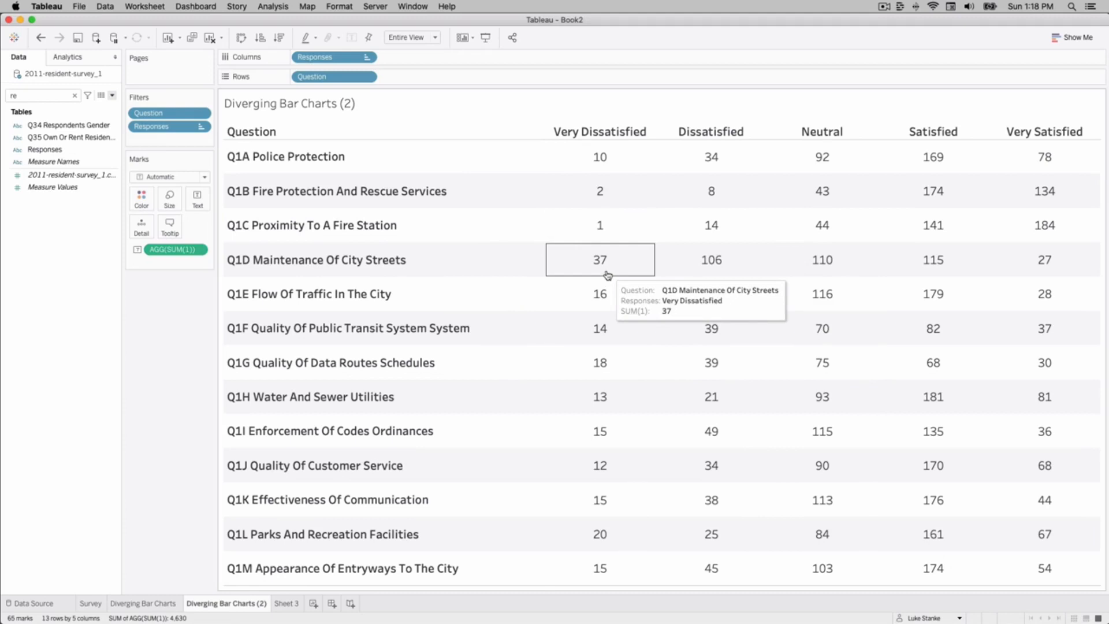
pyautogui.moveTo(710, 260)
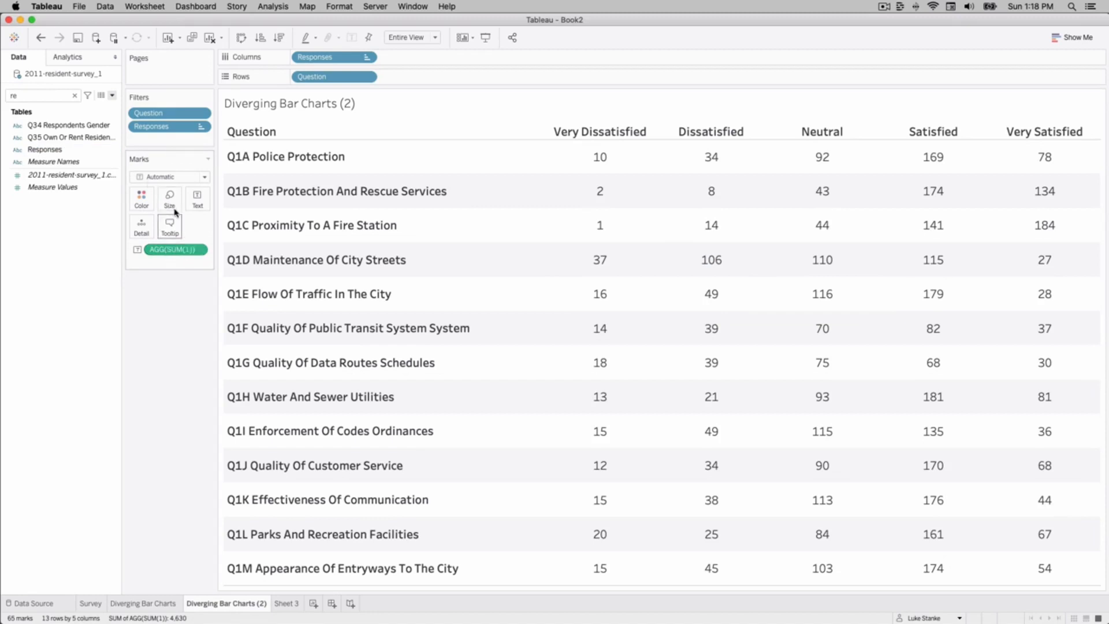
# Stack SUM(1) bars coloured by Responses and convert them to Percent of Total
pyautogui.moveTo(175, 249); pyautogui.dragTo(402, 65)
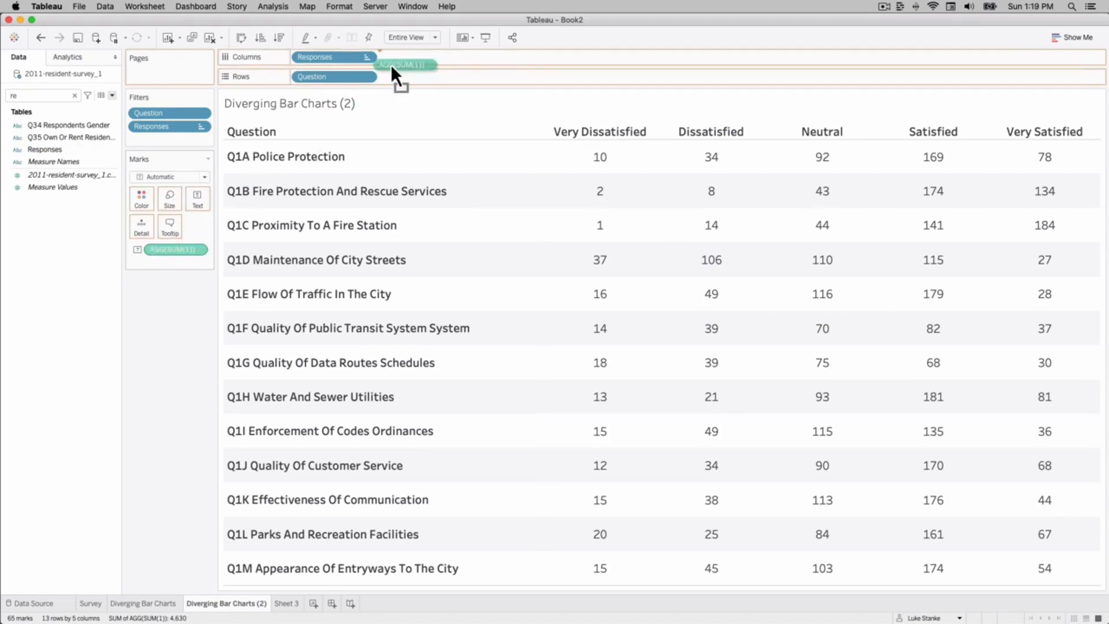
pyautogui.moveTo(401, 65); pyautogui.dragTo(421, 57)
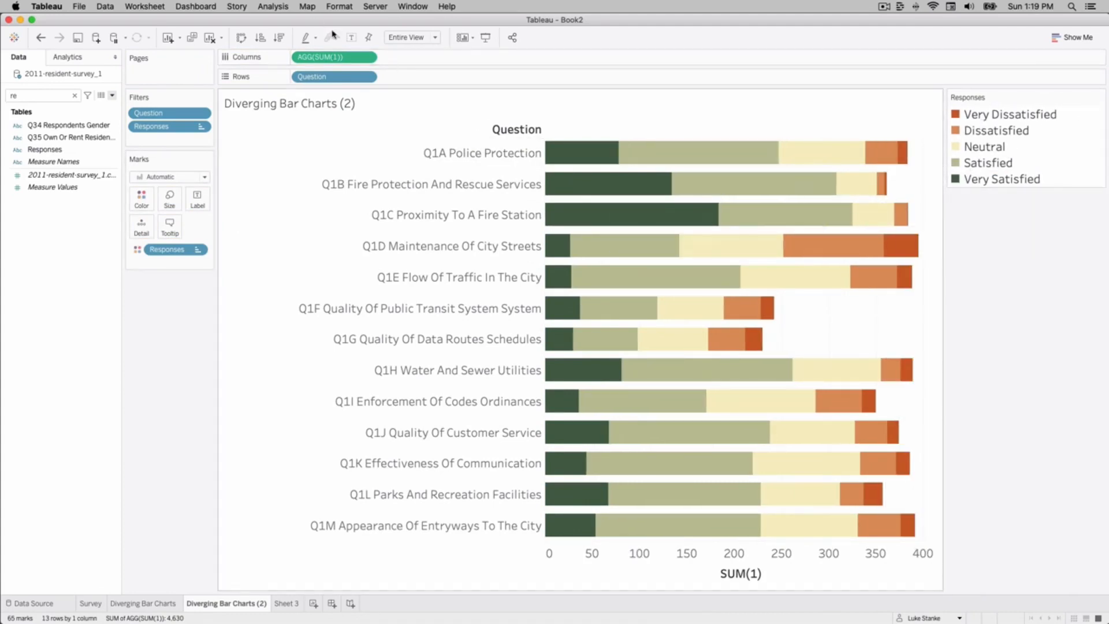
pyautogui.click(366, 56)
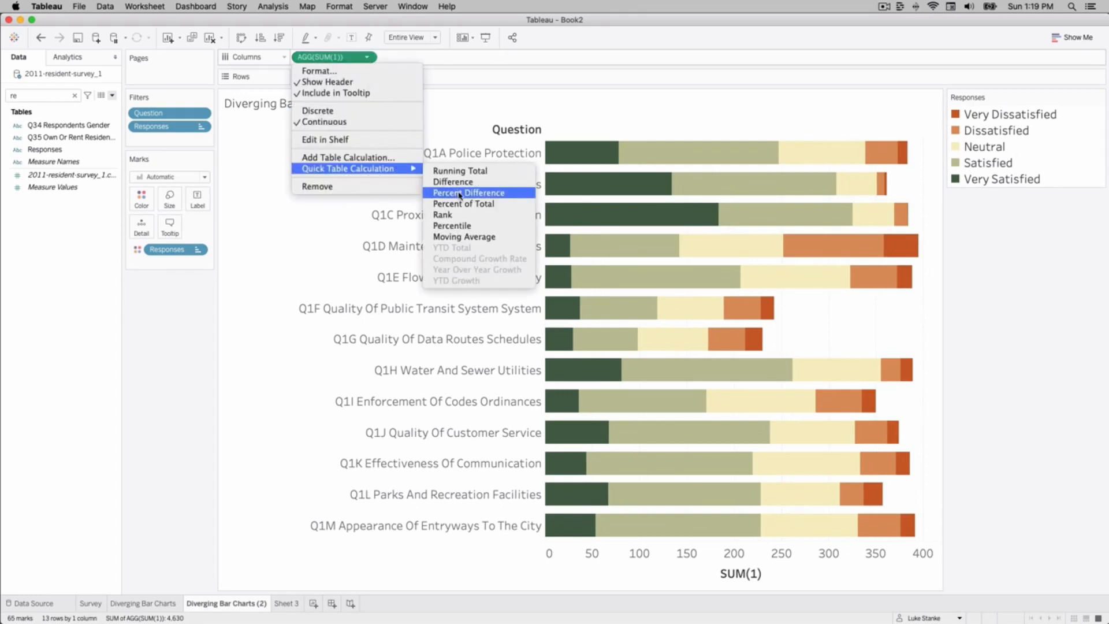
pyautogui.click(463, 202)
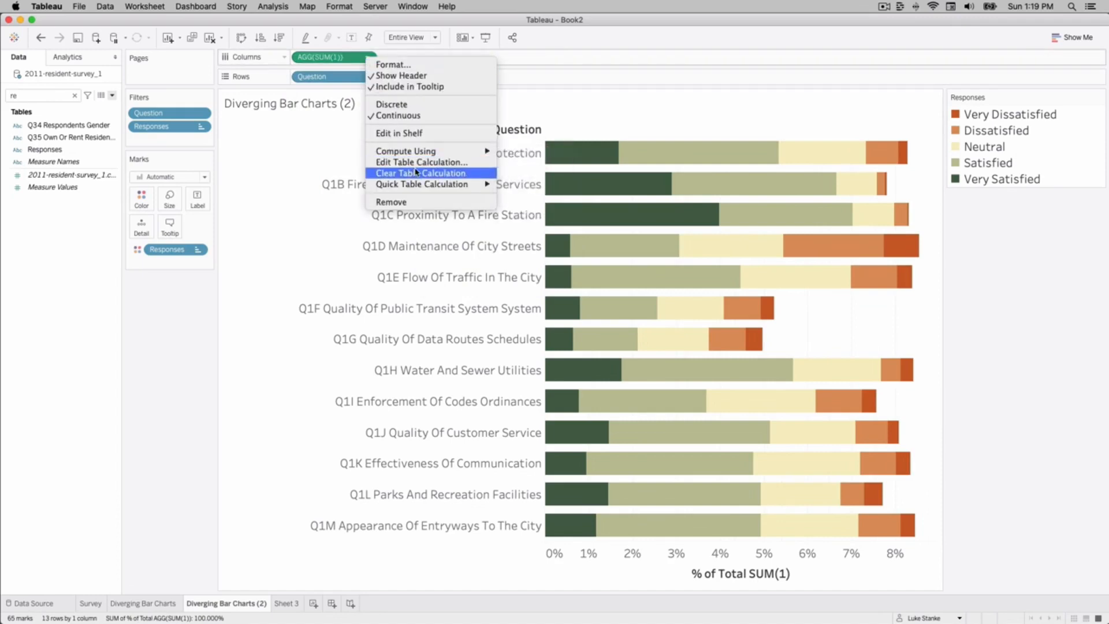
# Compute the percentages by Responses within each question and show percentage mark labels
pyautogui.click(417, 162)
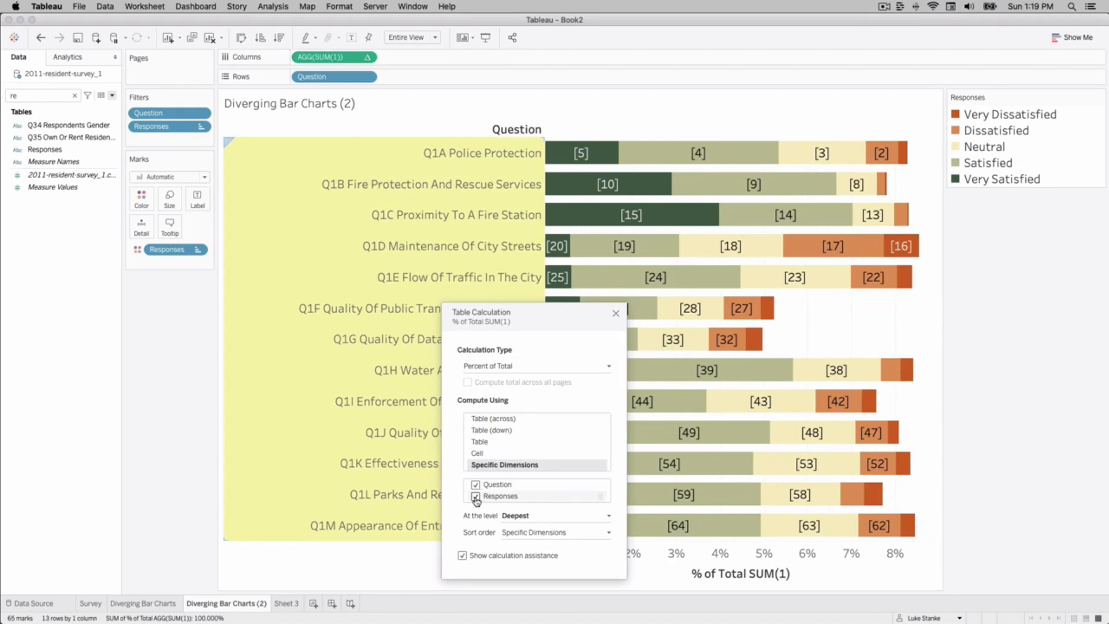
pyautogui.click(475, 484)
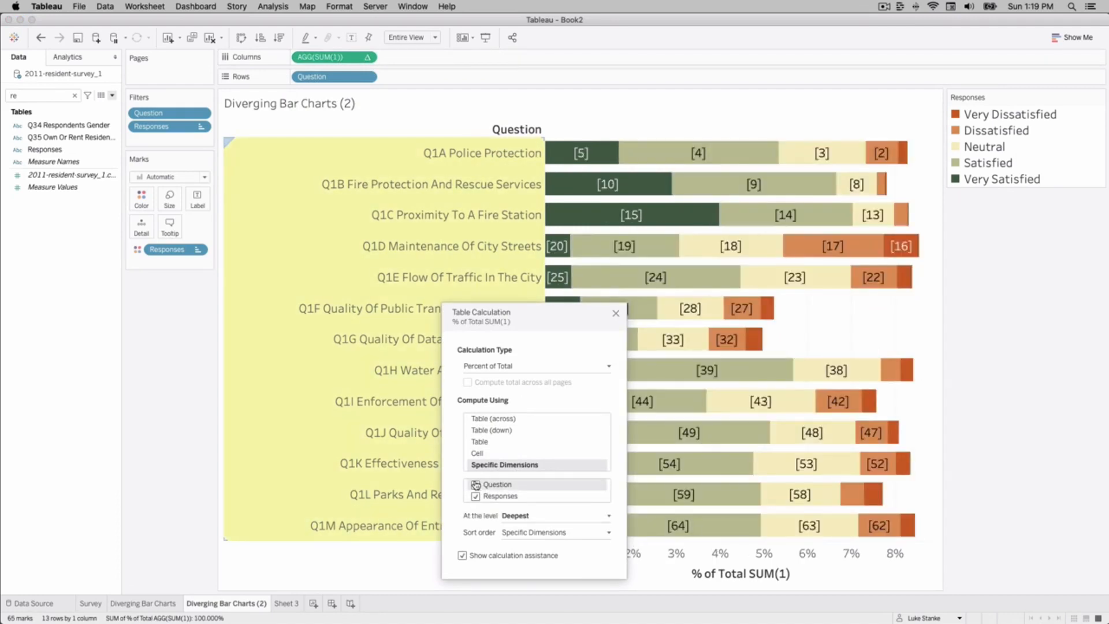
pyautogui.click(475, 485)
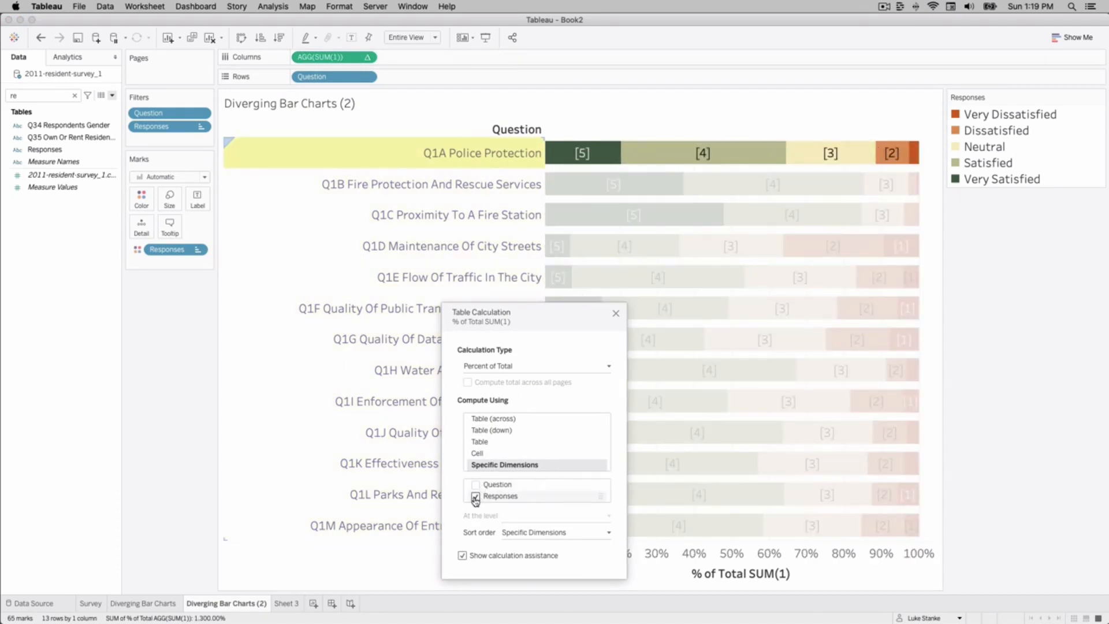
pyautogui.click(475, 495)
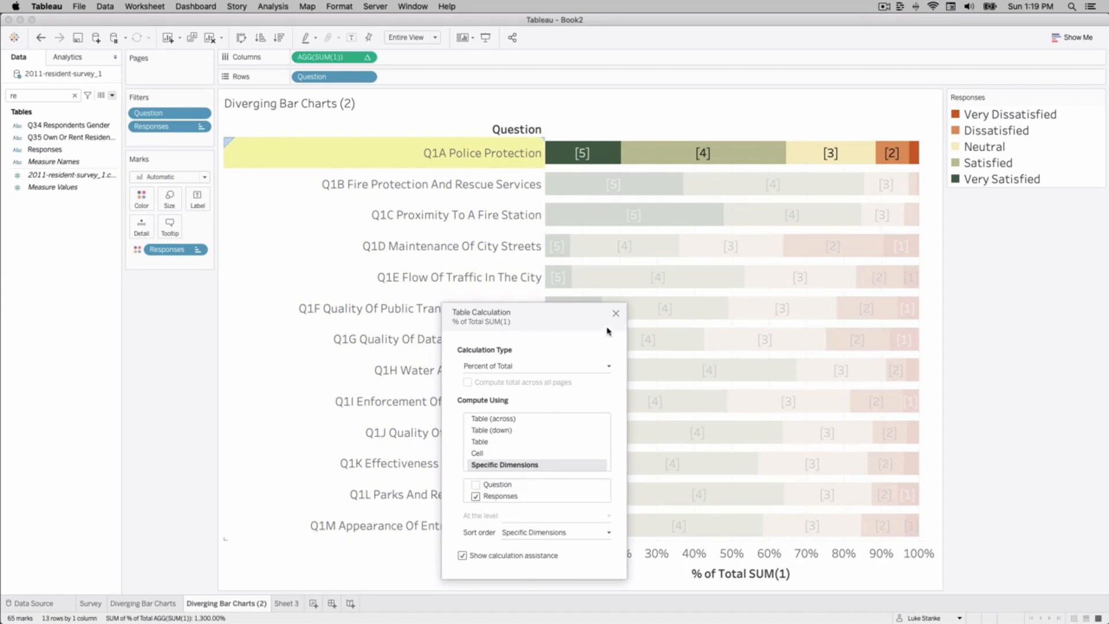
pyautogui.click(614, 313)
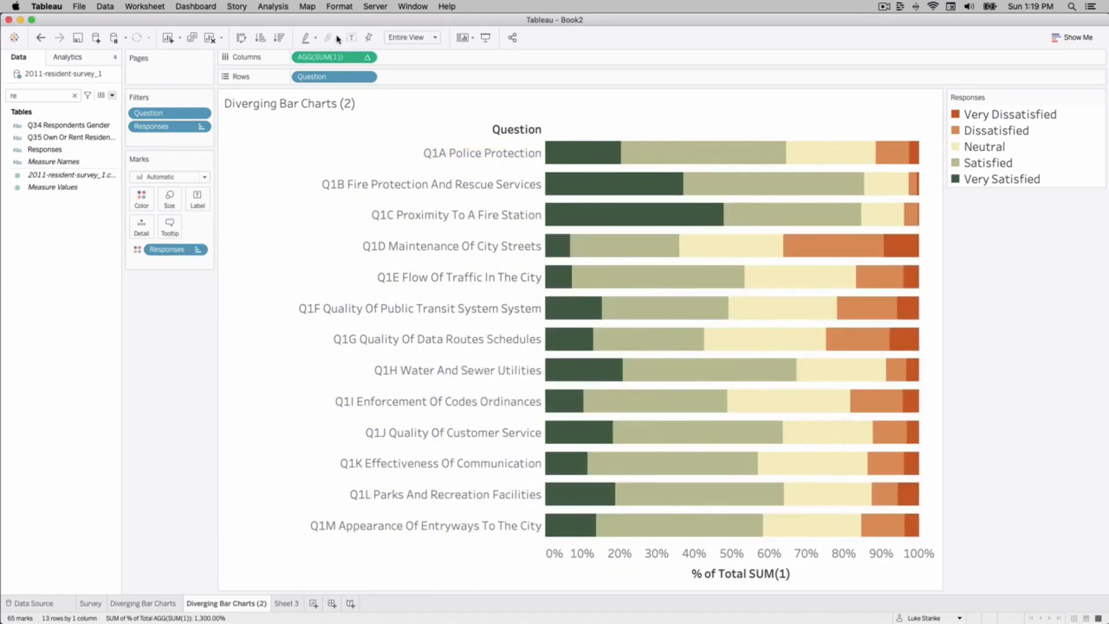
pyautogui.click(197, 199)
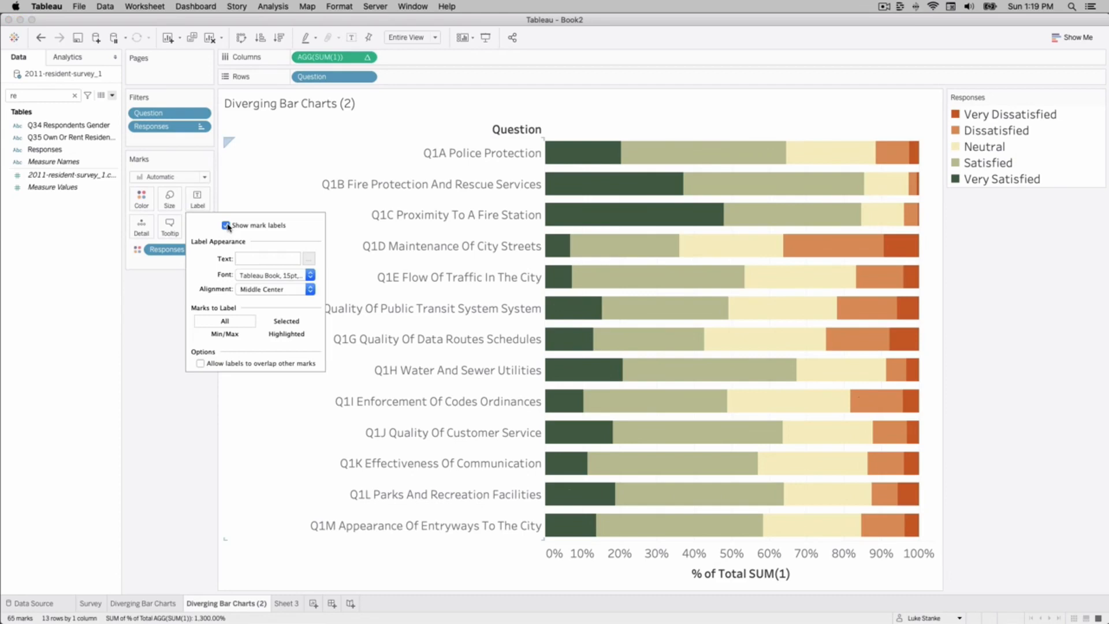
pyautogui.click(228, 224)
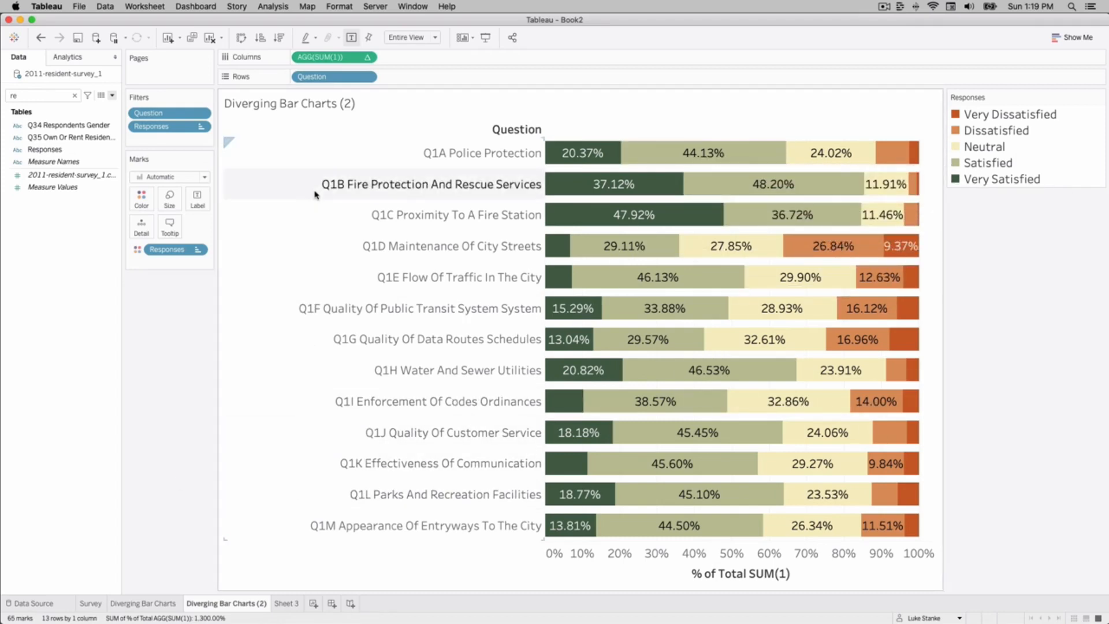
# Create the calculated field 'Pct of Total' as SUM(1)/WINDOW_SUM(SUM(1))
pyautogui.click(112, 95)
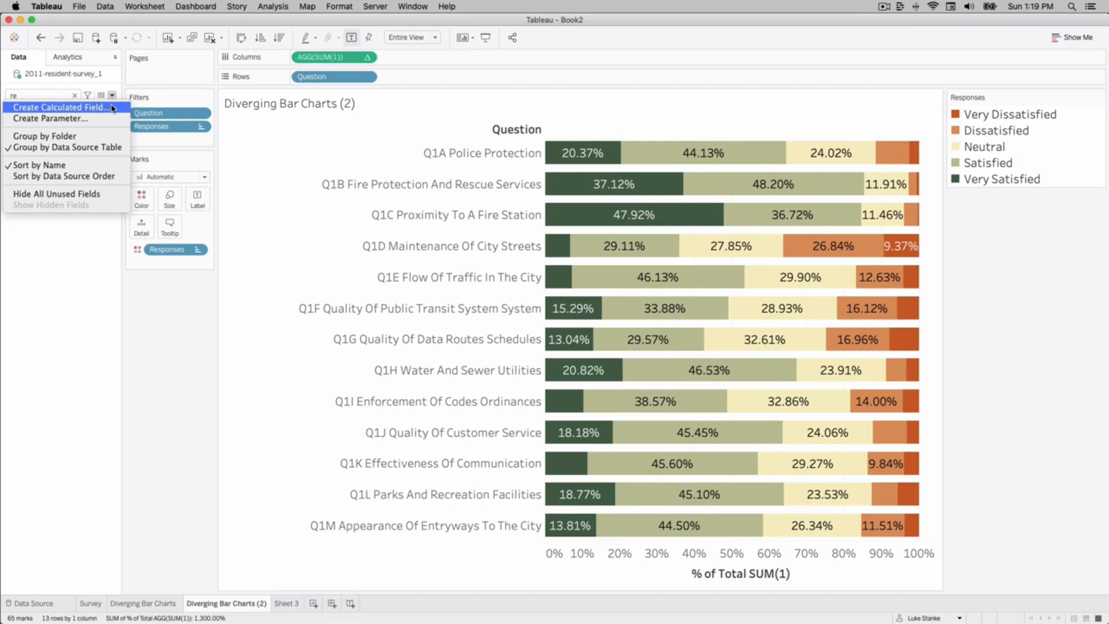
pyautogui.click(62, 107)
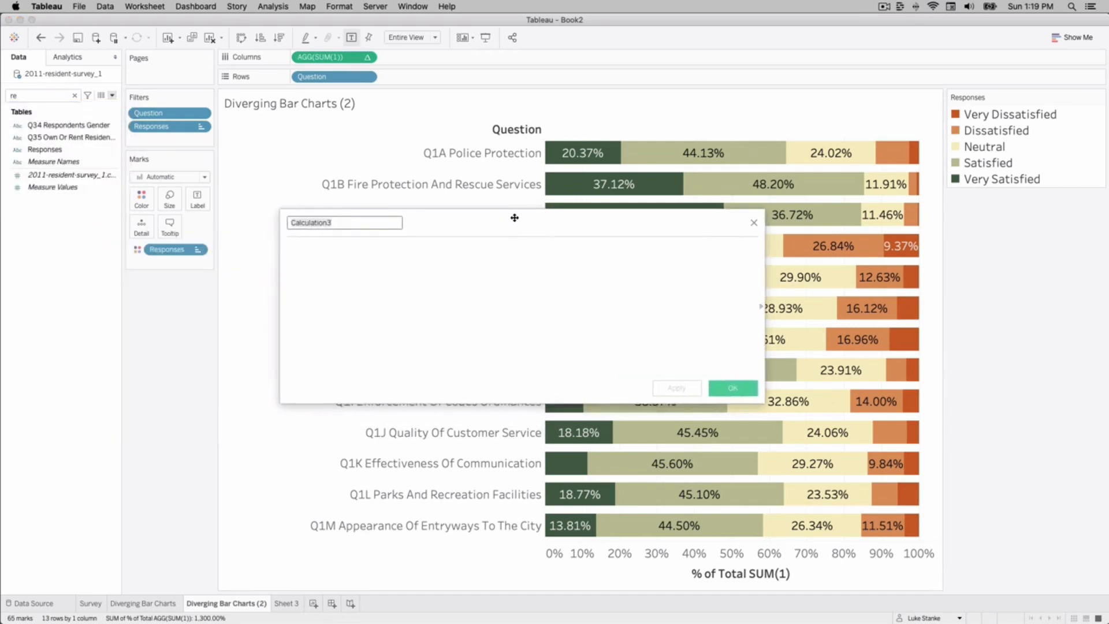
pyautogui.write('su')
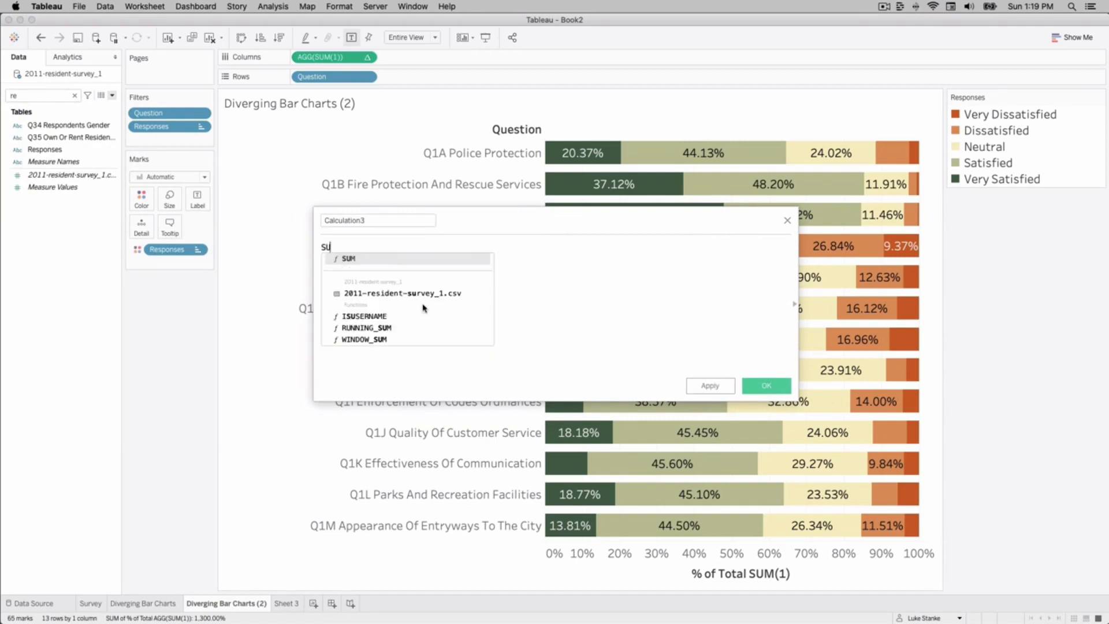
pyautogui.write('SUM(1)')
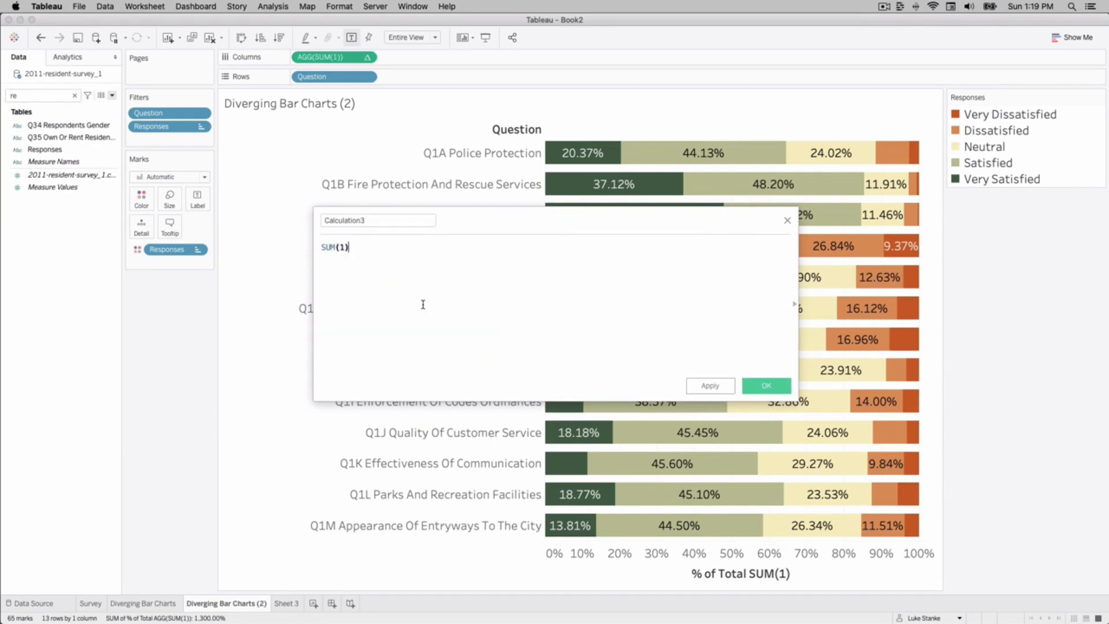
pyautogui.write('/ WIND')
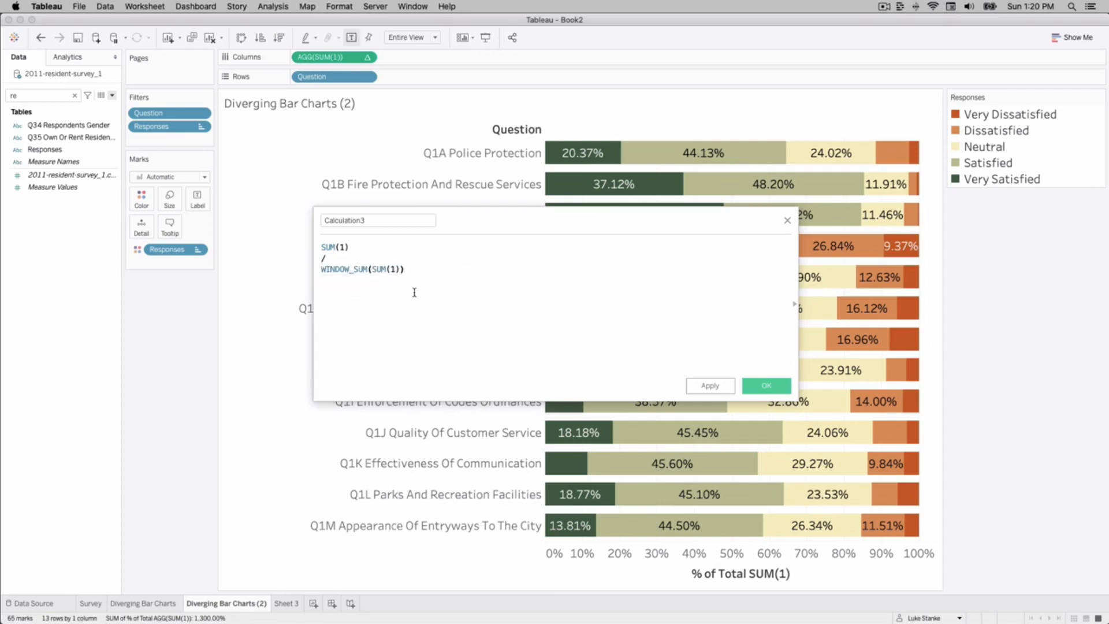
pyautogui.click(377, 220)
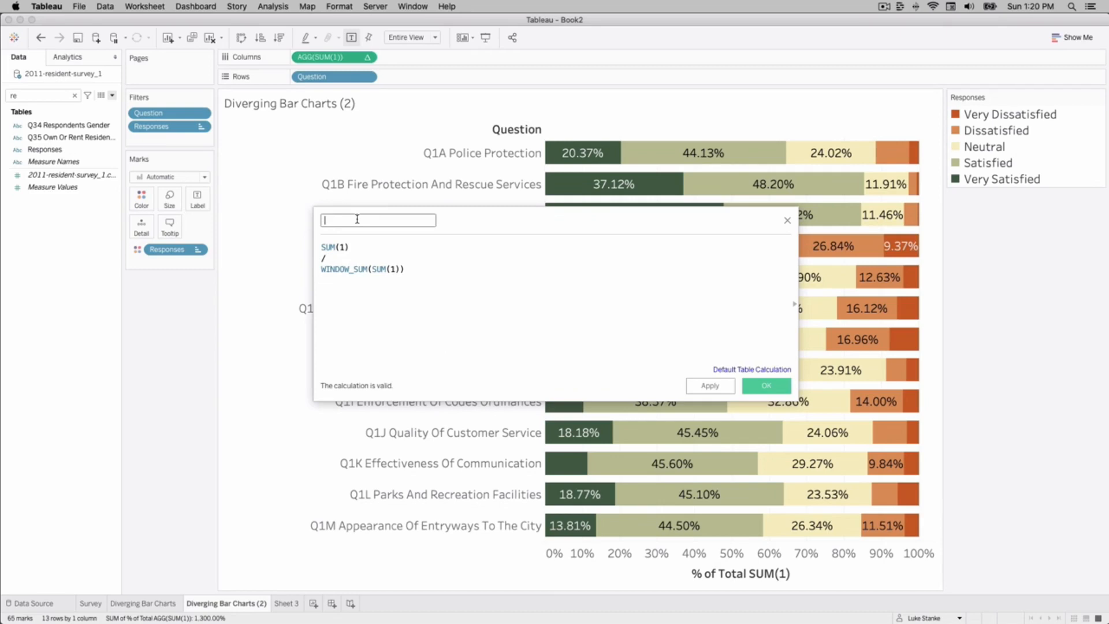
pyautogui.write('Pct of Total')
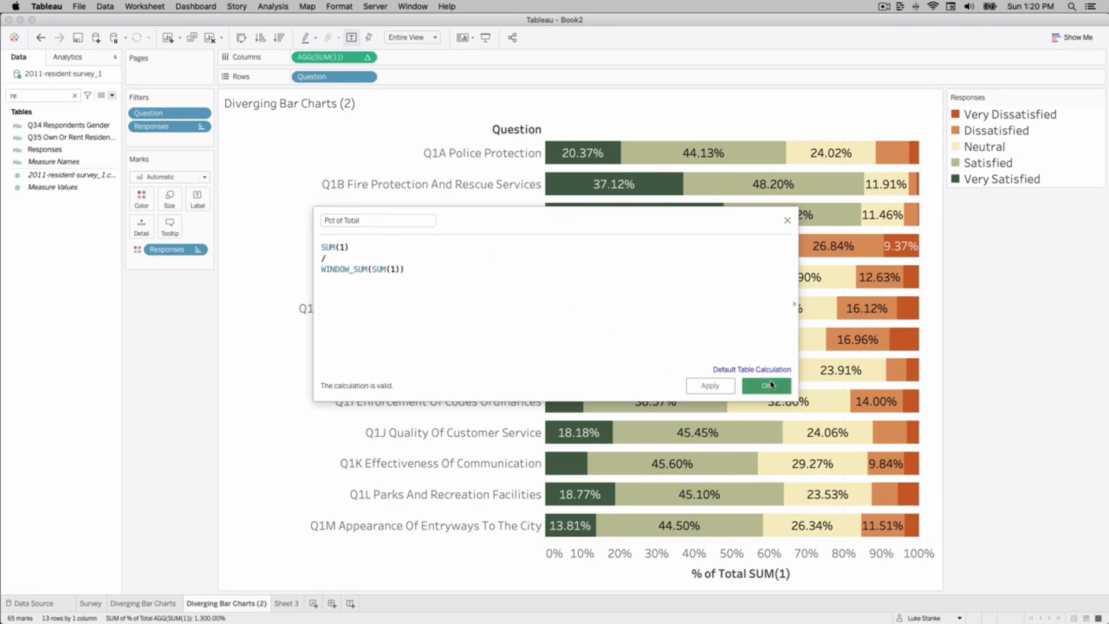
pyautogui.click(766, 385)
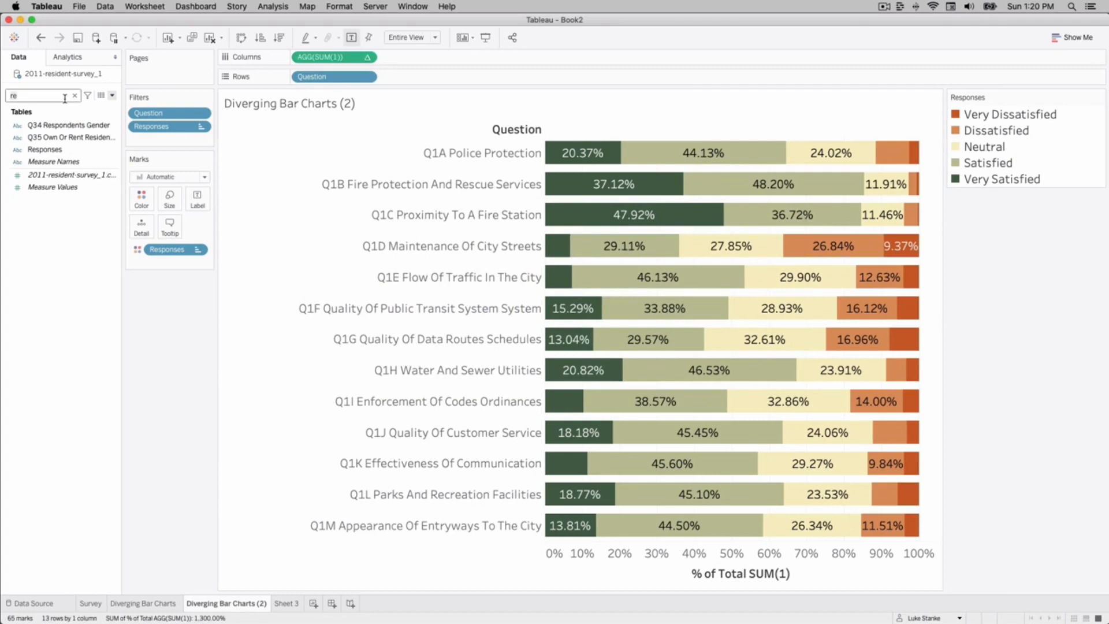
# Add Pct of Total to Columns, computed along Responses so each question totals 1
pyautogui.write('pct')
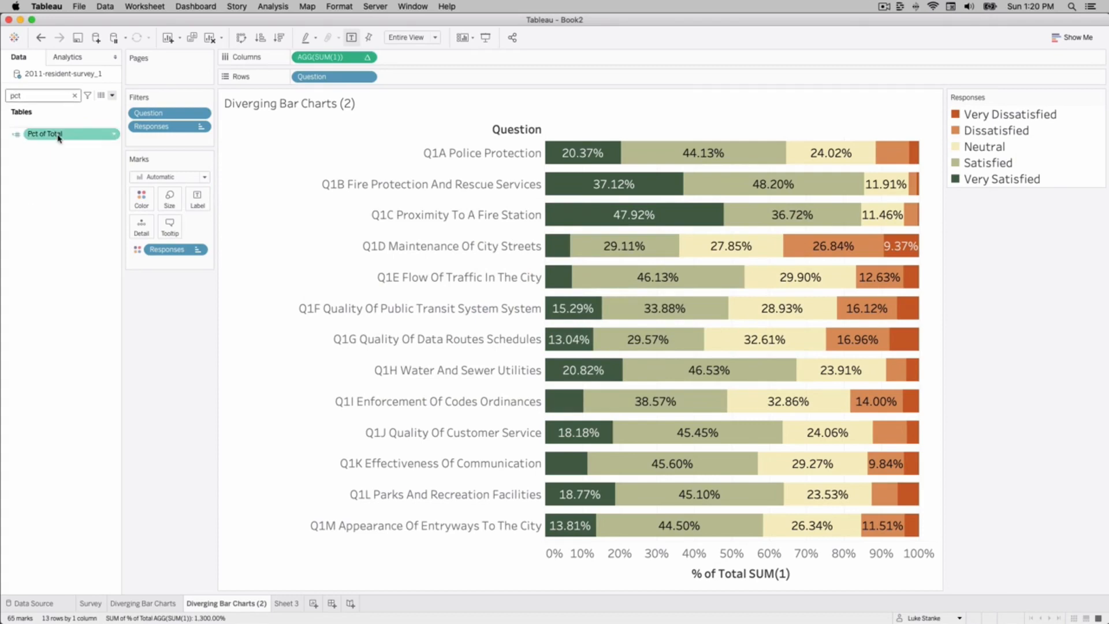
pyautogui.moveTo(44, 134); pyautogui.dragTo(403, 56)
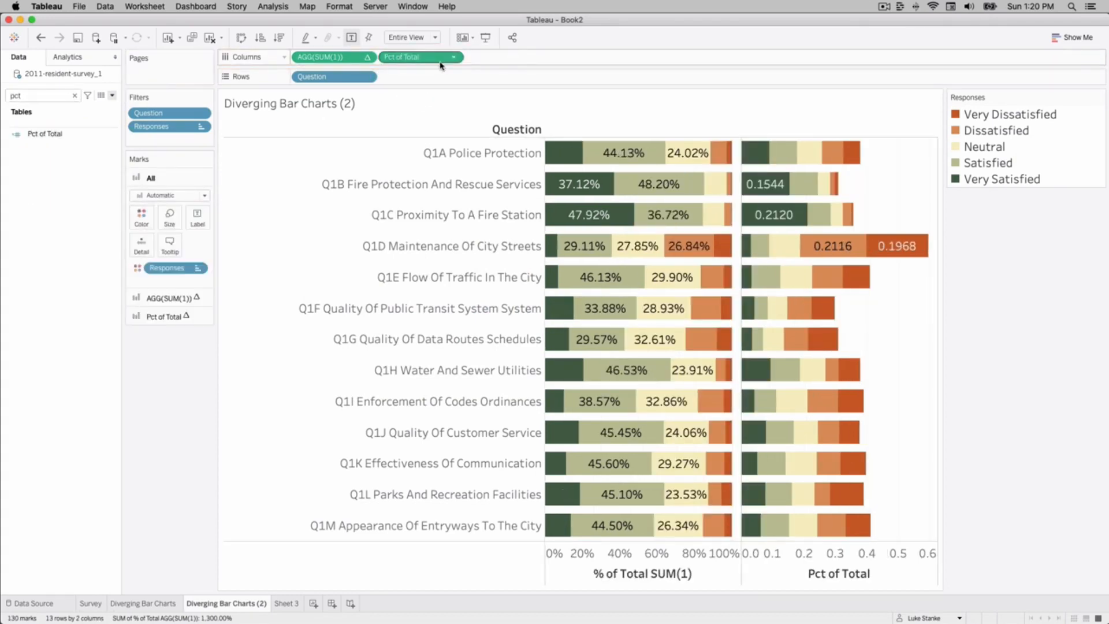
pyautogui.click(444, 57)
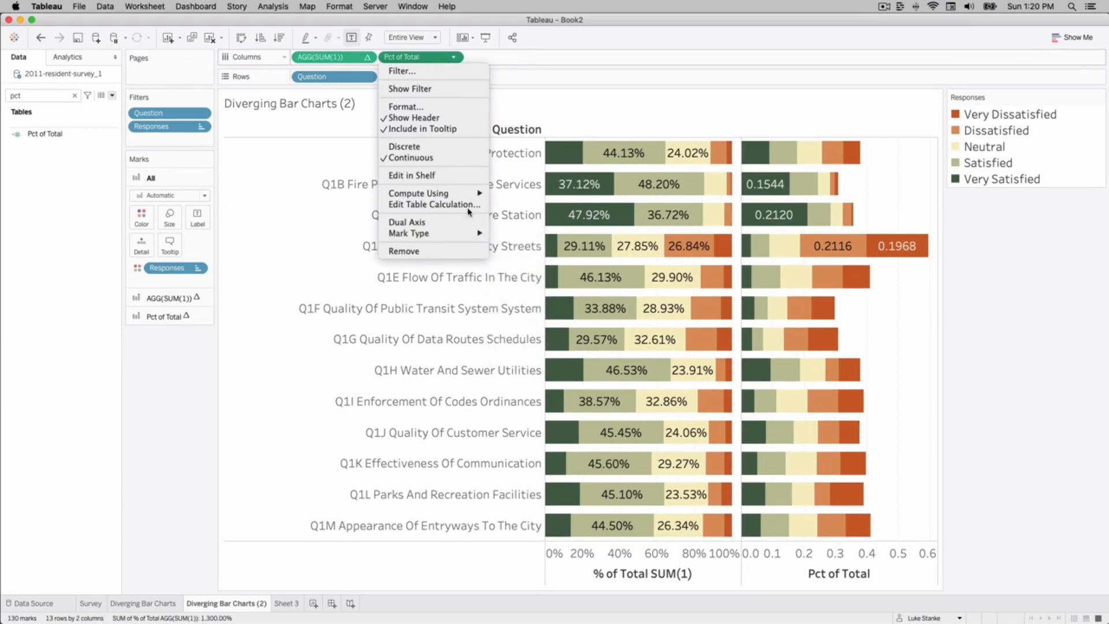
pyautogui.click(433, 204)
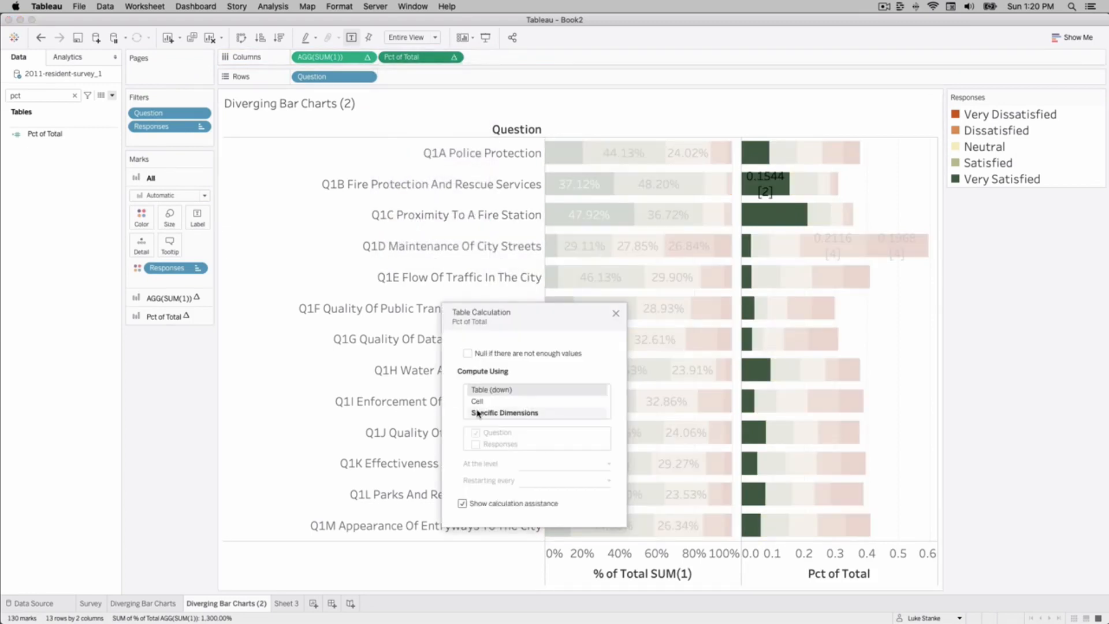
pyautogui.click(503, 413)
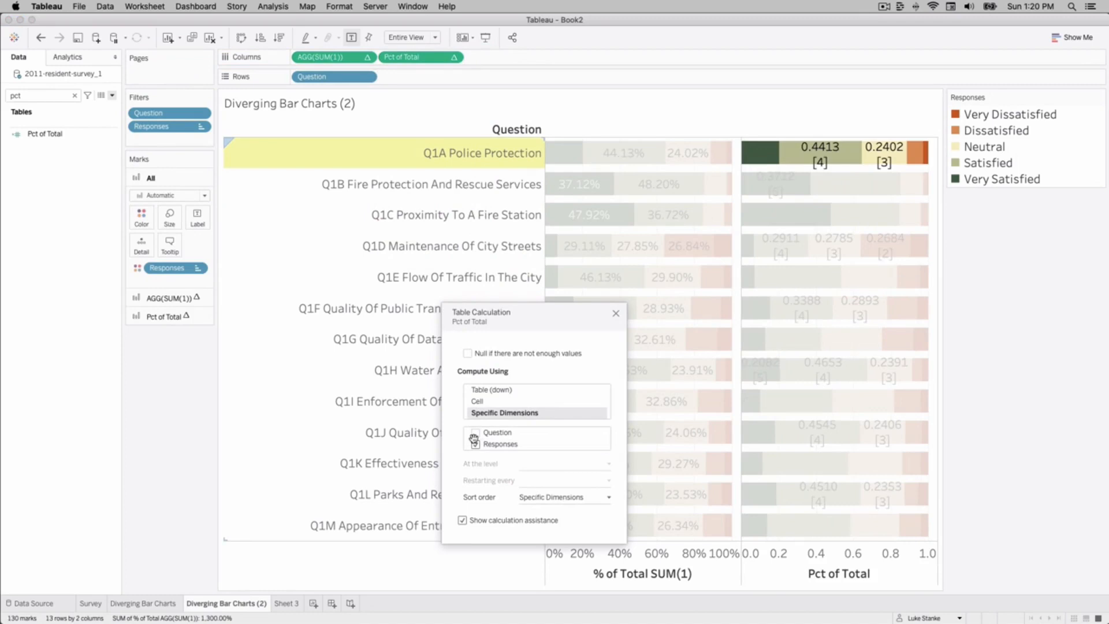
pyautogui.click(614, 313)
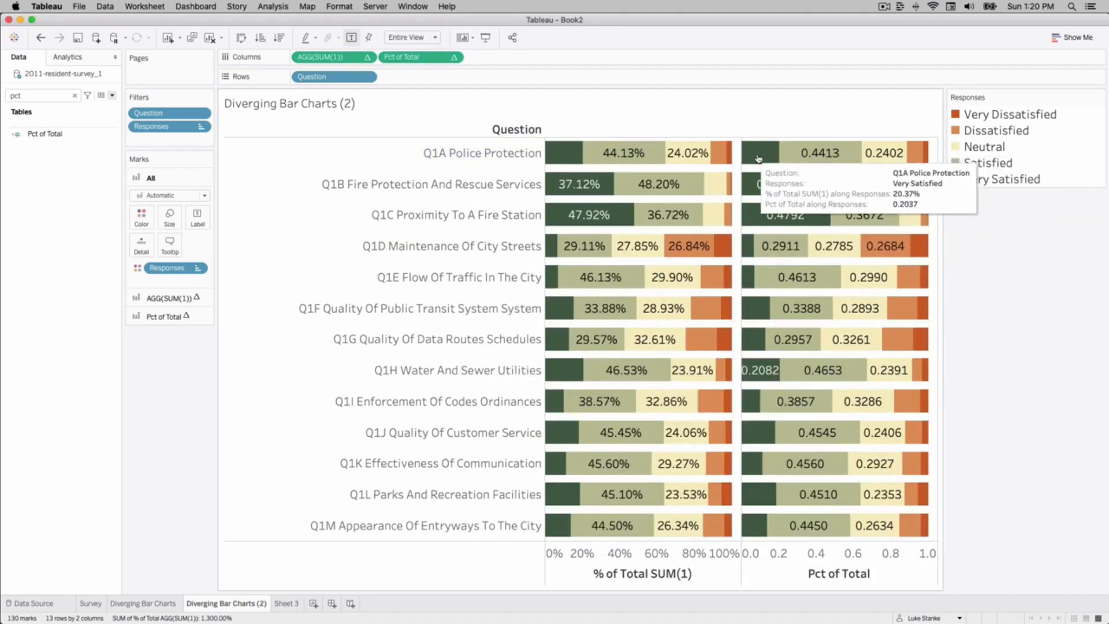
pyautogui.moveTo(1012, 370)
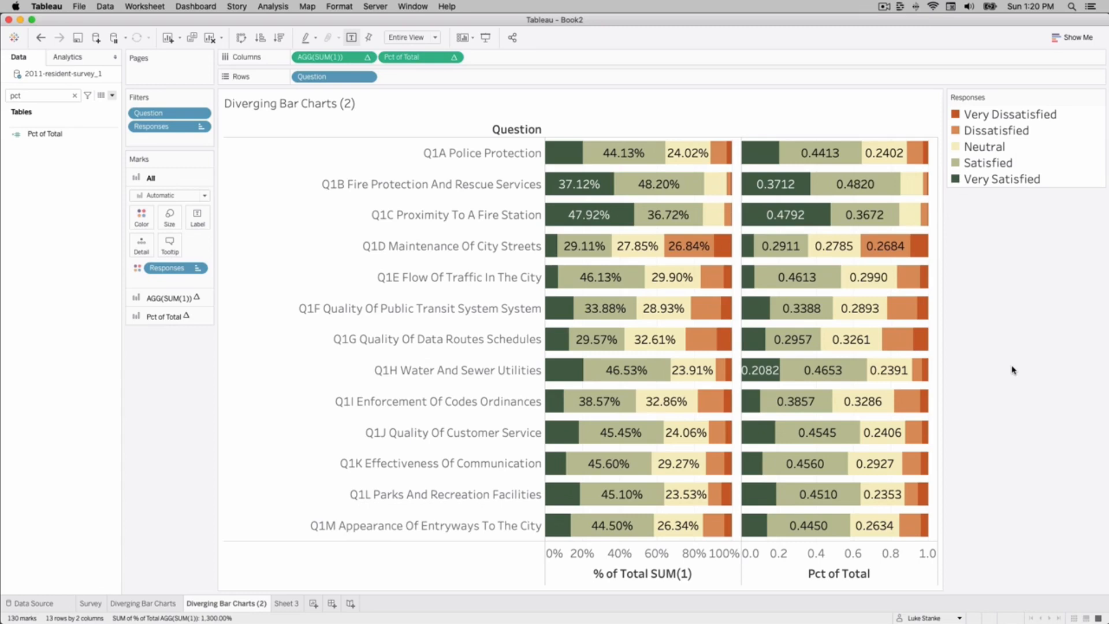
pyautogui.click(164, 196)
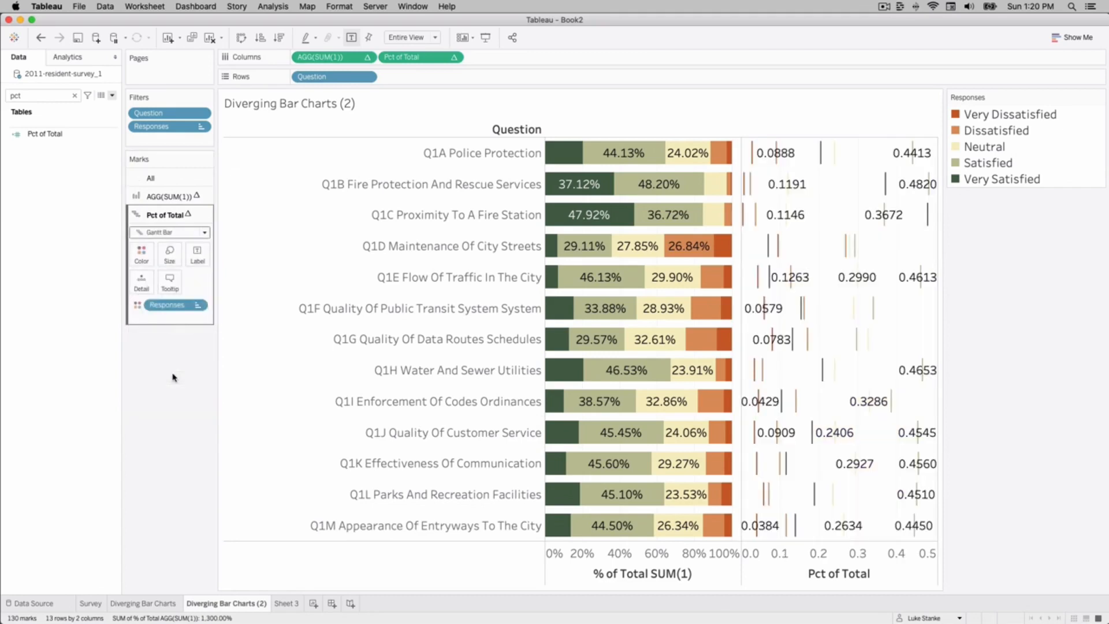
pyautogui.moveTo(812, 155)
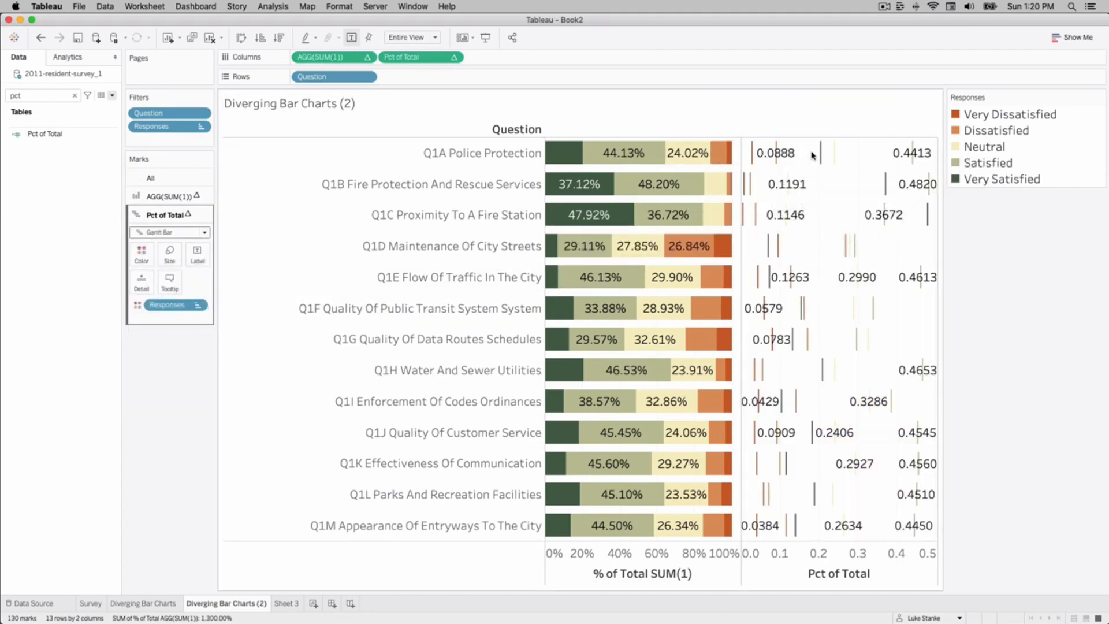
# Switch the Pct of Total pane's marks to Gantt bars
pyautogui.click(402, 57)
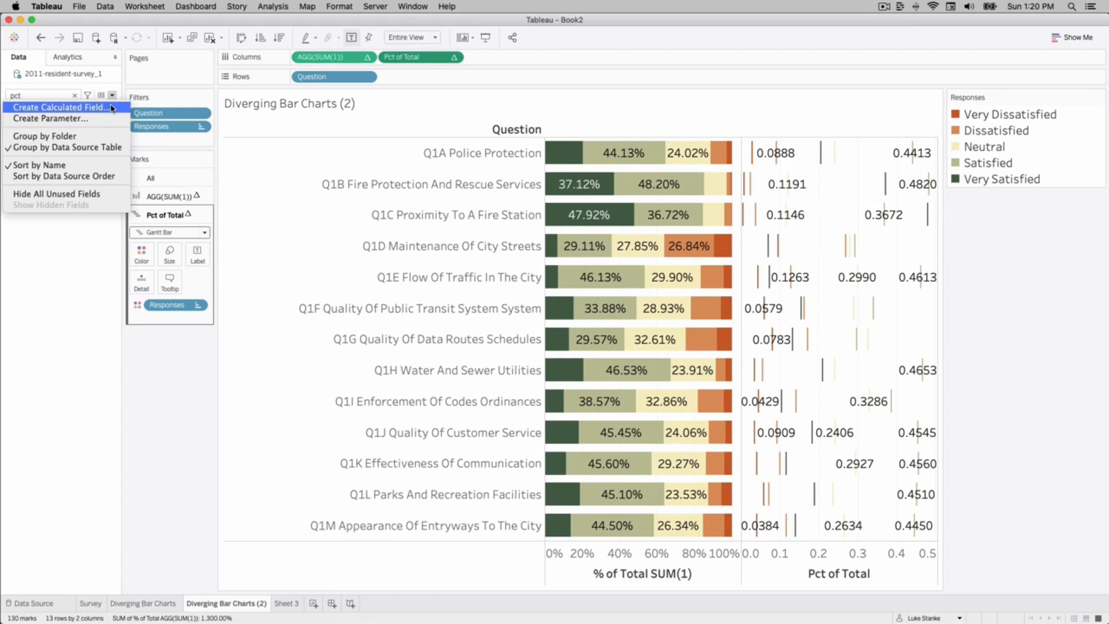
# Create 'Bar Start' as RUNNING_SUM([Pct of Total]) and add it to Columns
pyautogui.click(62, 106)
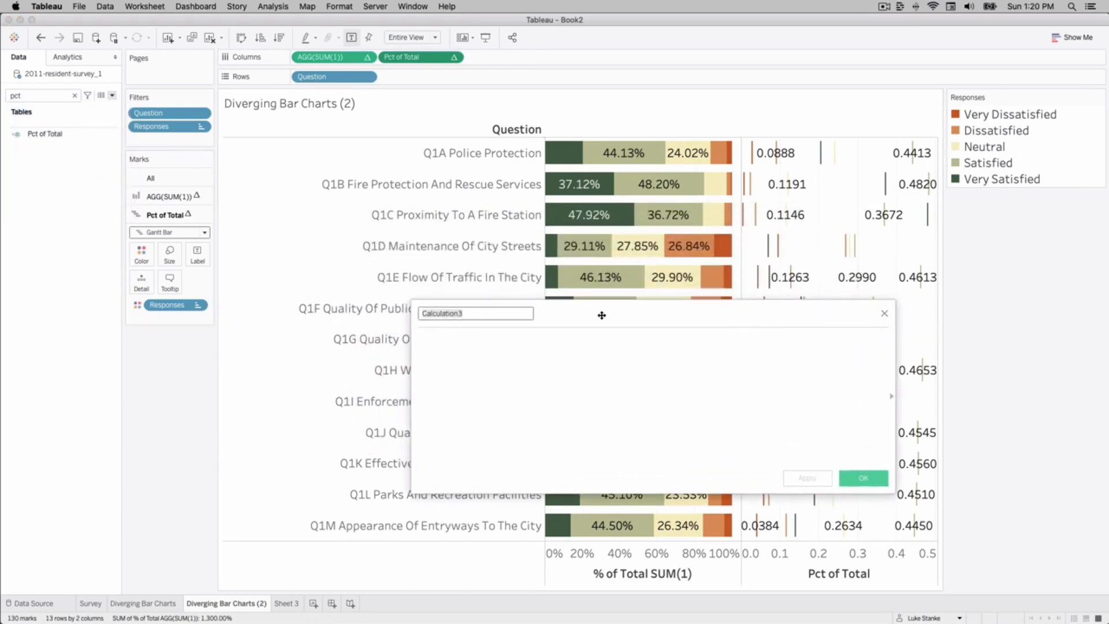
pyautogui.write('RUNNING_SUM([Pct of Total')
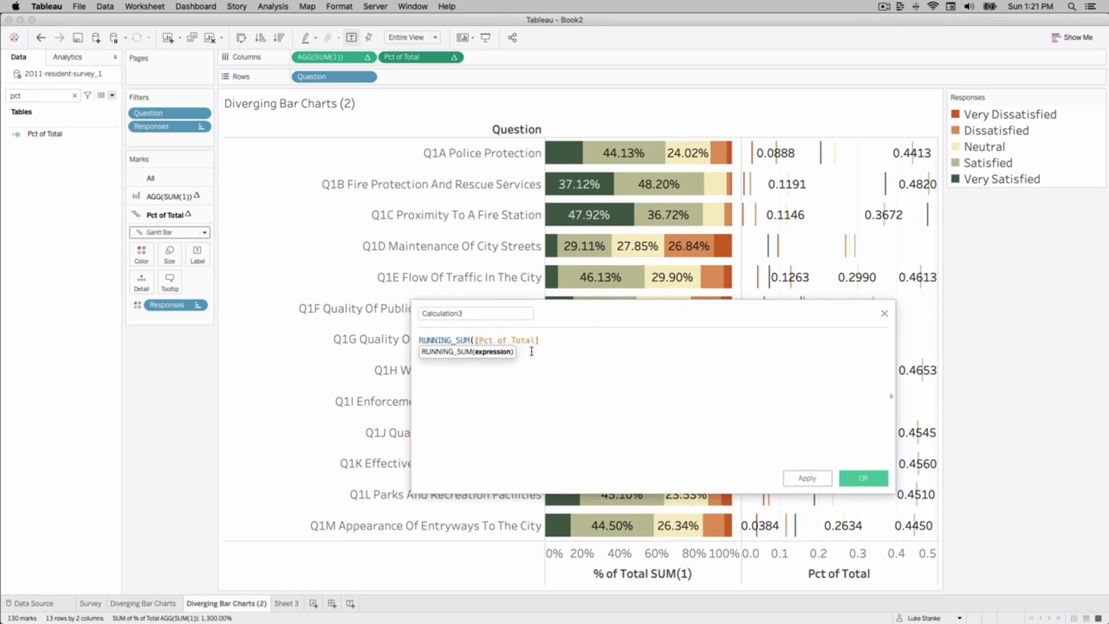
pyautogui.write(')')
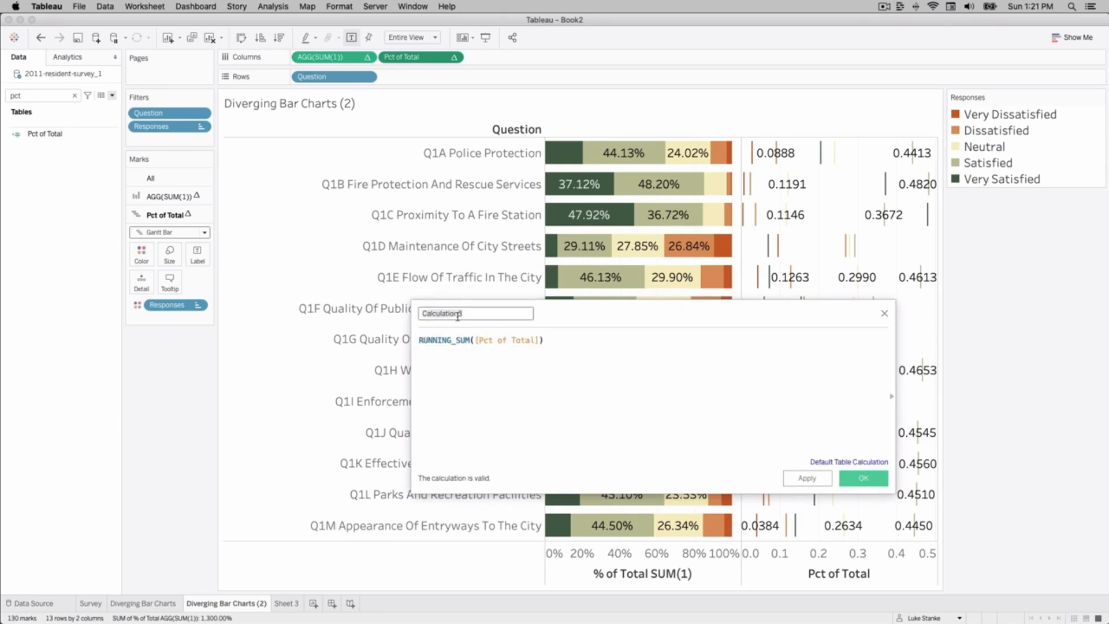
pyautogui.write('Bar Start')
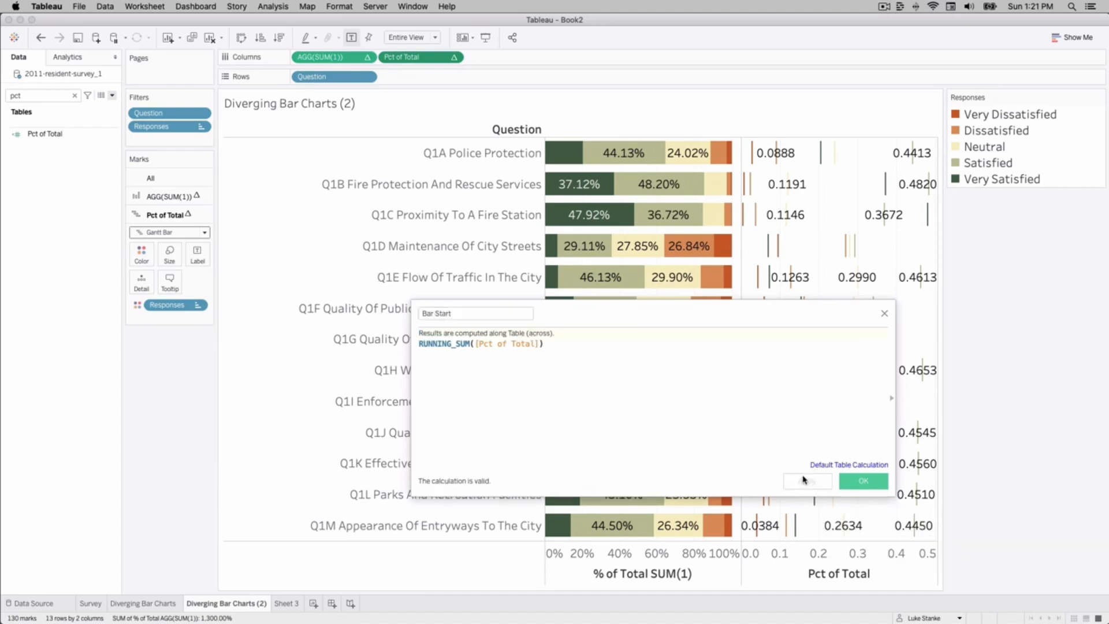
pyautogui.write('b')
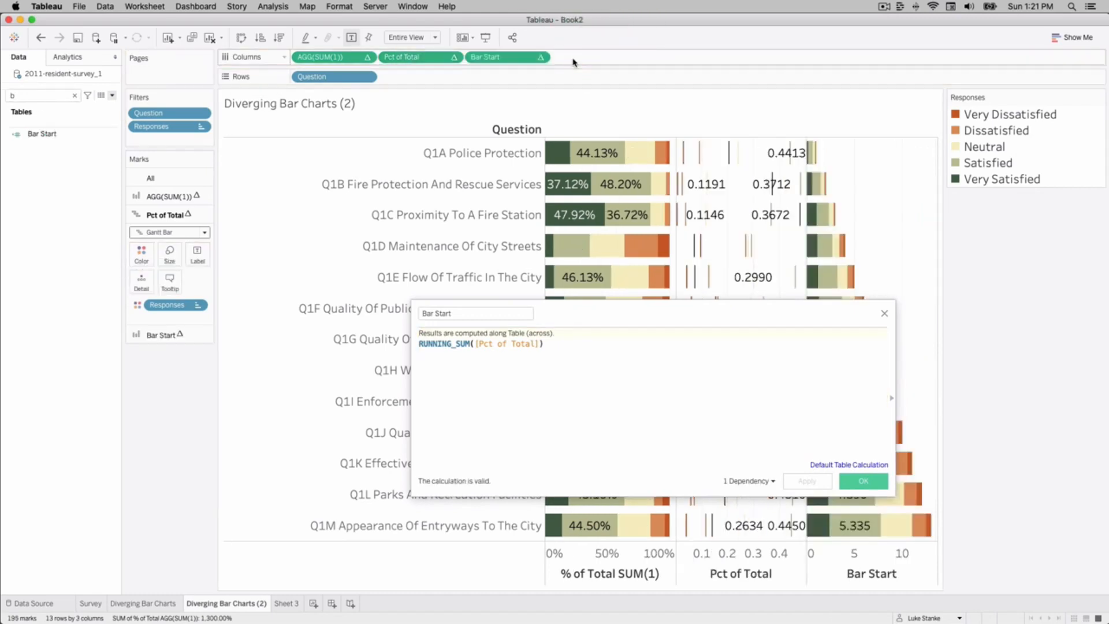
pyautogui.click(539, 57)
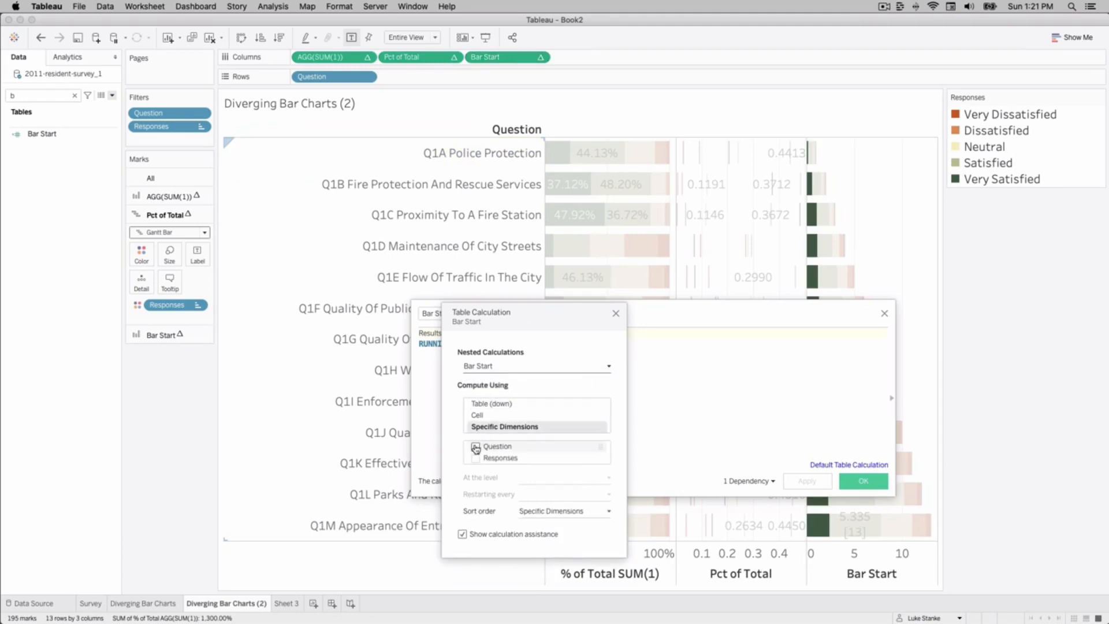
# Compute Bar Start along Responses instead of Question, so each question reaches 1.0000
pyautogui.click(476, 458)
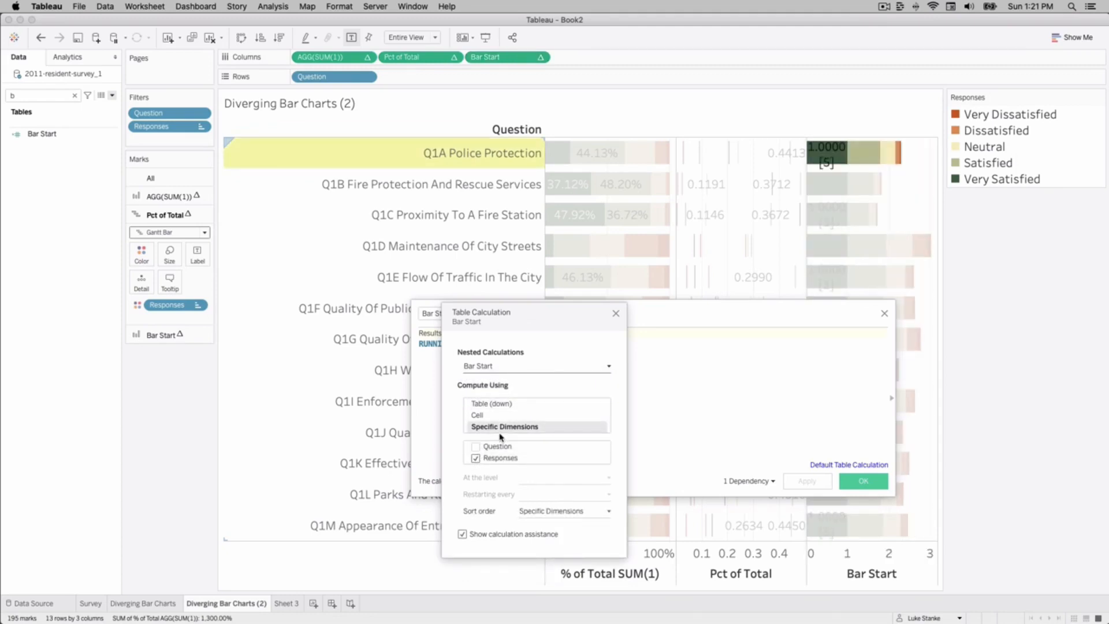
pyautogui.click(614, 313)
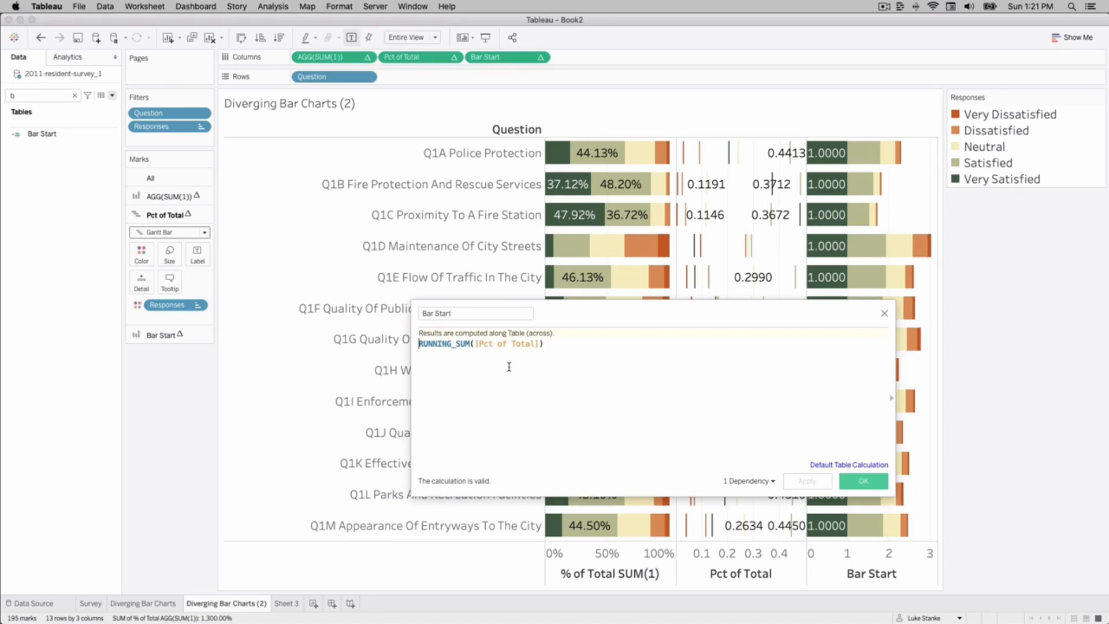
pyautogui.moveTo(720, 160)
pyautogui.write('LOOKUP(')
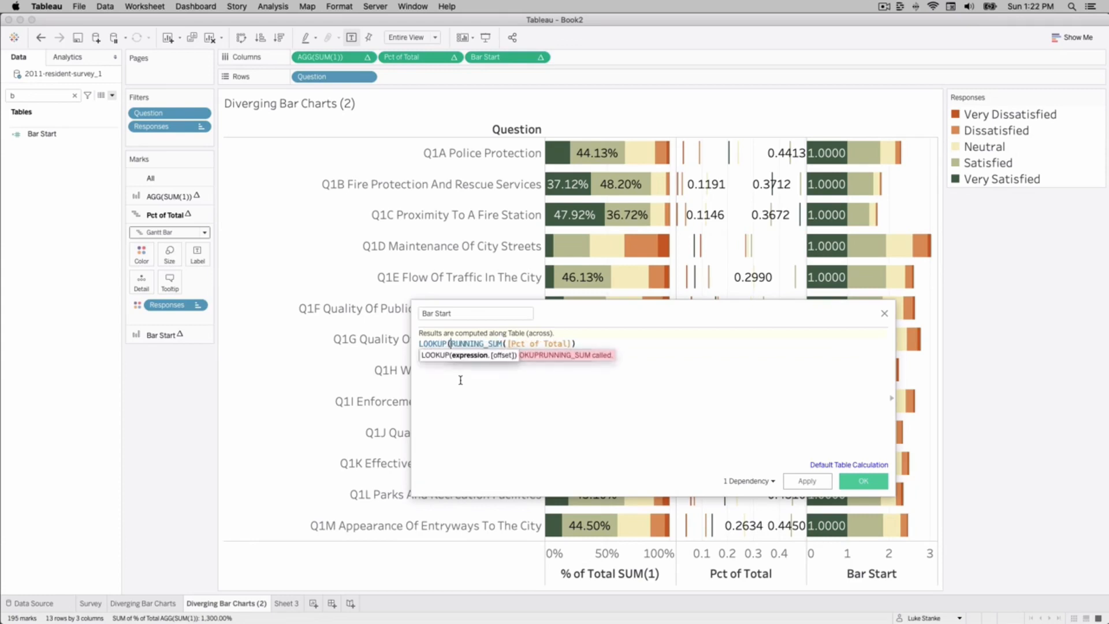
# Redefine Bar Start as ZN(LOOKUP(RUNNING_SUM([Pct of Total]), -1)) and apply it
pyautogui.write(', -1)')
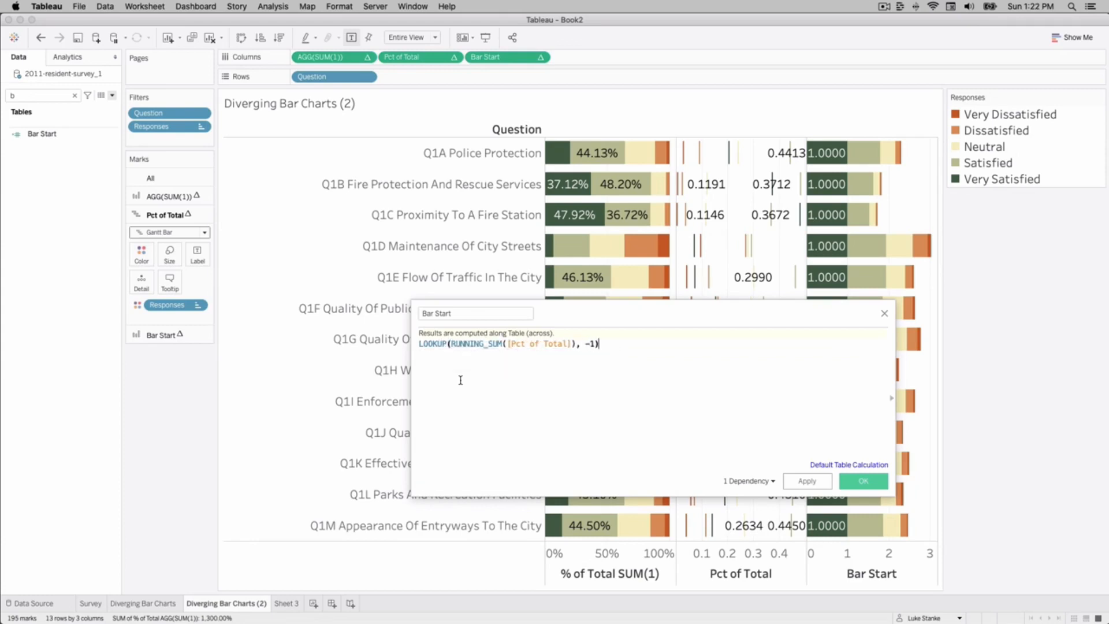
pyautogui.write('ZN(')
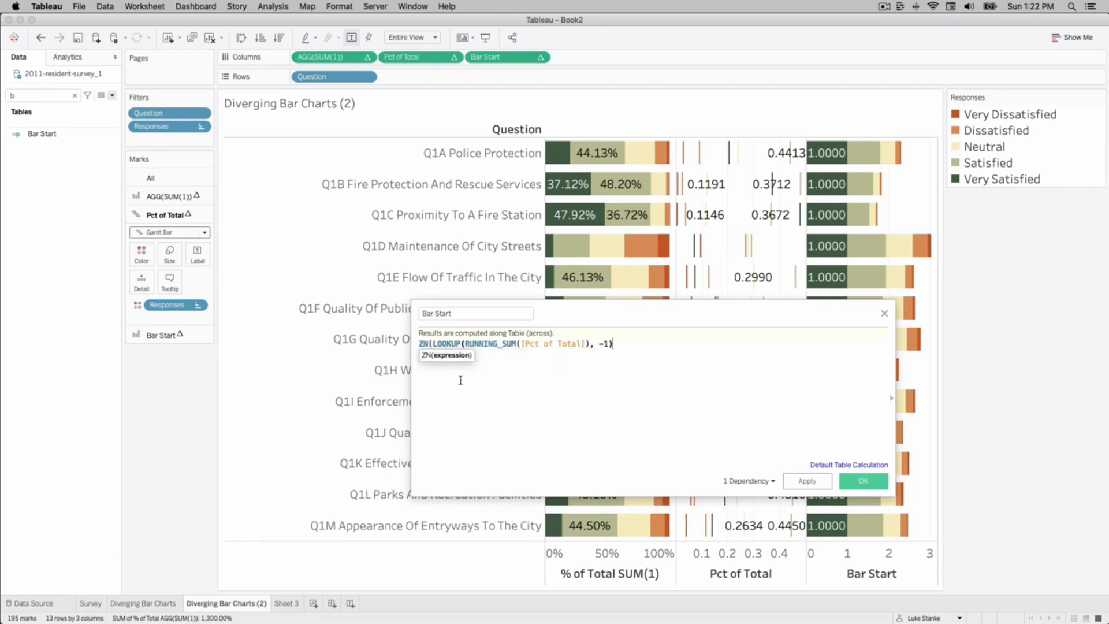
pyautogui.write(')')
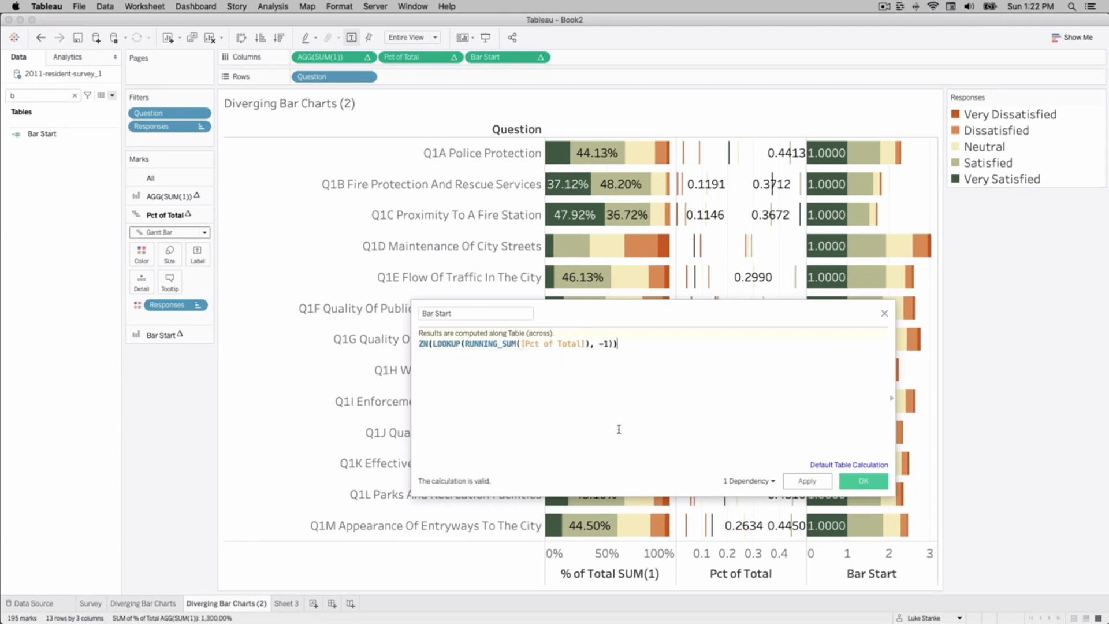
pyautogui.click(806, 481)
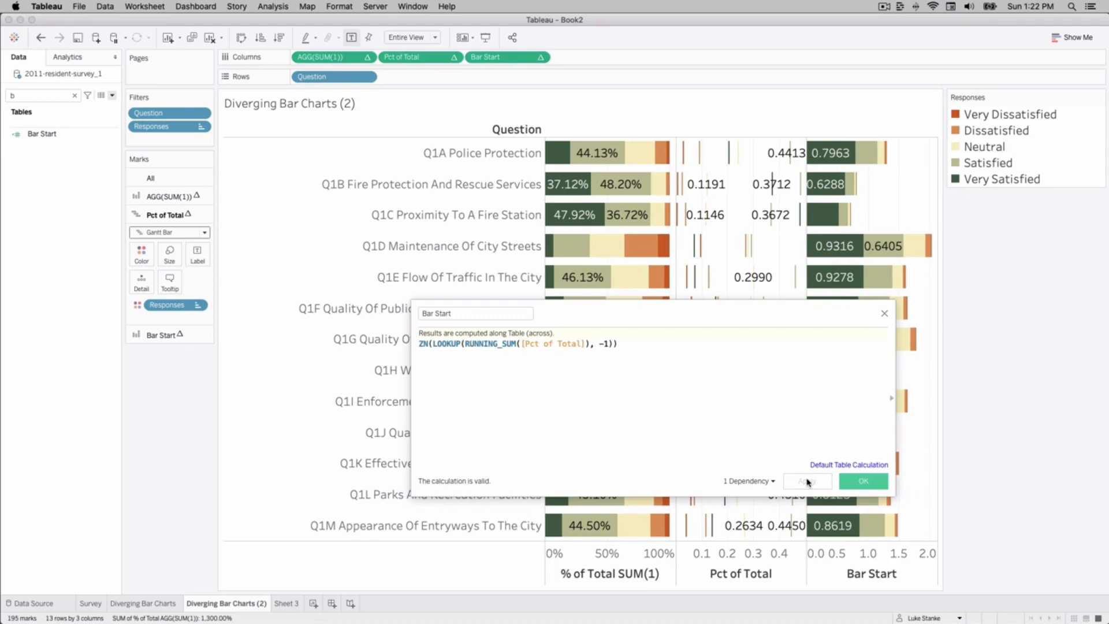
# Draw Bar Start marks as Gantt bars sized by Pct of Total
pyautogui.click(161, 233)
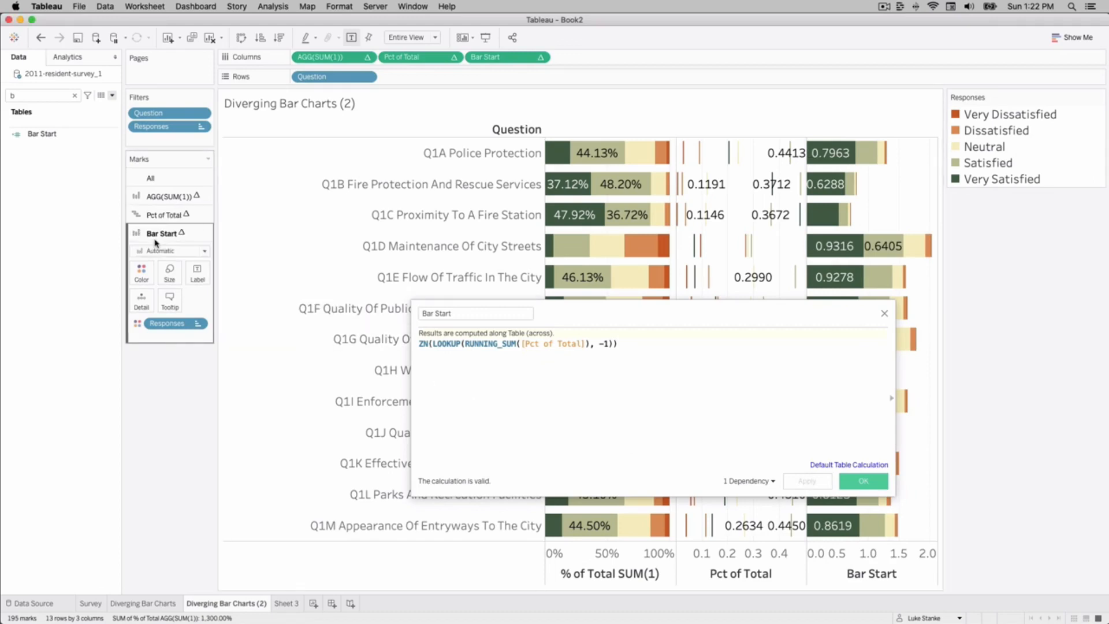
pyautogui.click(203, 250)
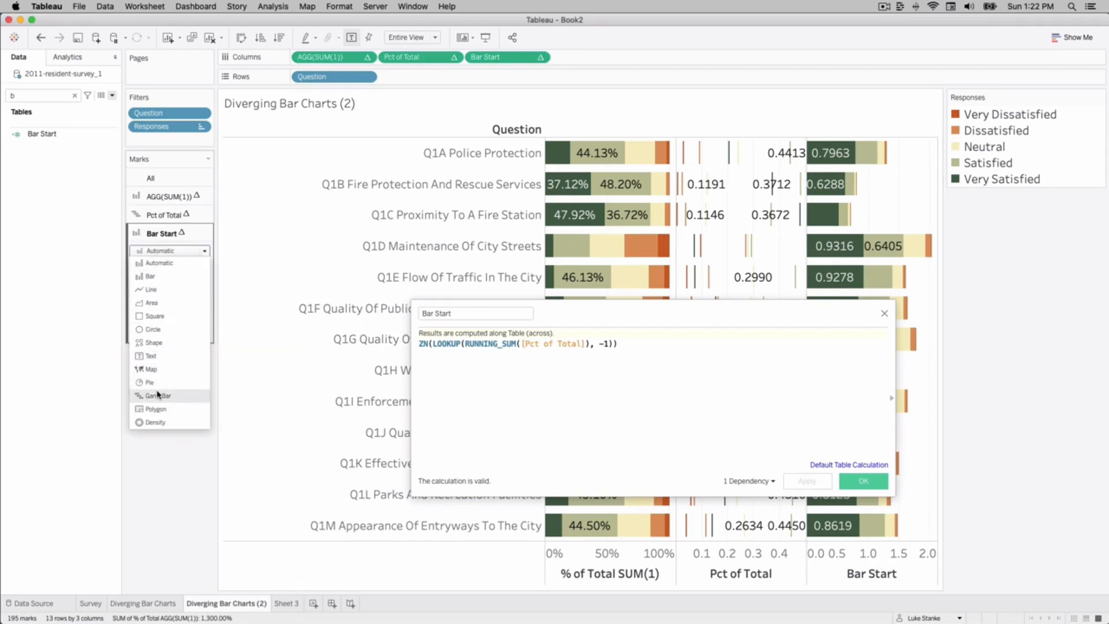
pyautogui.click(157, 394)
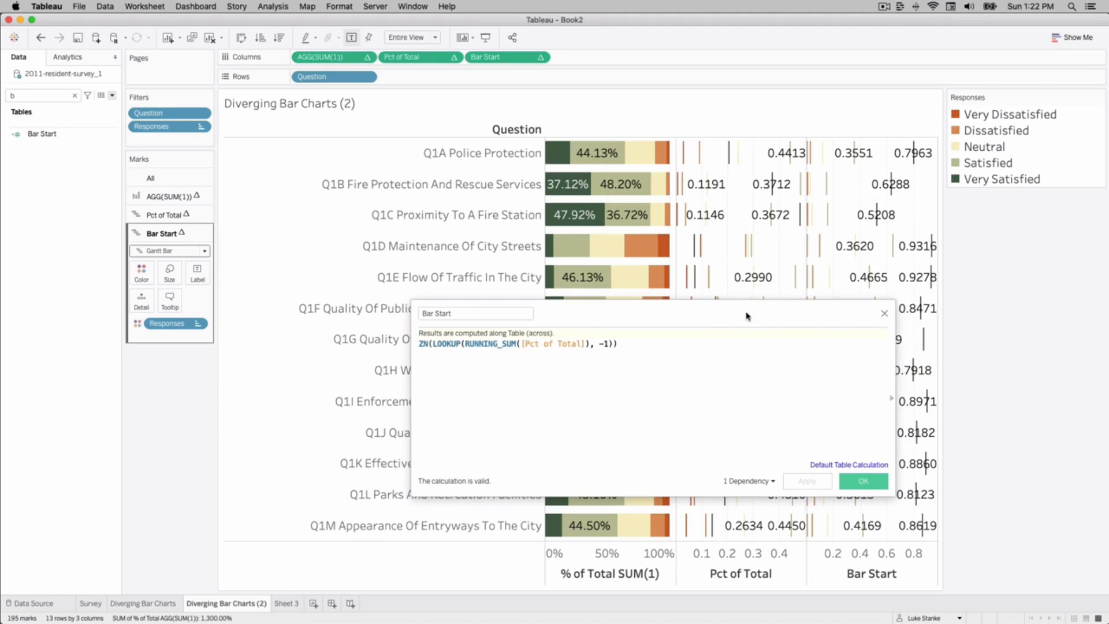
pyautogui.moveTo(746, 316); pyautogui.dragTo(519, 143)
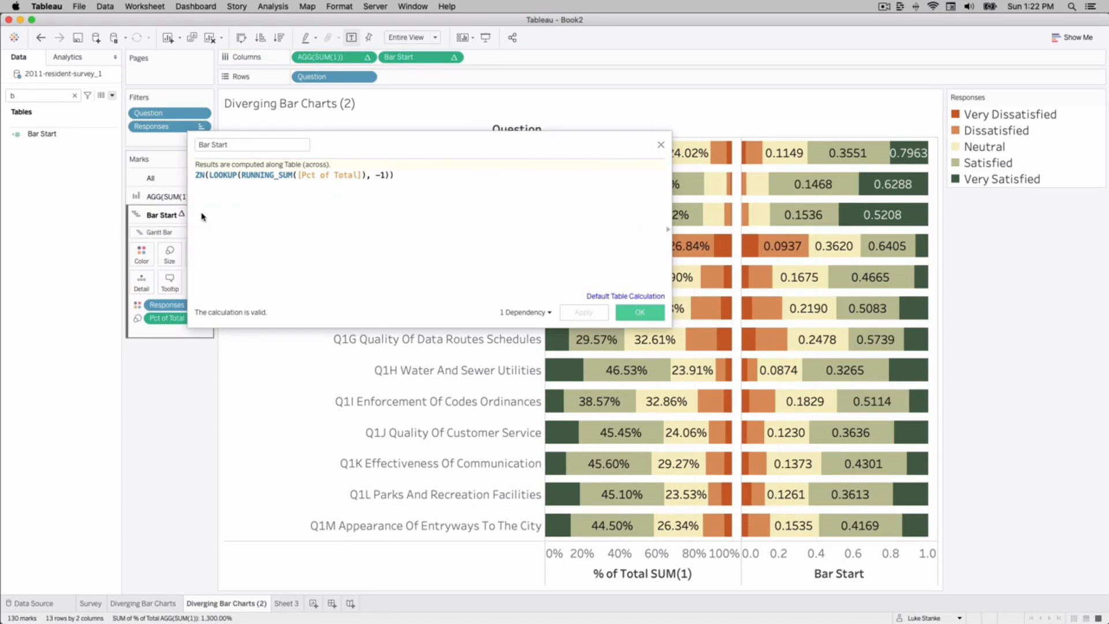
pyautogui.moveTo(276, 176)
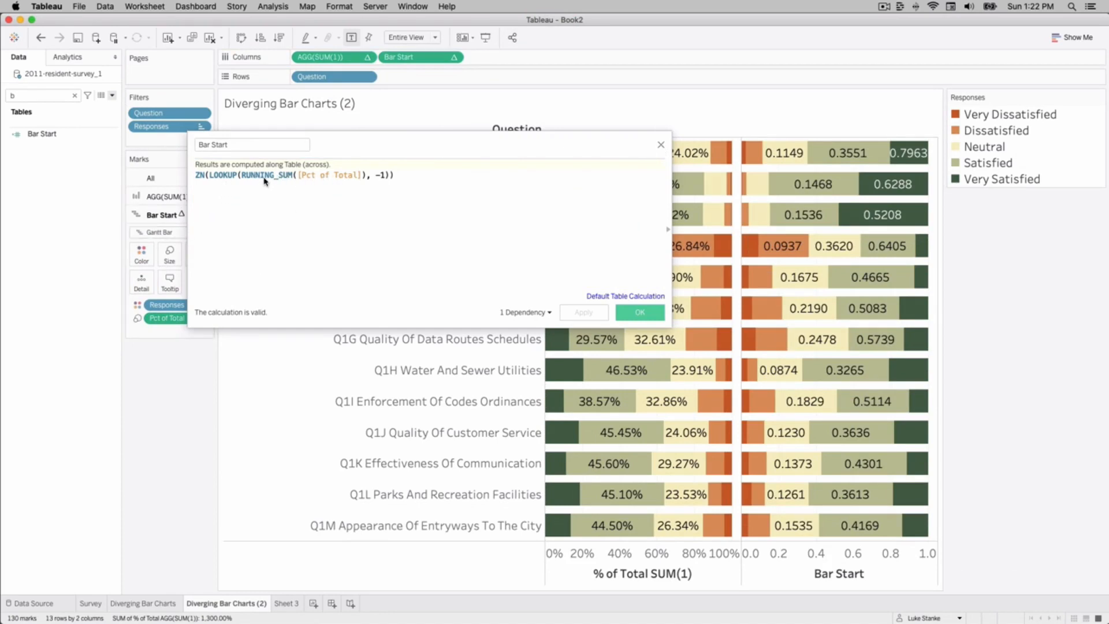
pyautogui.moveTo(650, 151)
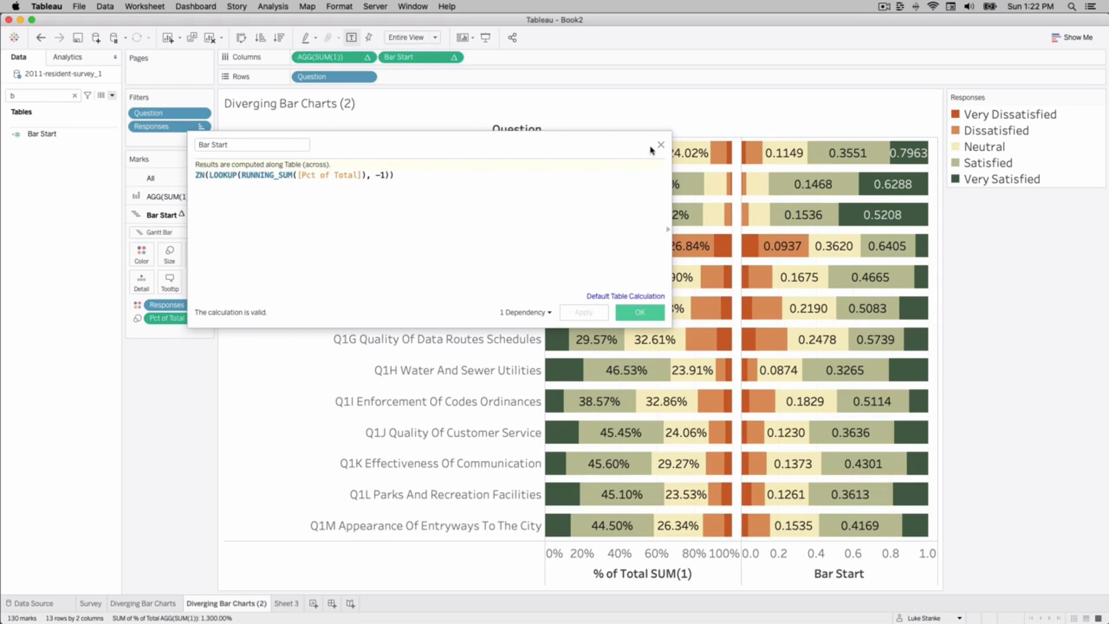
# Close the Bar Start editor and review the Gantt segments running from 0 to 1
pyautogui.click(637, 312)
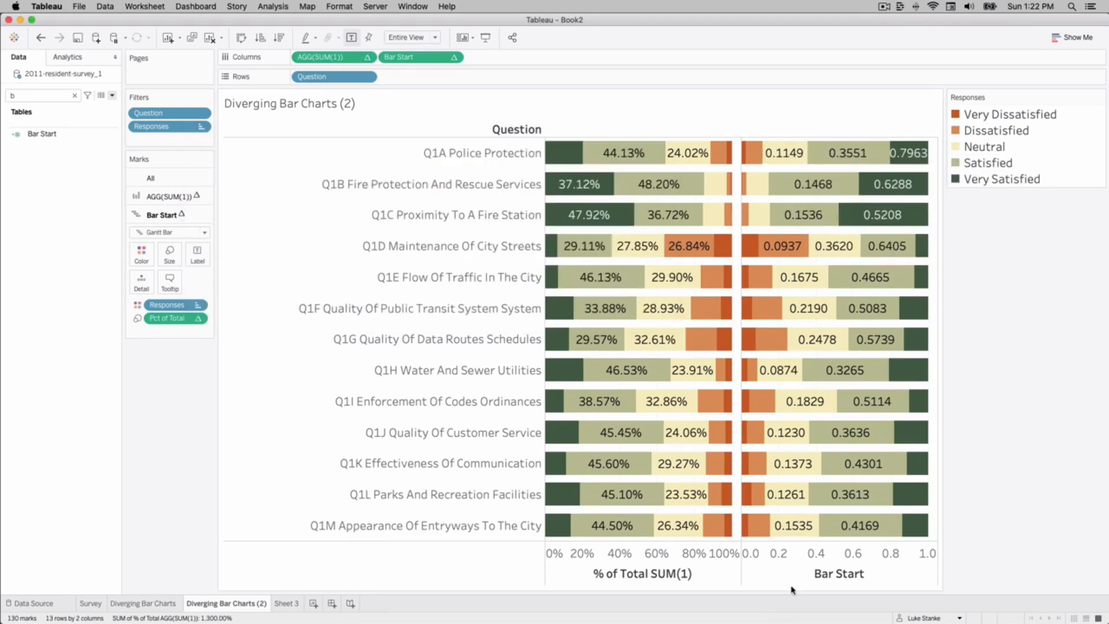
pyautogui.moveTo(750, 149)
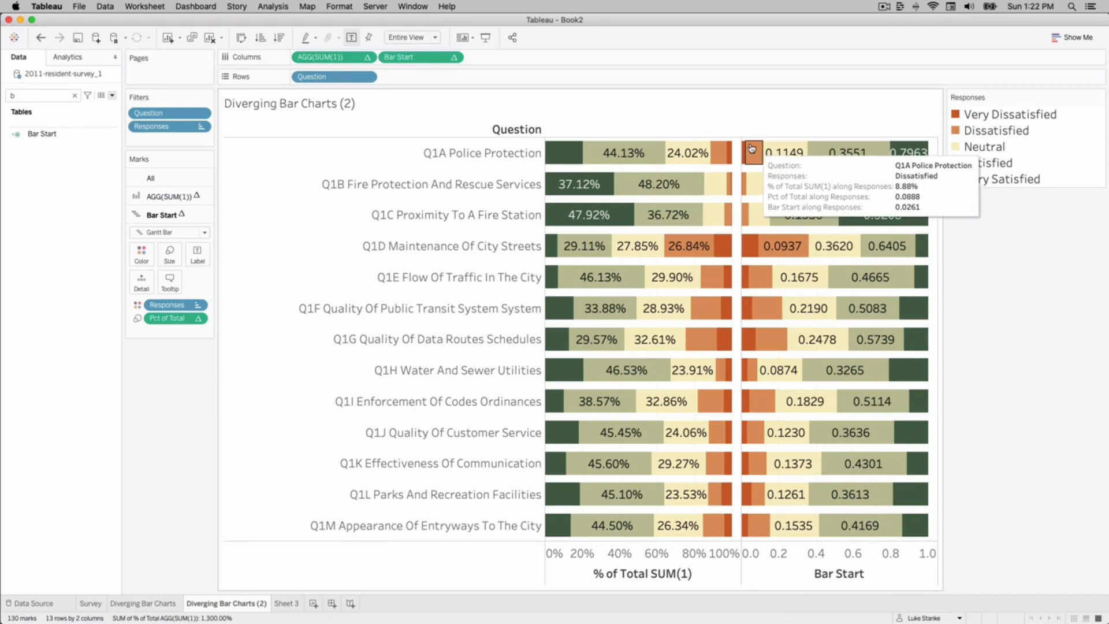
pyautogui.moveTo(716, 214)
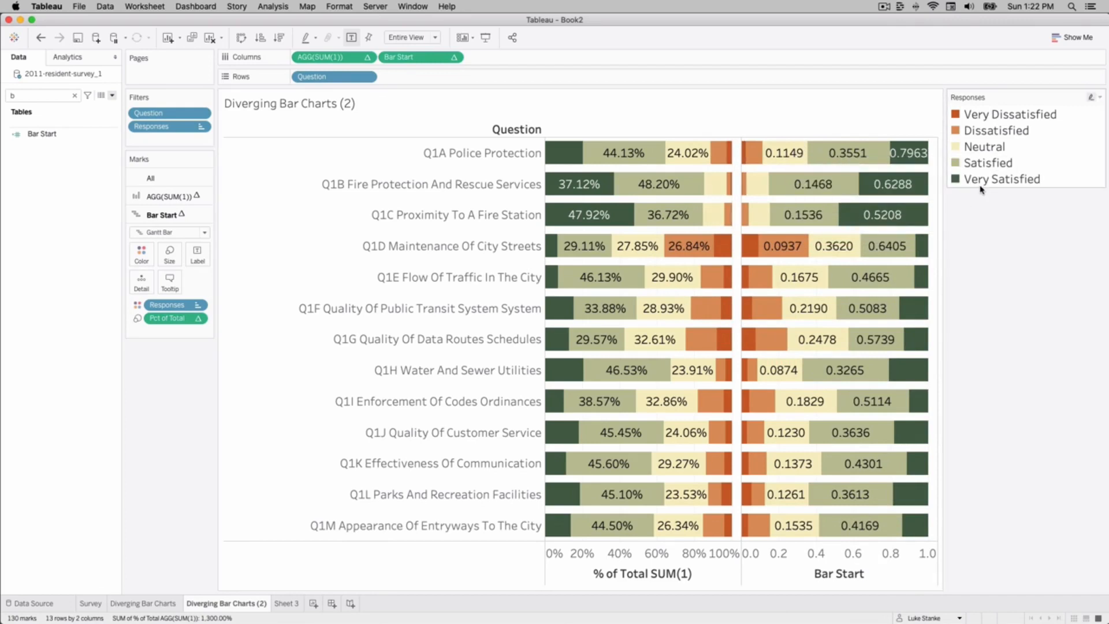
pyautogui.moveTo(982, 155)
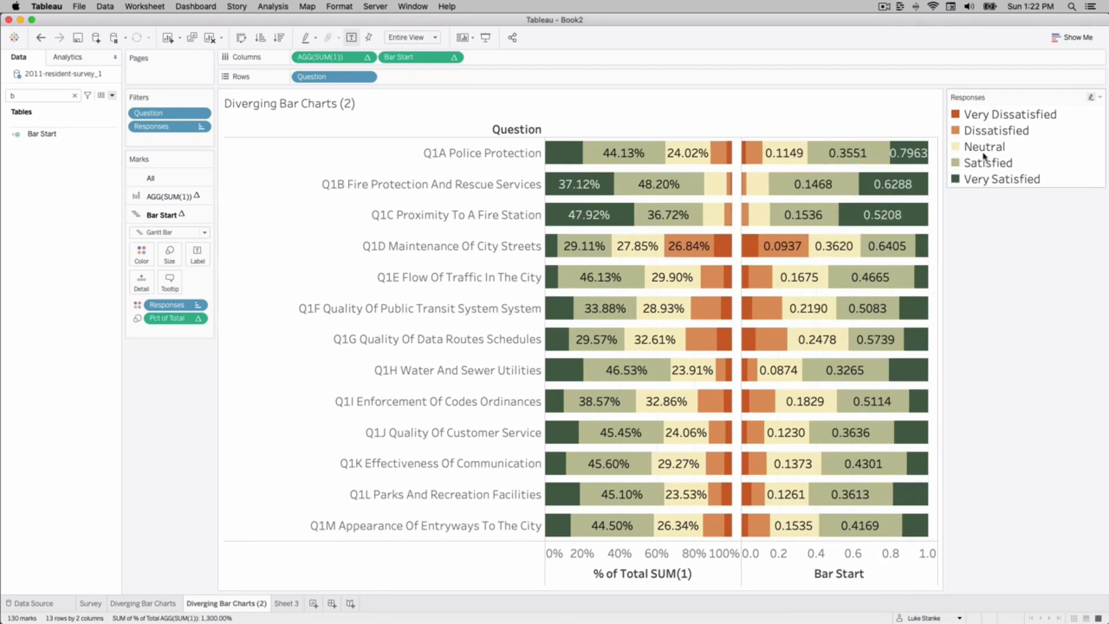
pyautogui.click(1003, 178)
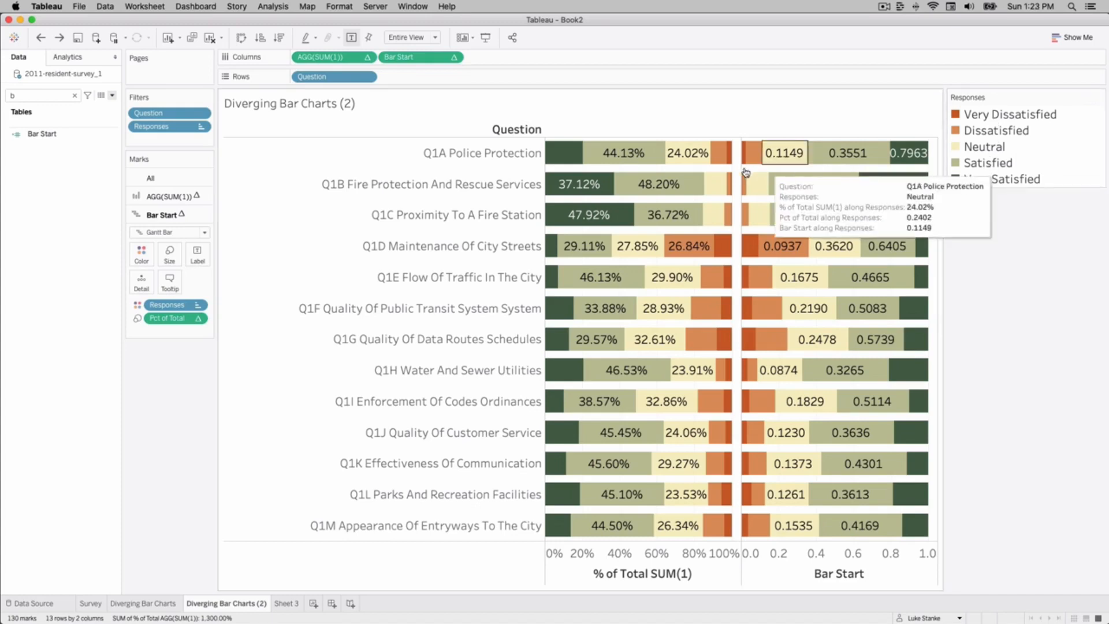
pyautogui.moveTo(1002, 324)
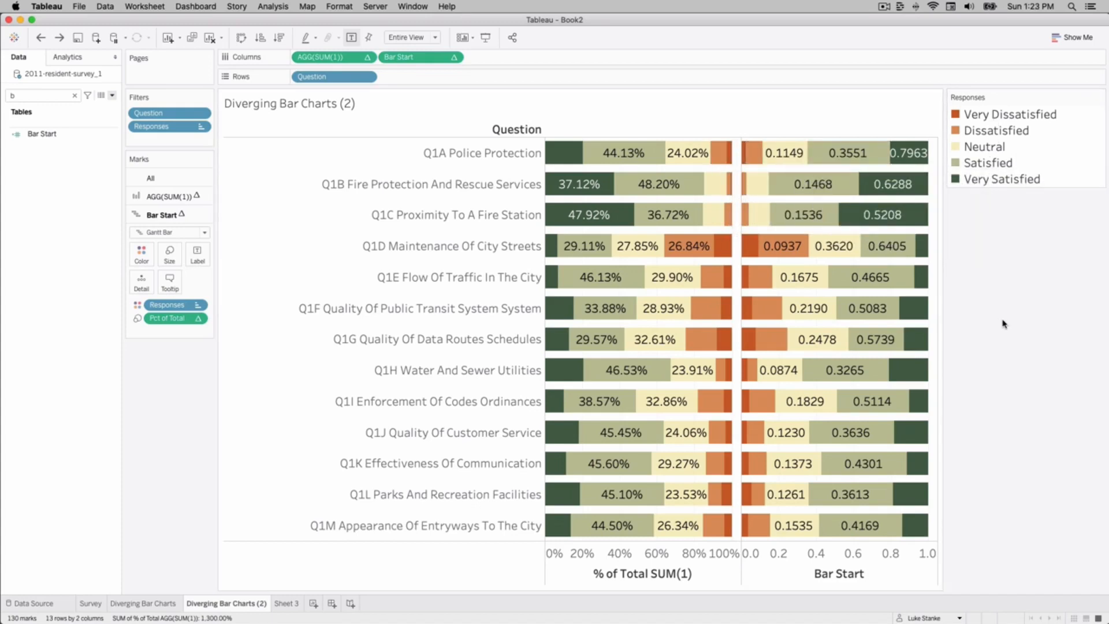
pyautogui.click(403, 56)
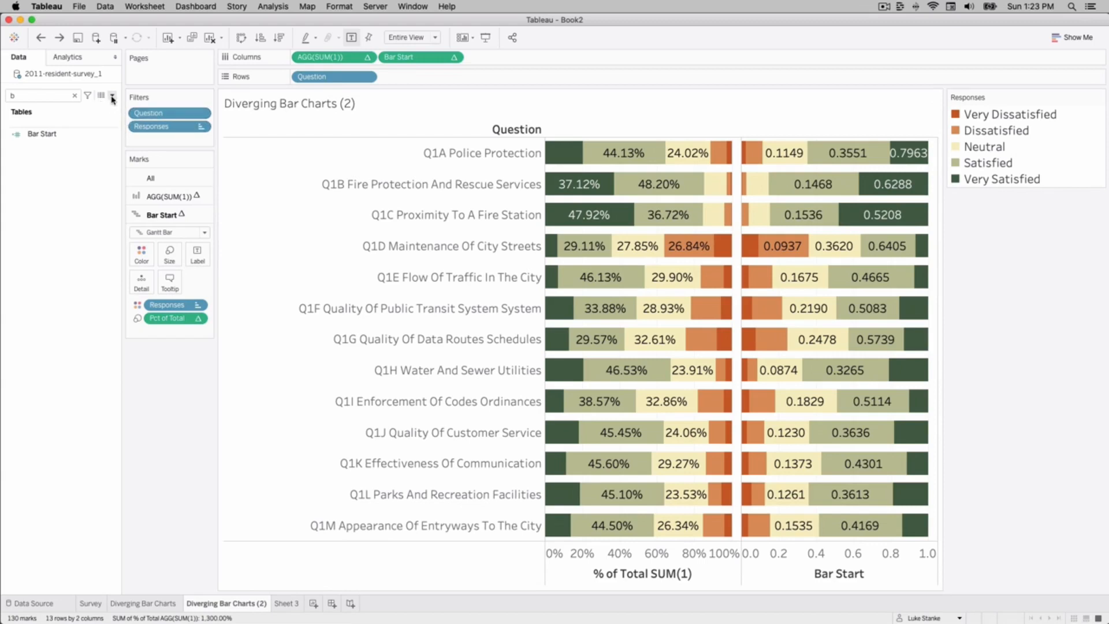
pyautogui.click(111, 95)
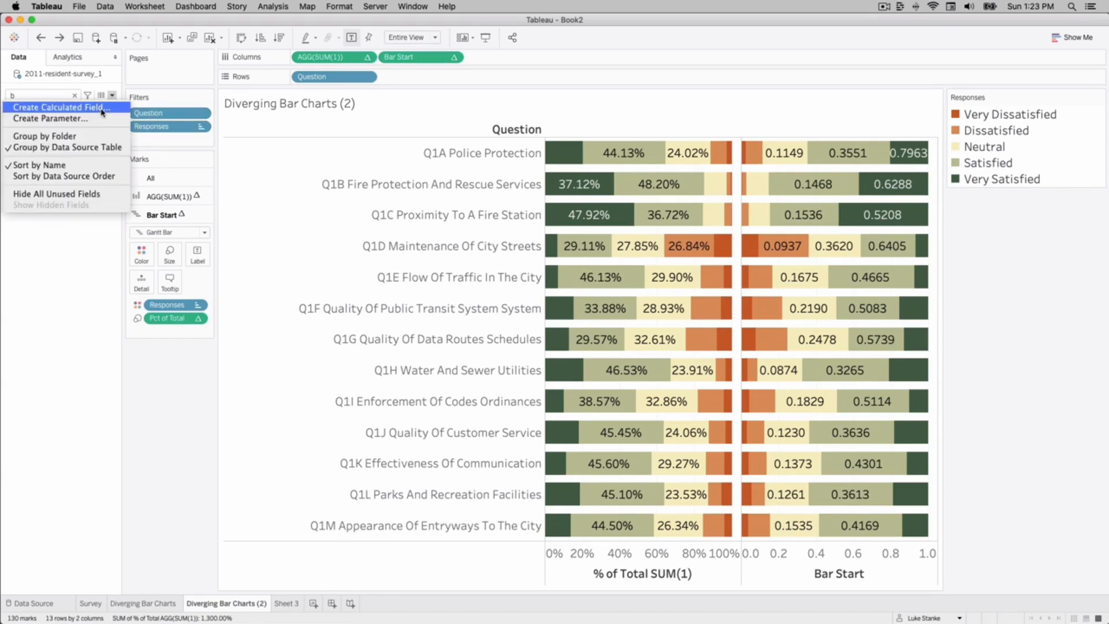
# Create Calculation3 as RUNNING_SUM([Pct of Total]) and draw its marks as Gantt bars
pyautogui.click(60, 107)
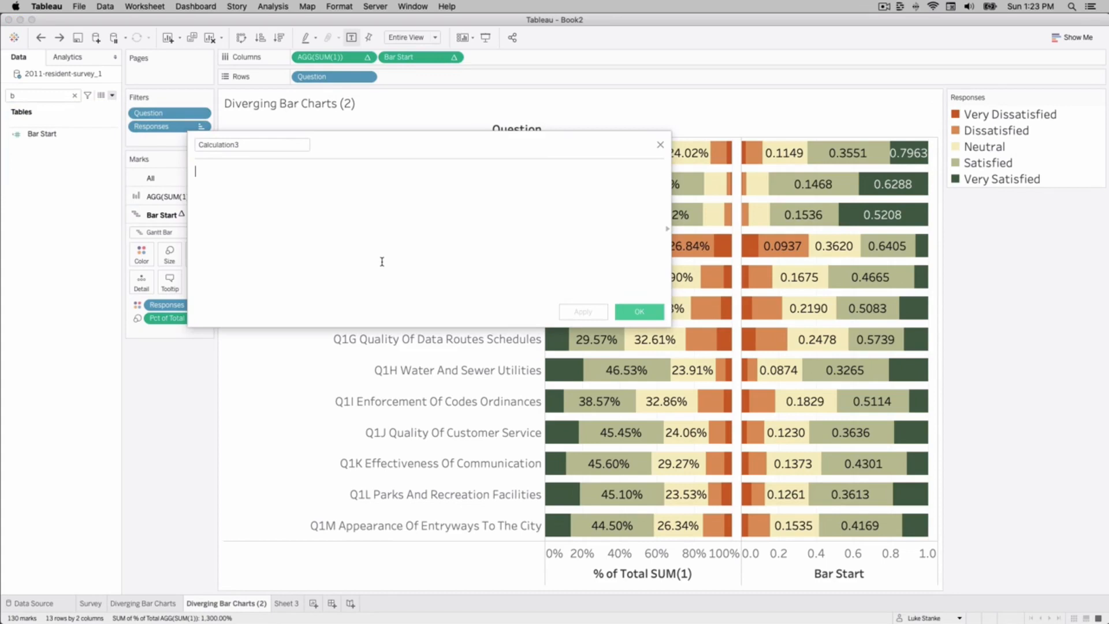
pyautogui.write('RUNNING_SUM')
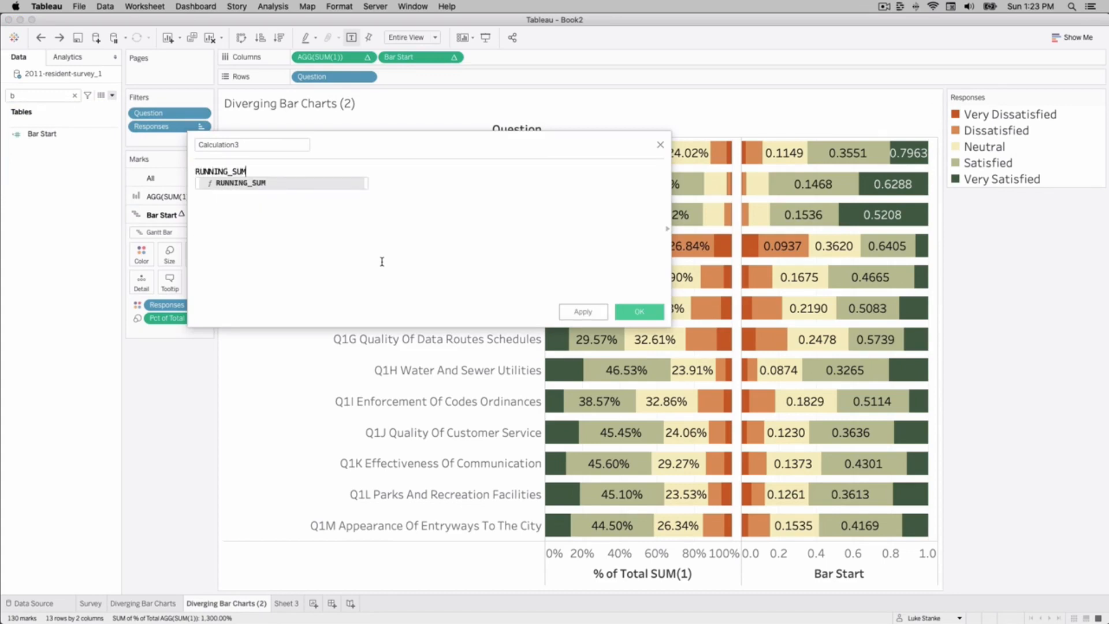
pyautogui.write('(R')
pyautogui.click(44, 95)
pyautogui.write('ca')
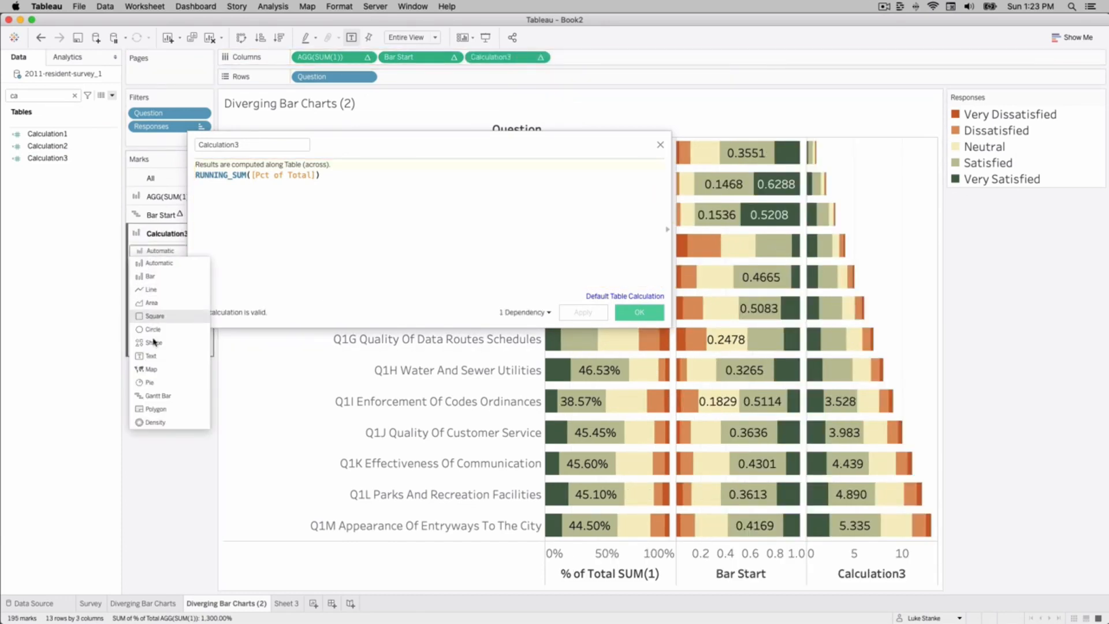
pyautogui.click(157, 395)
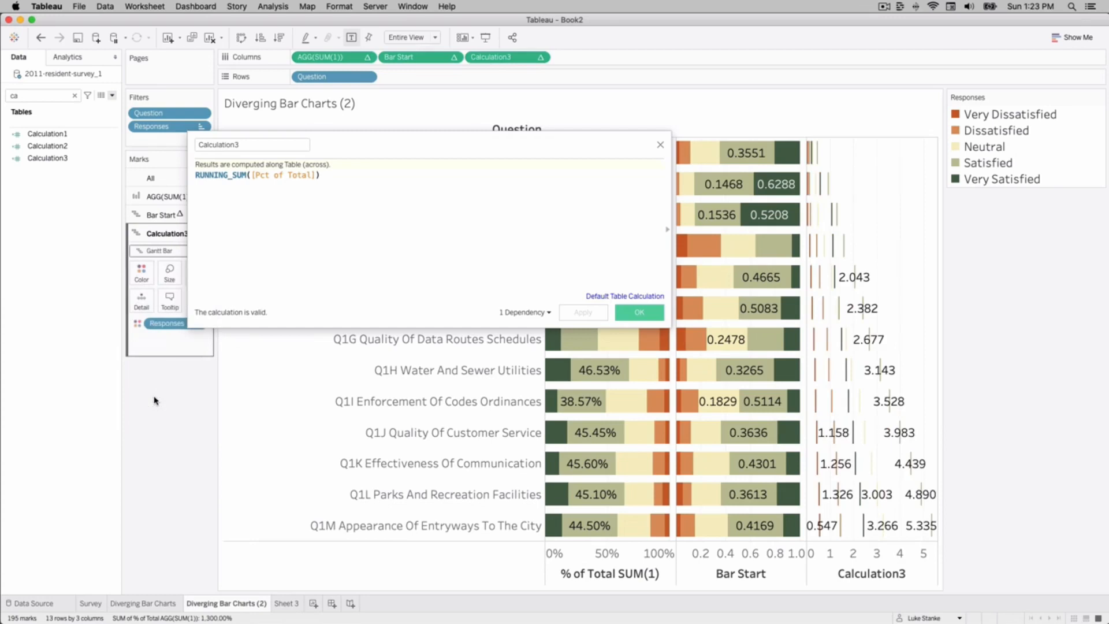
pyautogui.moveTo(813, 202)
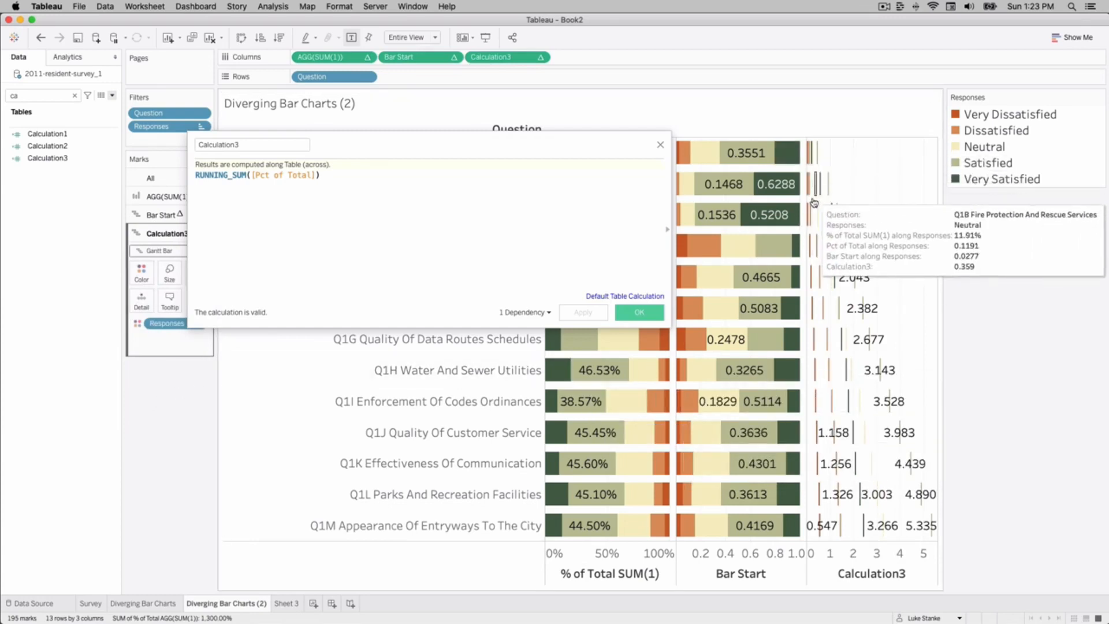
pyautogui.moveTo(801, 243)
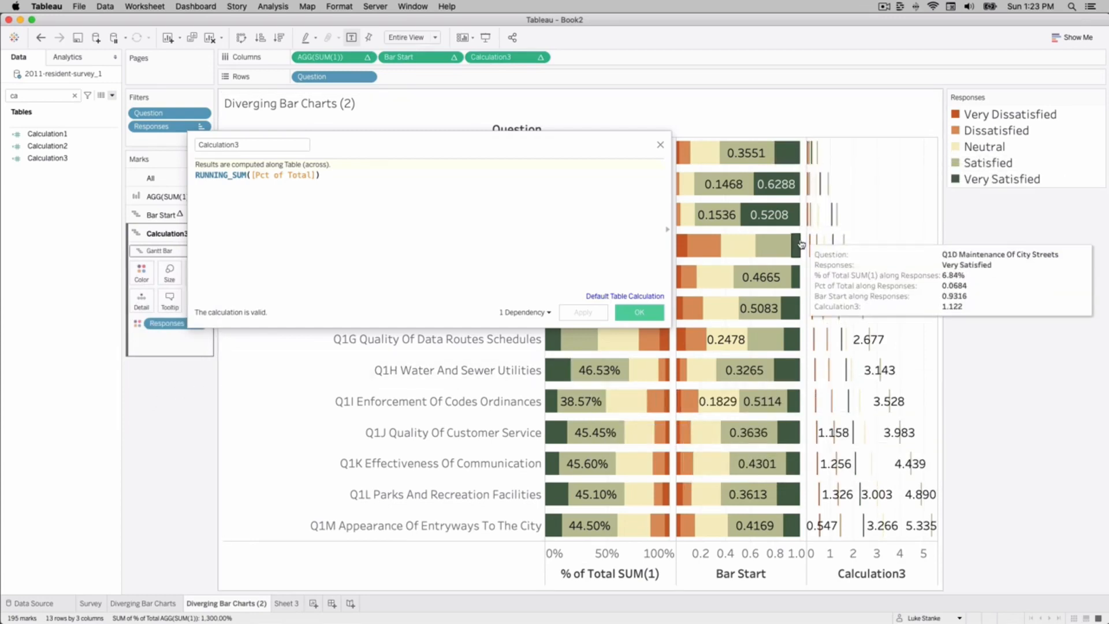
pyautogui.moveTo(794, 507)
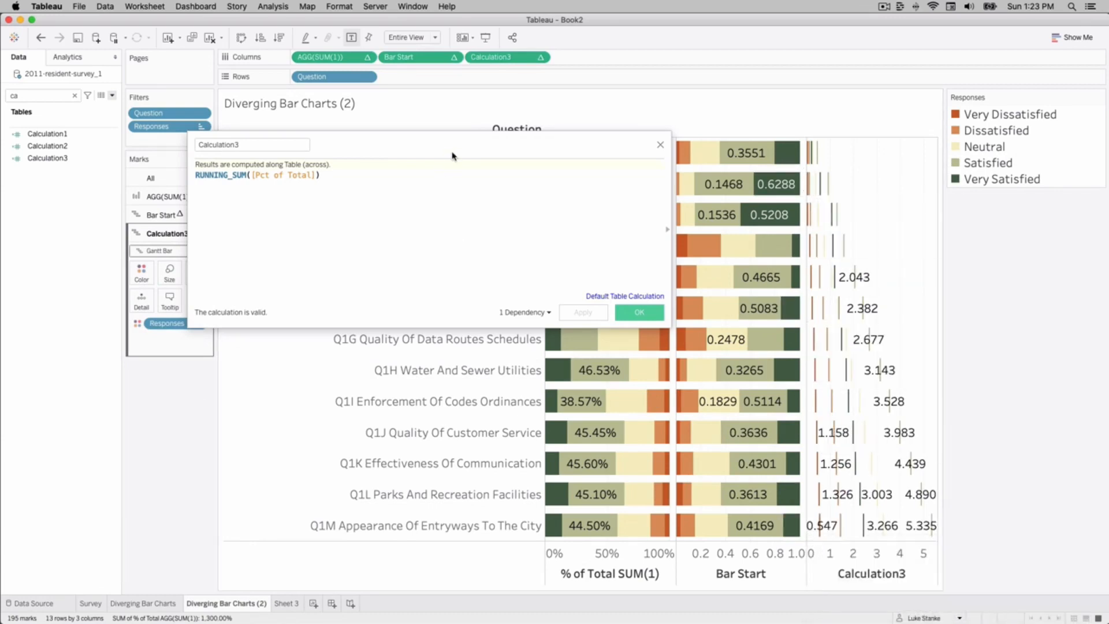
# Compute Calculation3 along Responses and rename it to Bar End
pyautogui.click(539, 57)
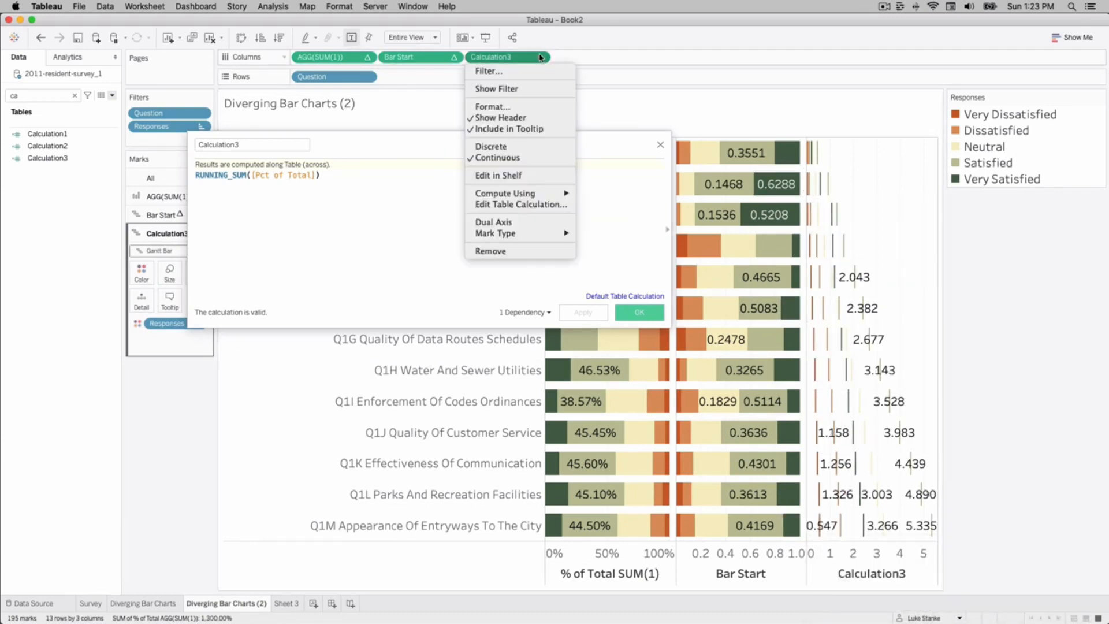
pyautogui.click(505, 193)
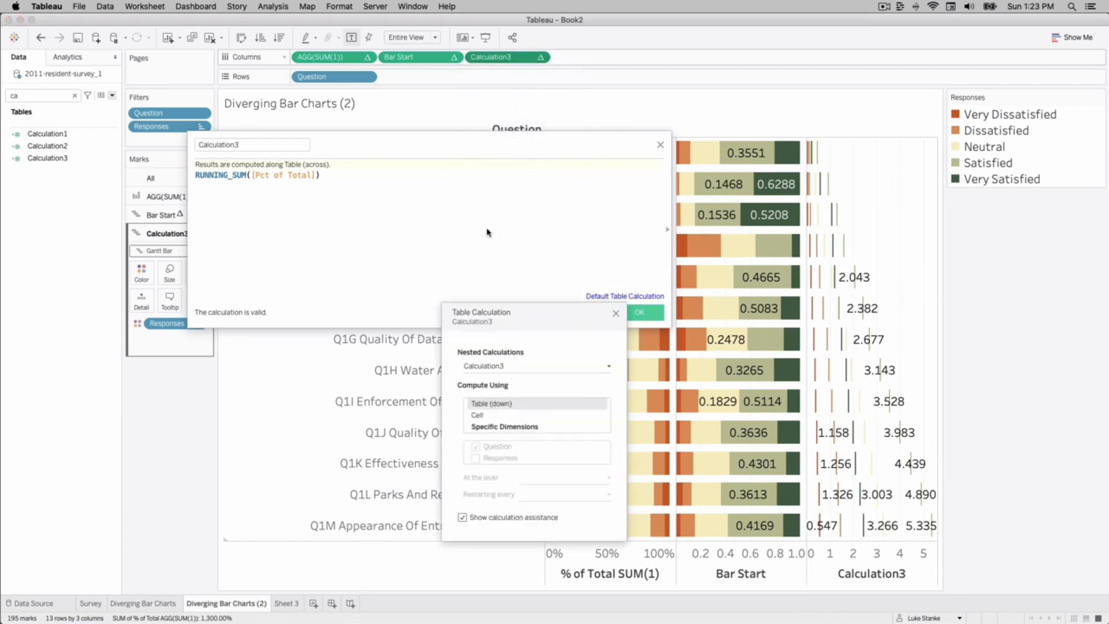
pyautogui.click(607, 365)
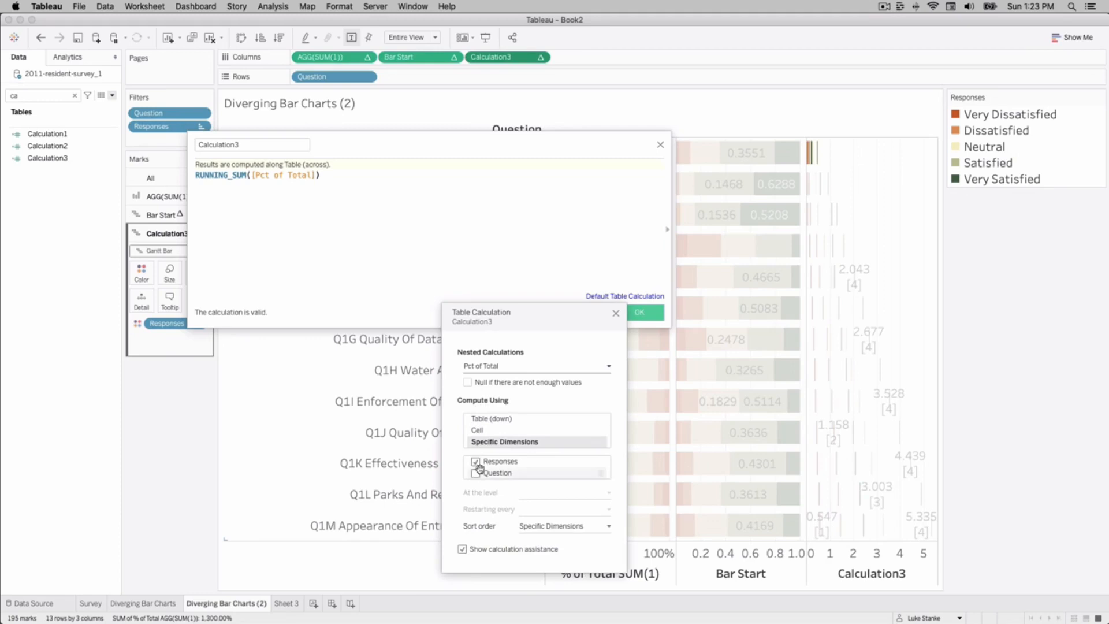
pyautogui.click(535, 365)
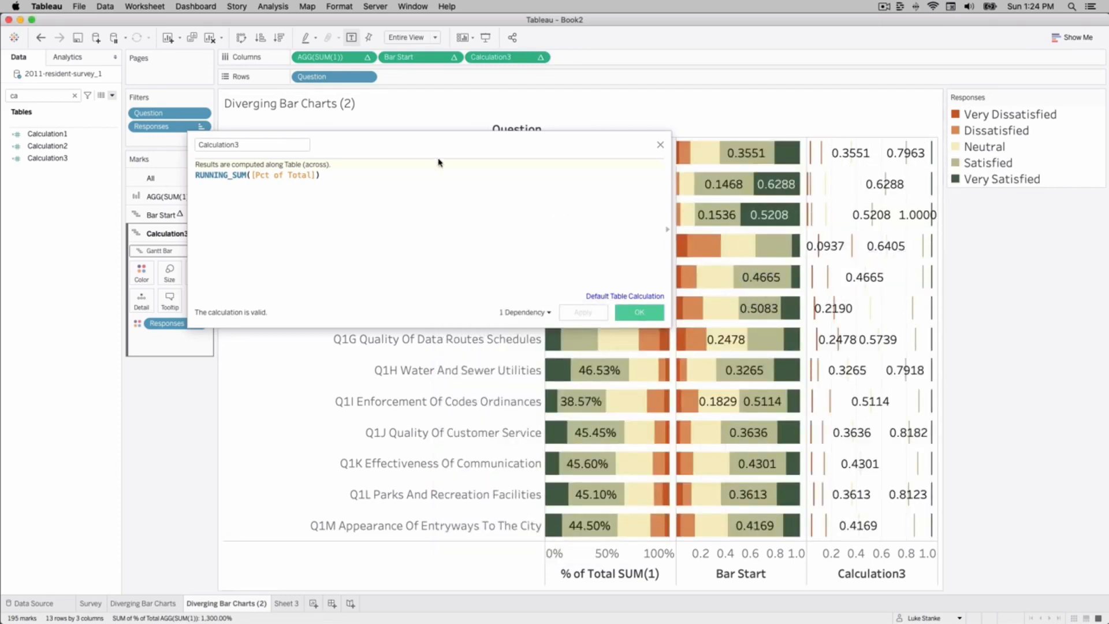
pyautogui.moveTo(930, 189)
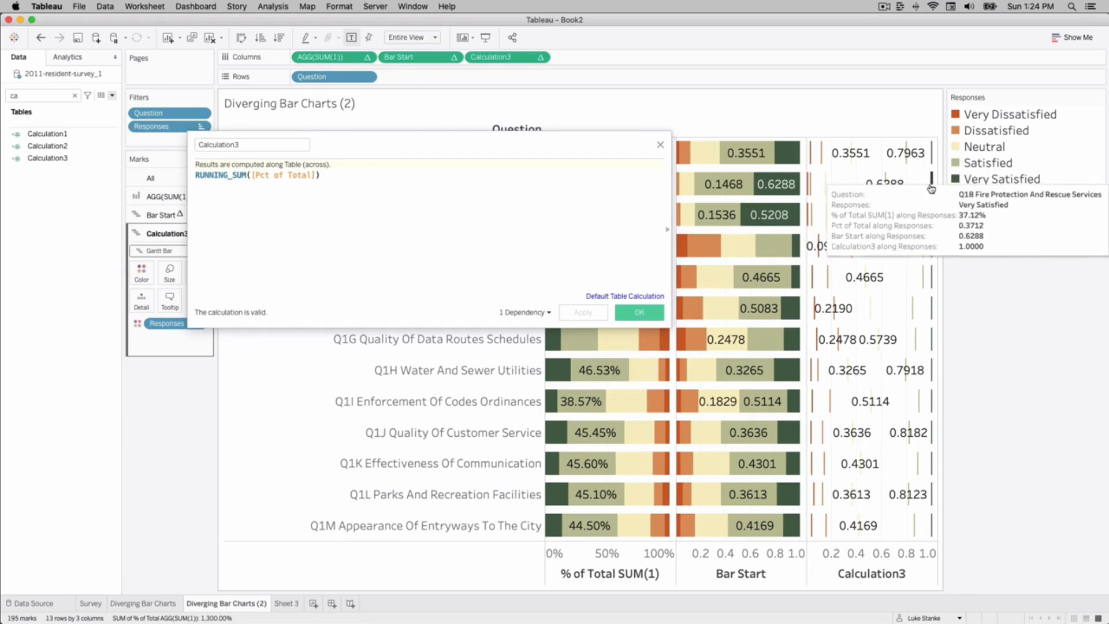
pyautogui.moveTo(932, 175)
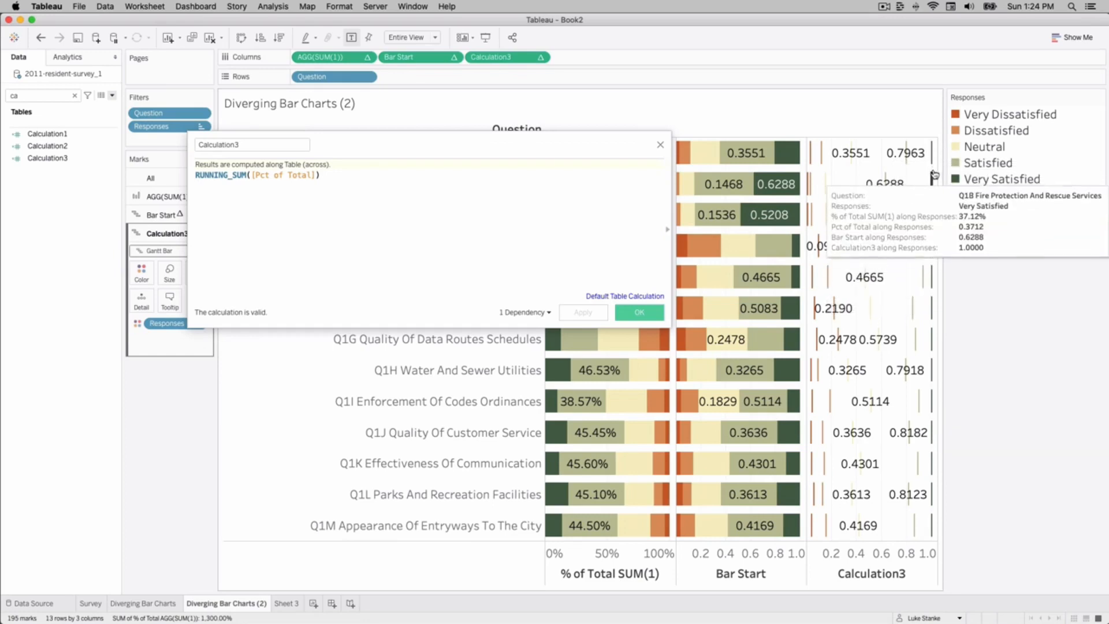
pyautogui.moveTo(919, 362)
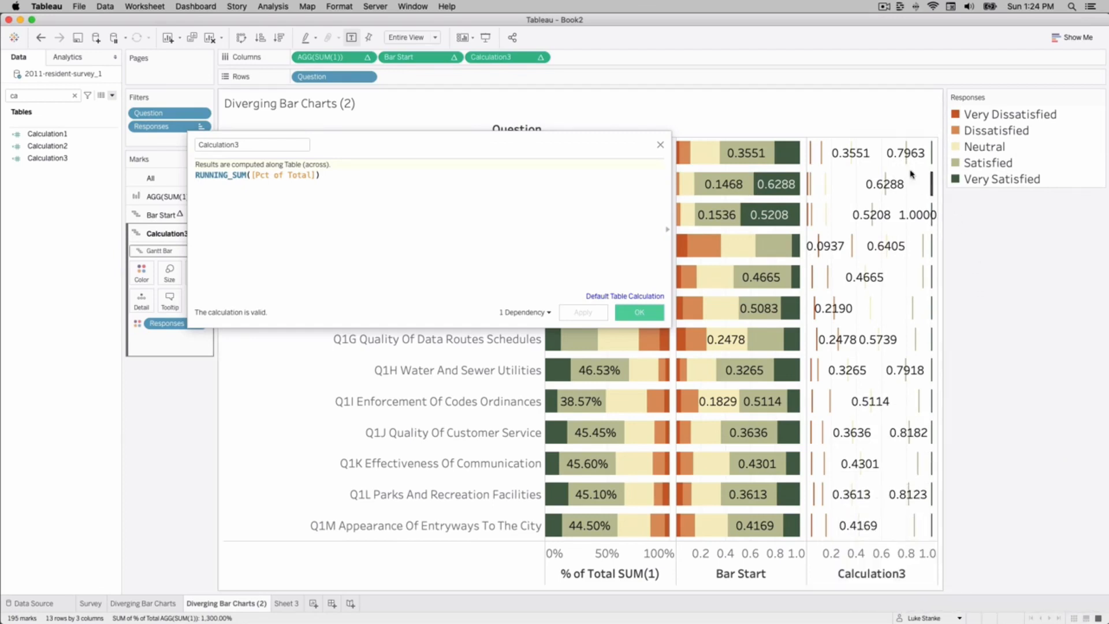
pyautogui.moveTo(324, 133)
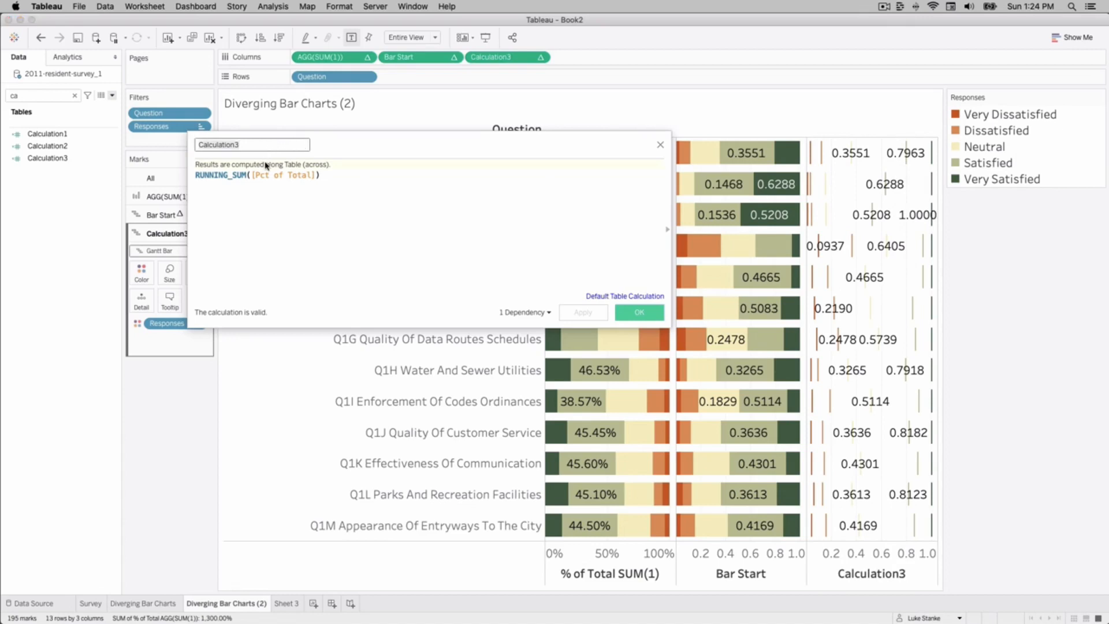
pyautogui.moveTo(265, 163)
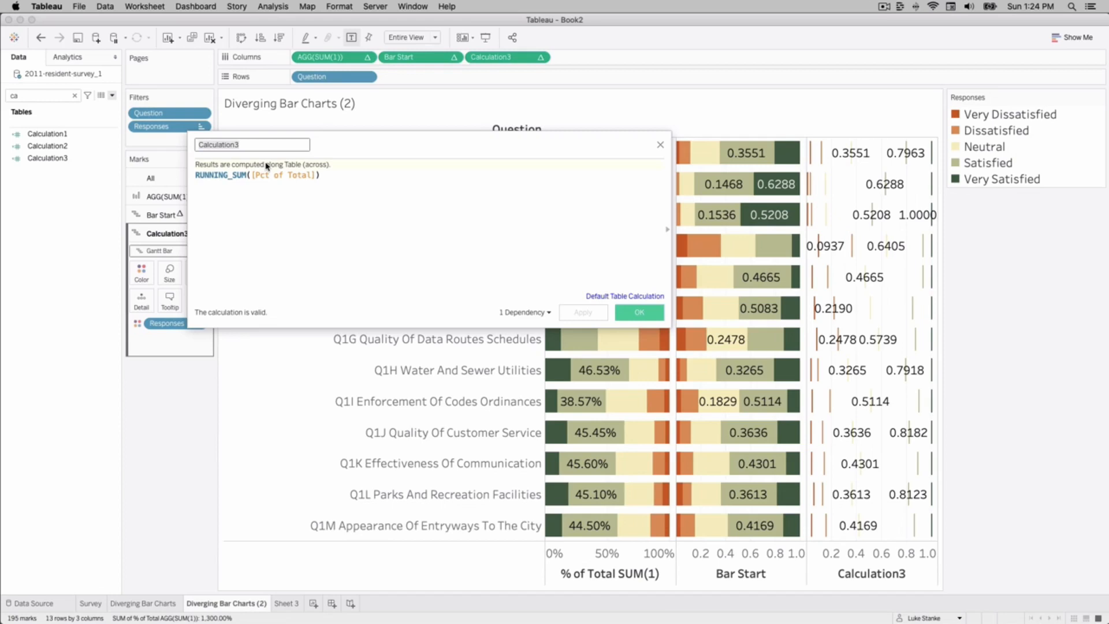
pyautogui.moveTo(290, 161)
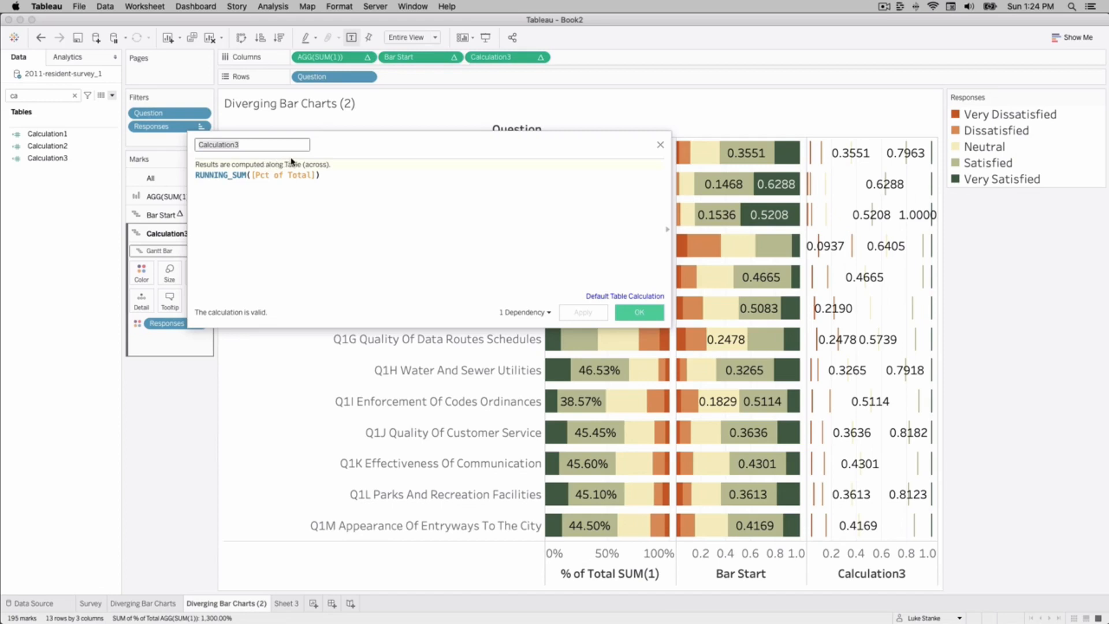
pyautogui.write('Bar End')
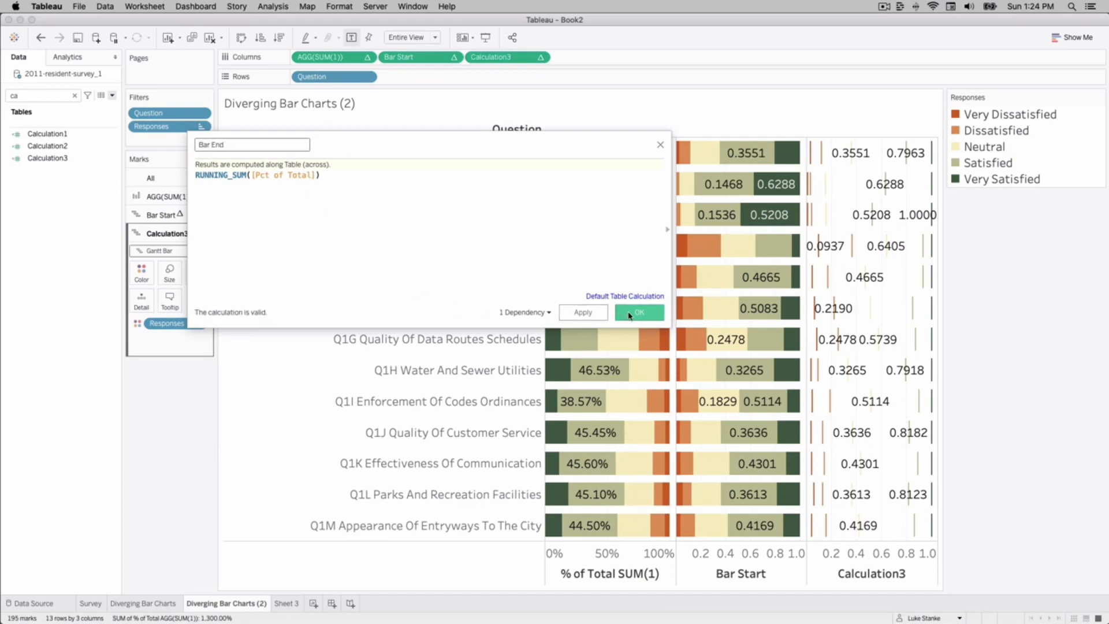
pyautogui.click(638, 312)
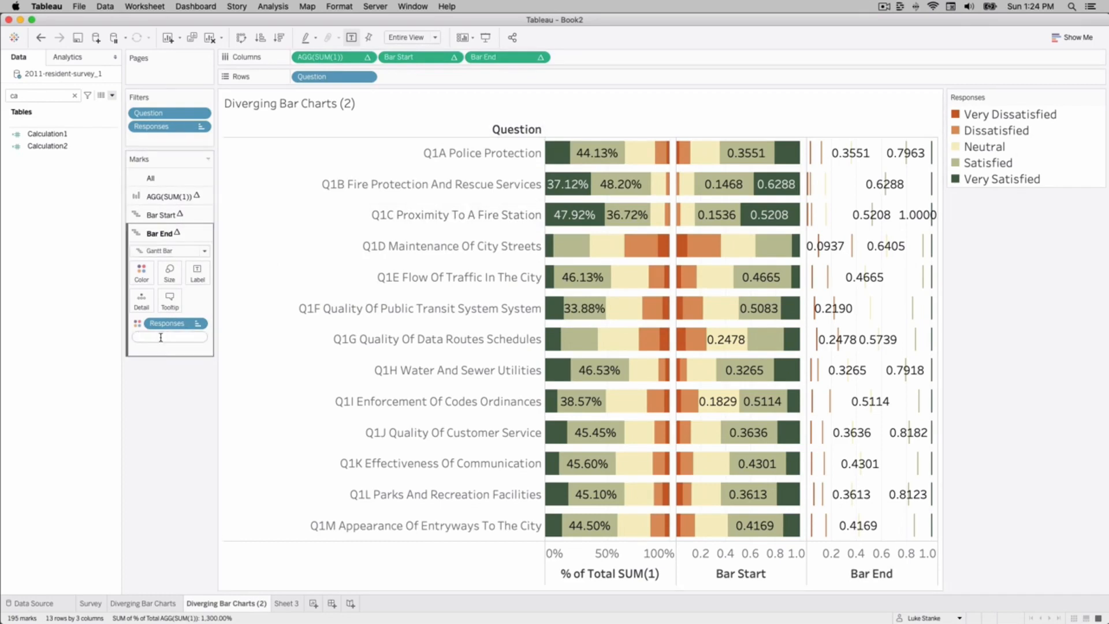
# Size Bar End's Gantt bars by -[Pct of Total] and label them with Pct of Total
pyautogui.write('pe')
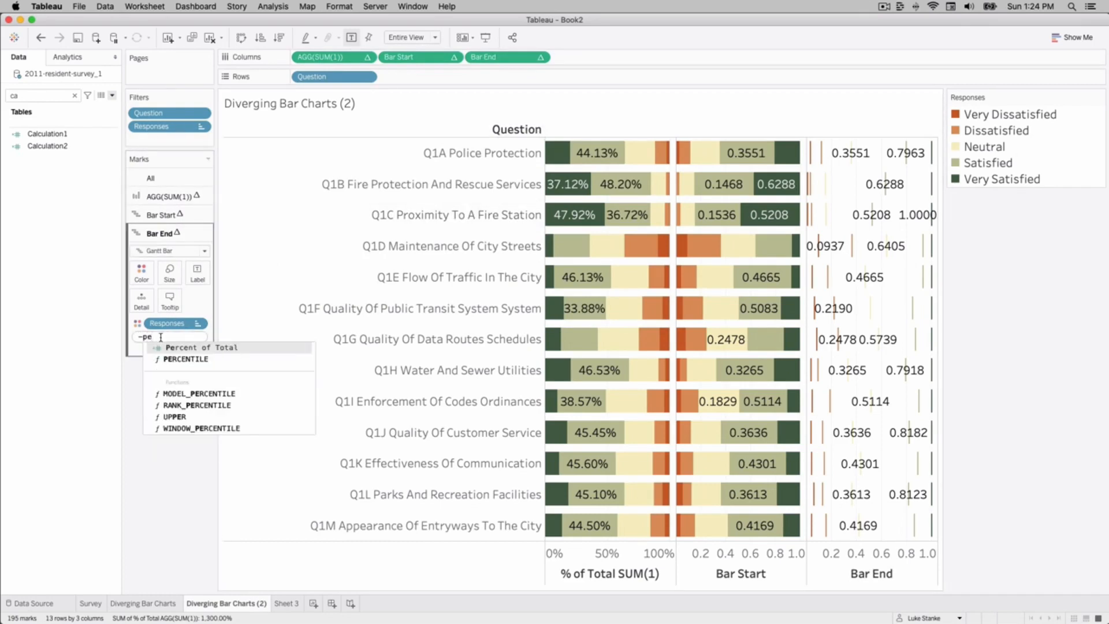
pyautogui.click(201, 347)
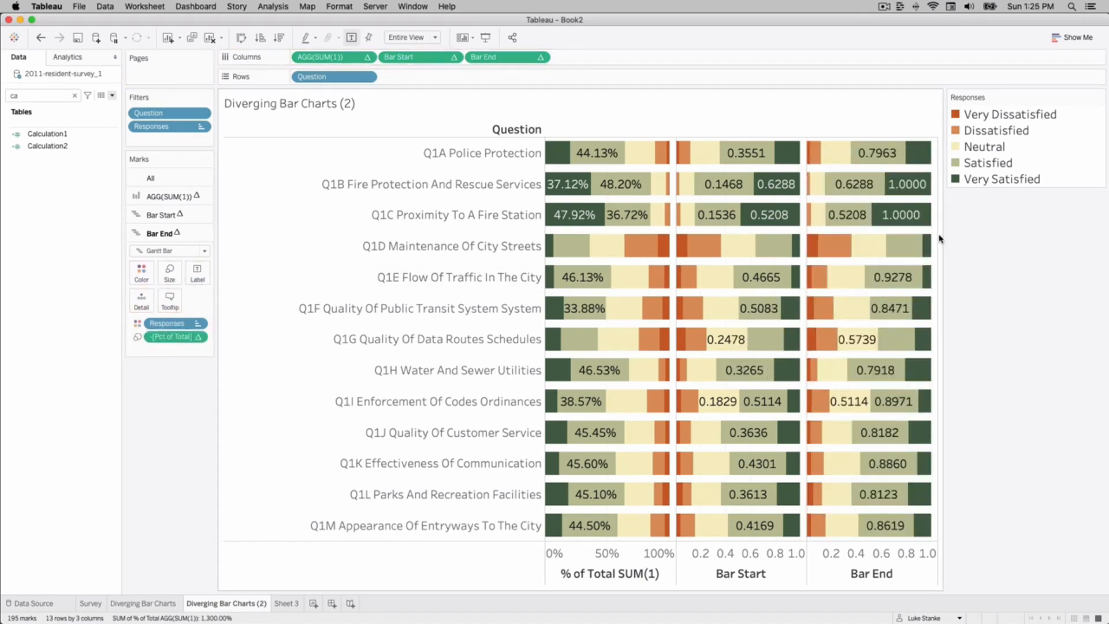
pyautogui.moveTo(908, 183)
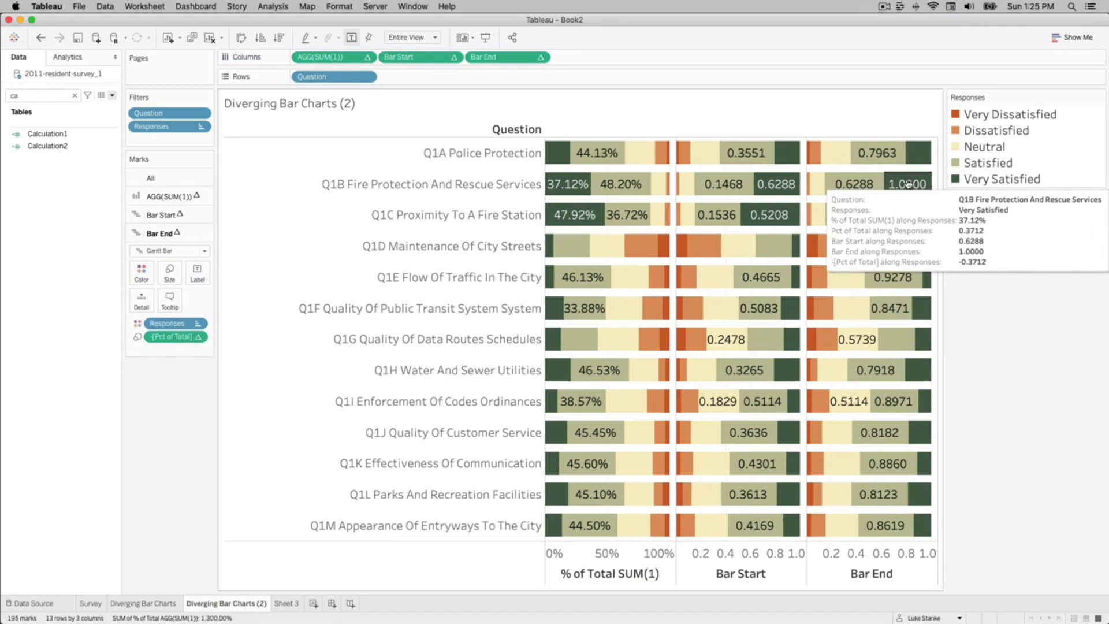
pyautogui.moveTo(596, 152)
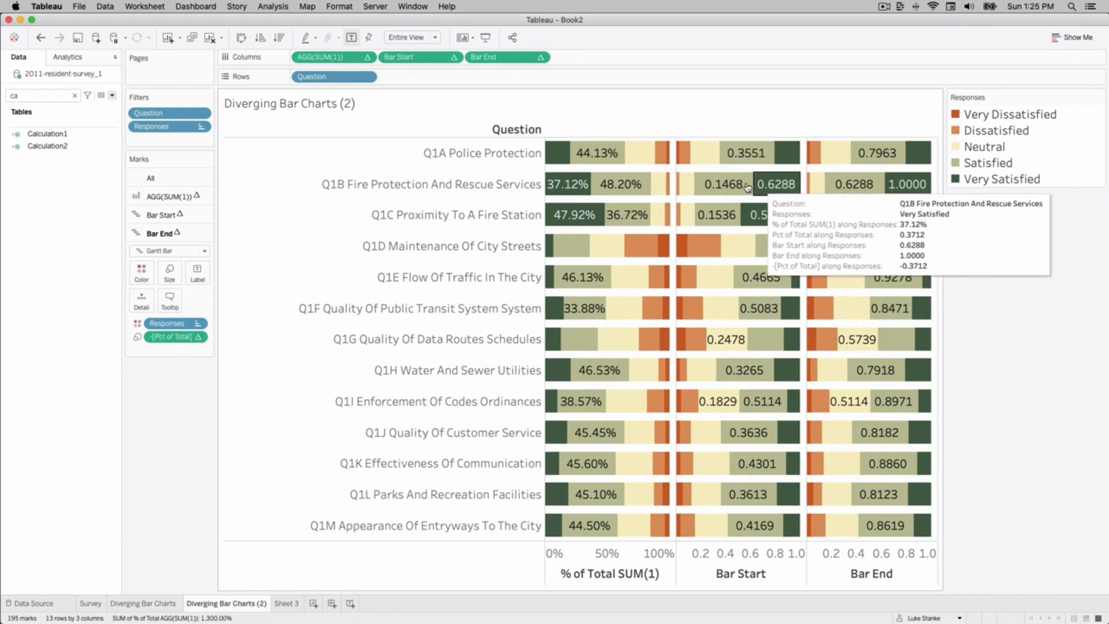
pyautogui.moveTo(513, 74)
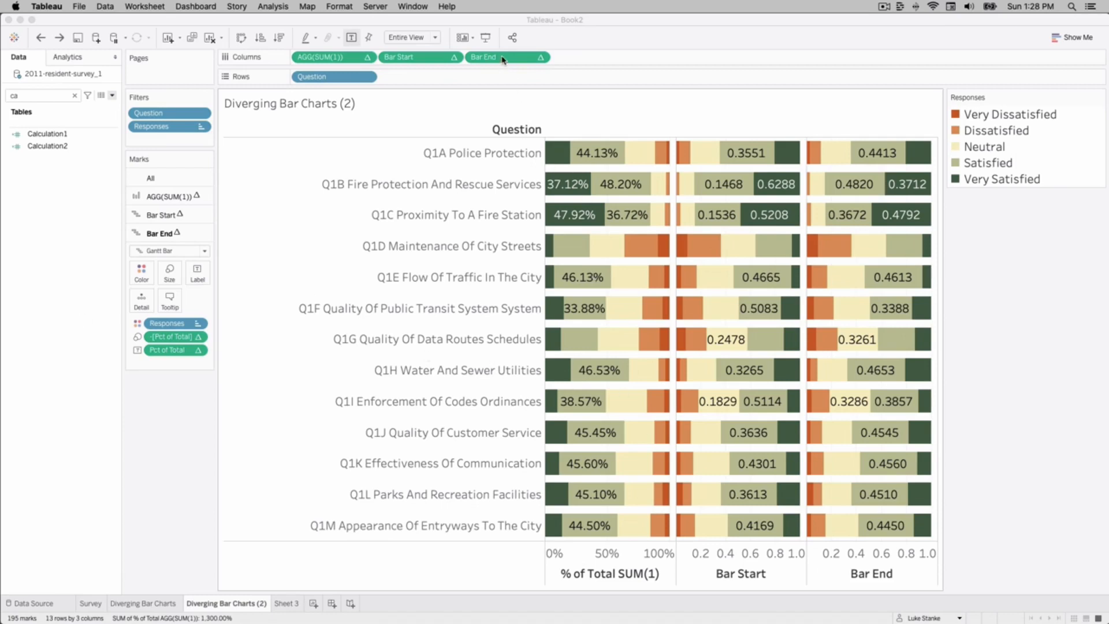
# Format the Pct of Total labels as percentages with 0 decimal places
pyautogui.click(527, 56)
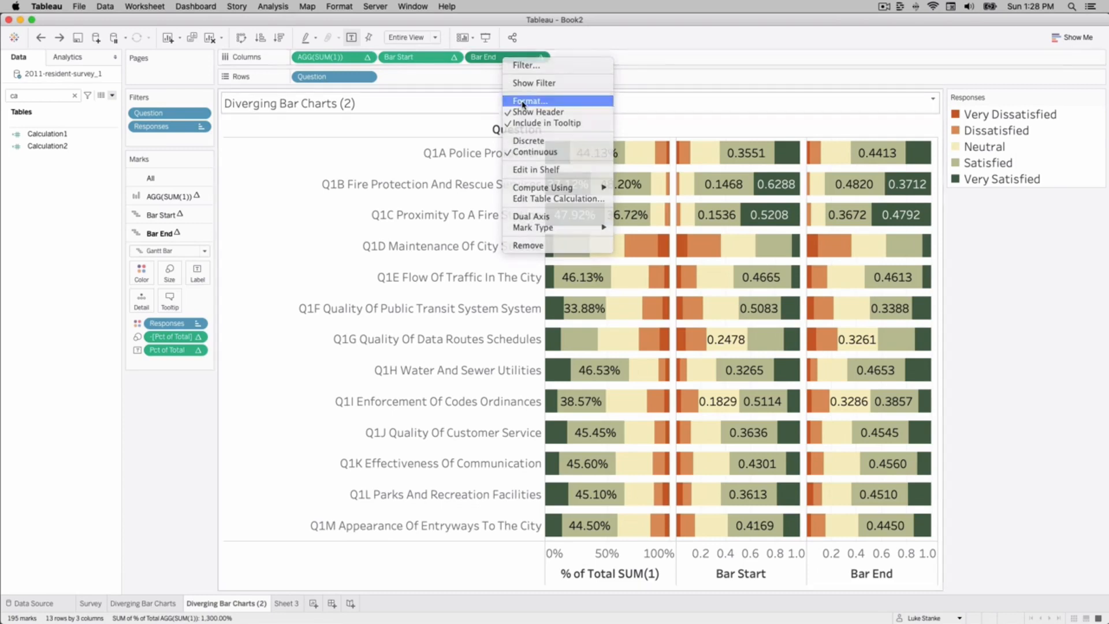
pyautogui.click(530, 100)
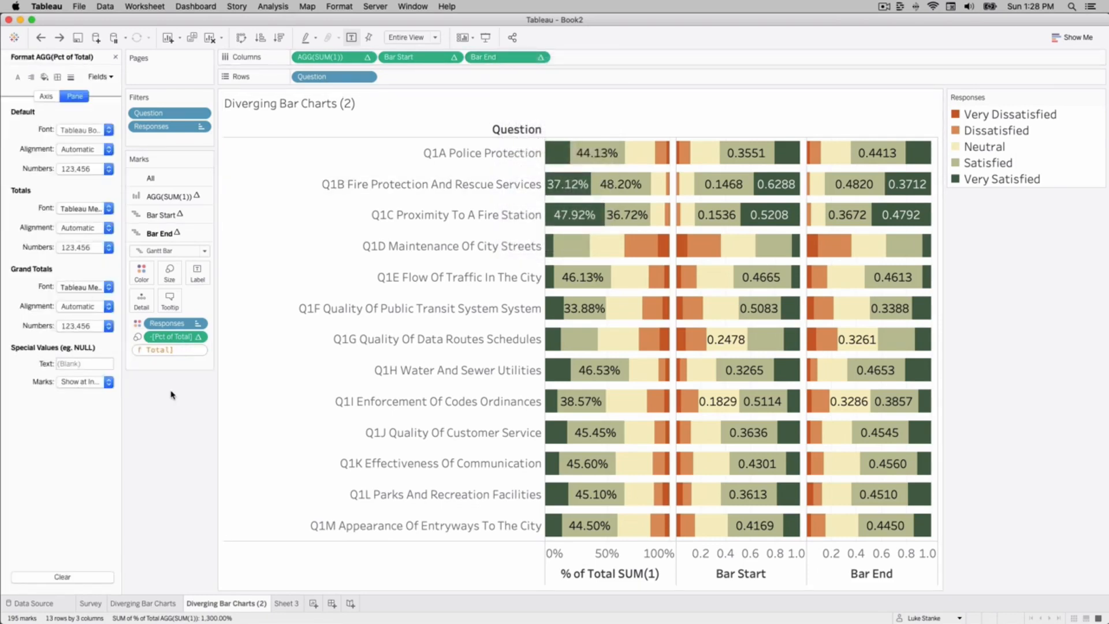
pyautogui.rightClick(163, 349)
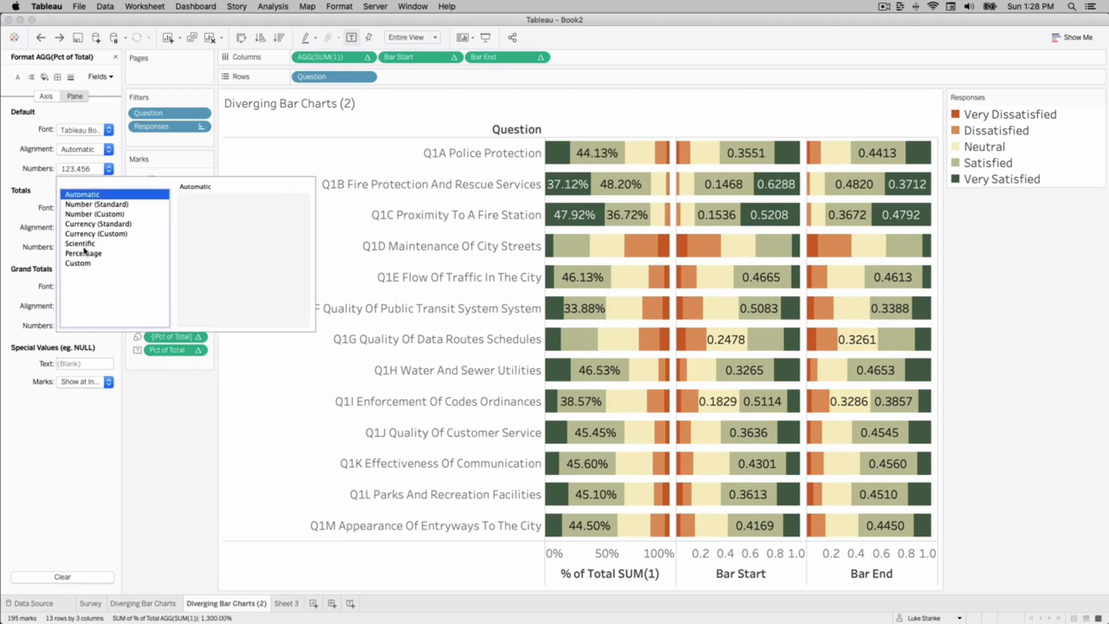
pyautogui.click(83, 253)
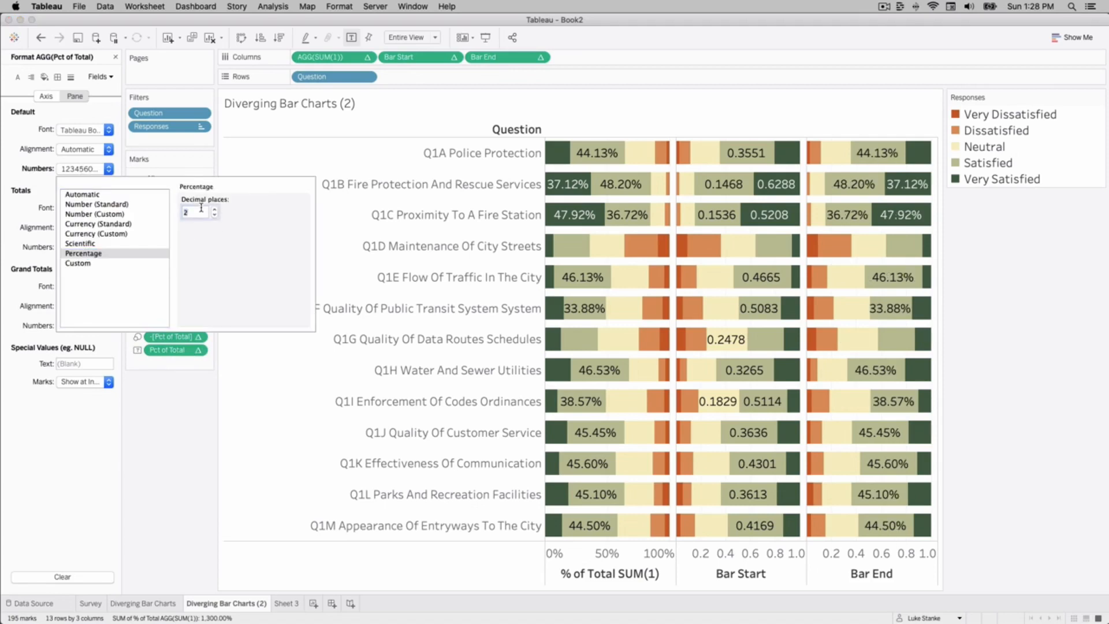
pyautogui.click(213, 215)
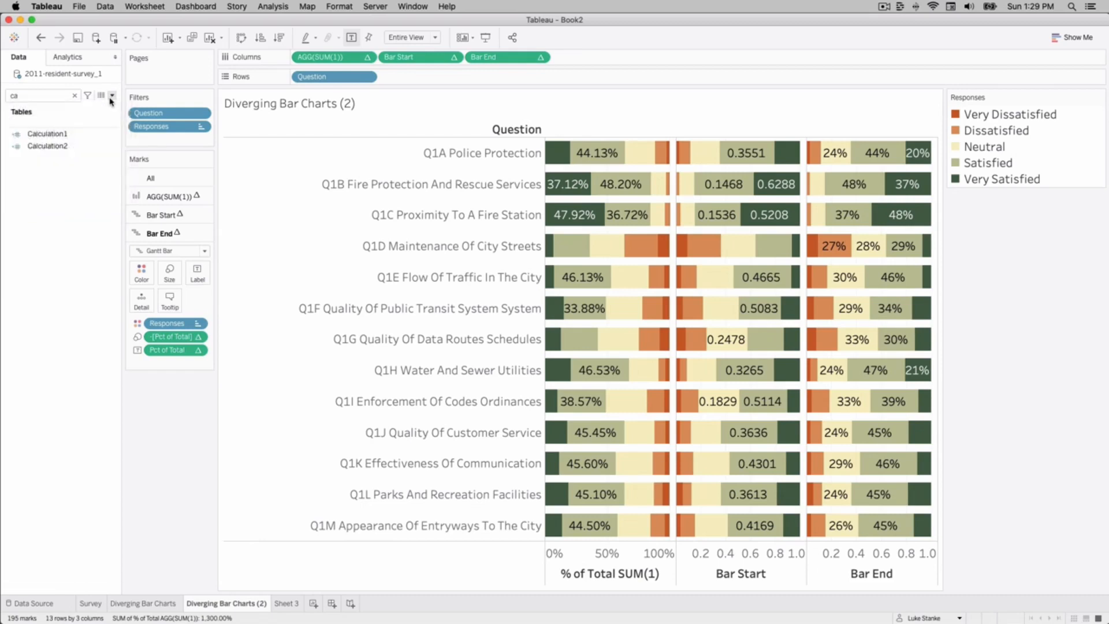
# Write a new WINDOW_SUM weighted-share formula using CONTAINS, THEN 1 ELSE, and SUM(1)
pyautogui.click(111, 95)
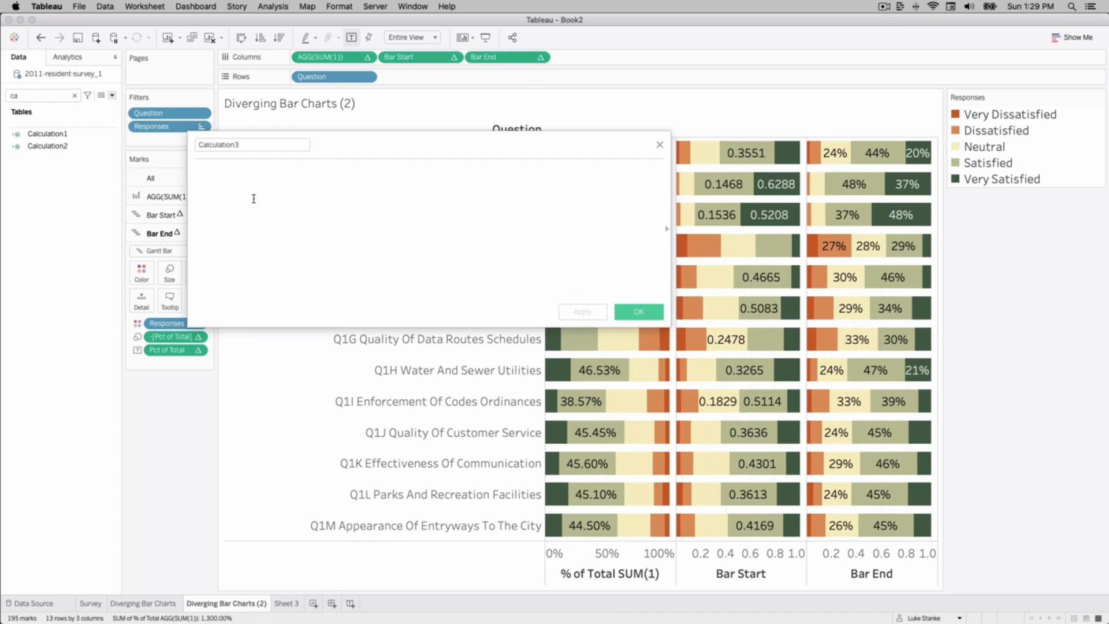
pyautogui.write('WINDOW_SUM(SUM(')
pyautogui.write('IF')
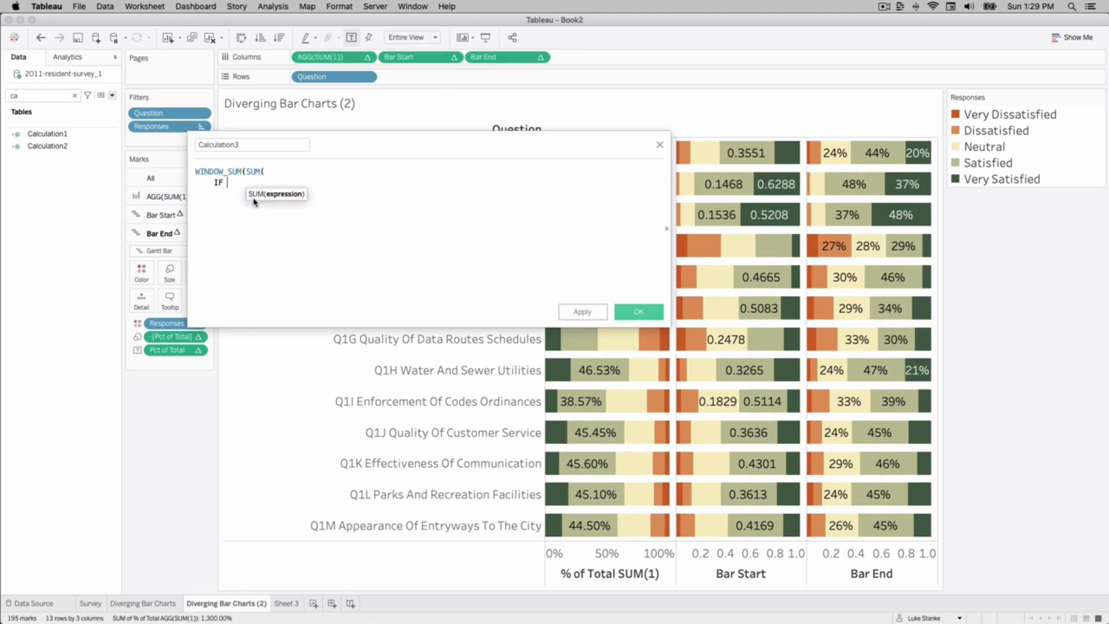
pyautogui.write('CONTAINS(')
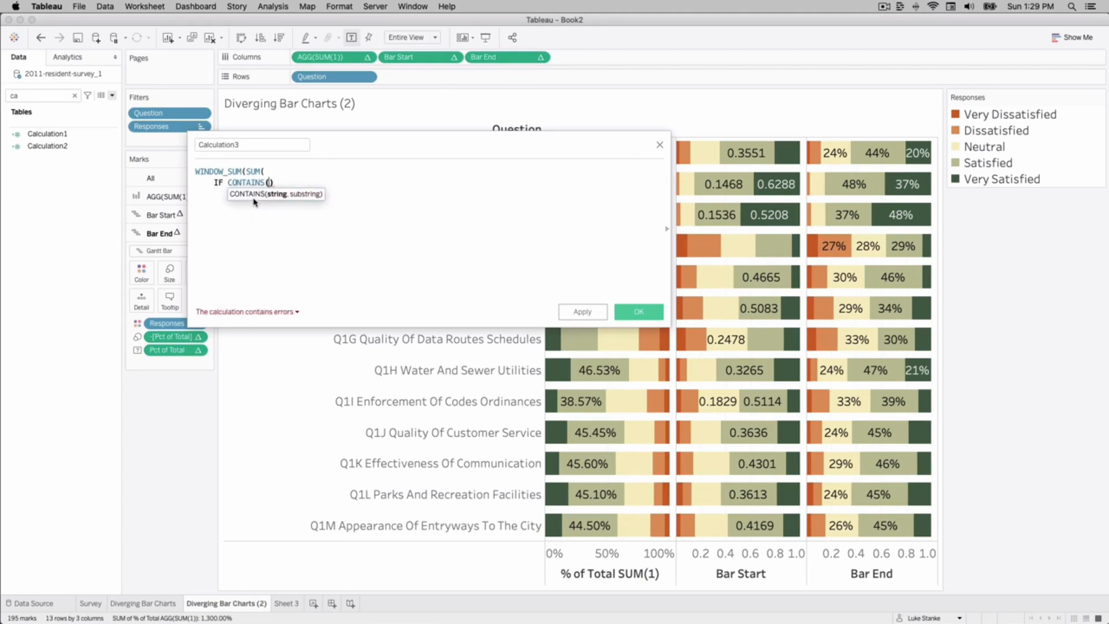
pyautogui.write('re')
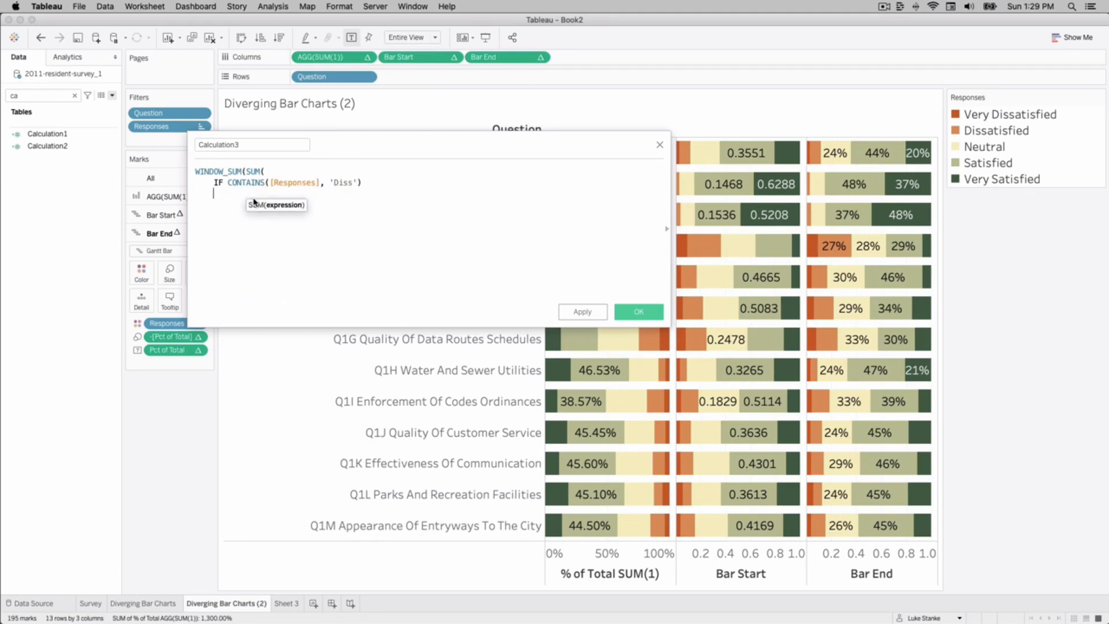
pyautogui.write('THEN 1')
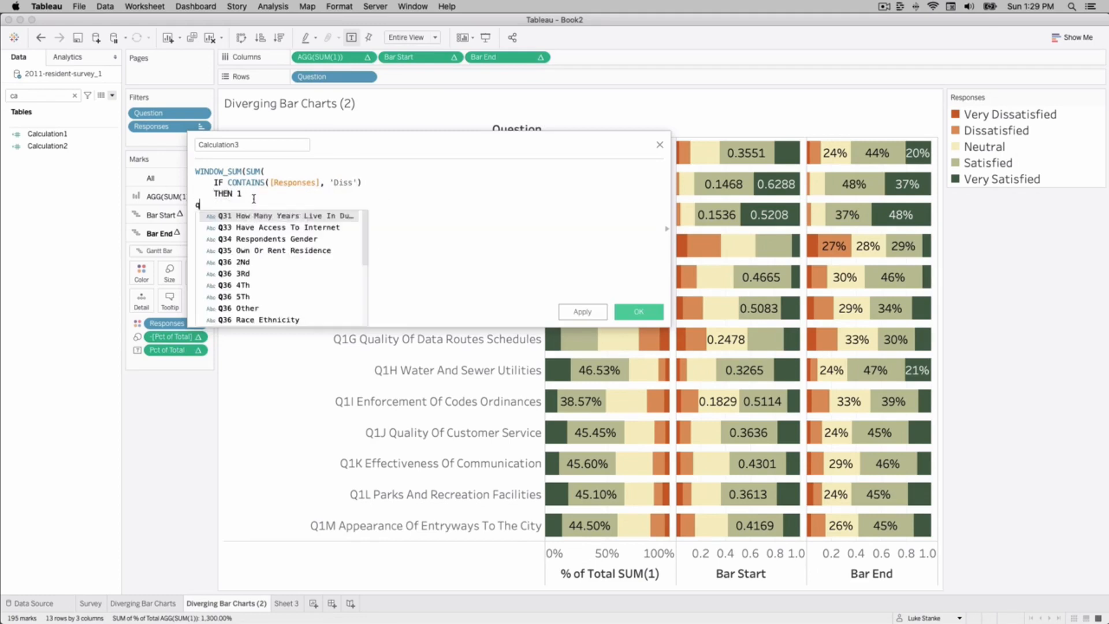
pyautogui.write("ELSEIF [Responses] = '")
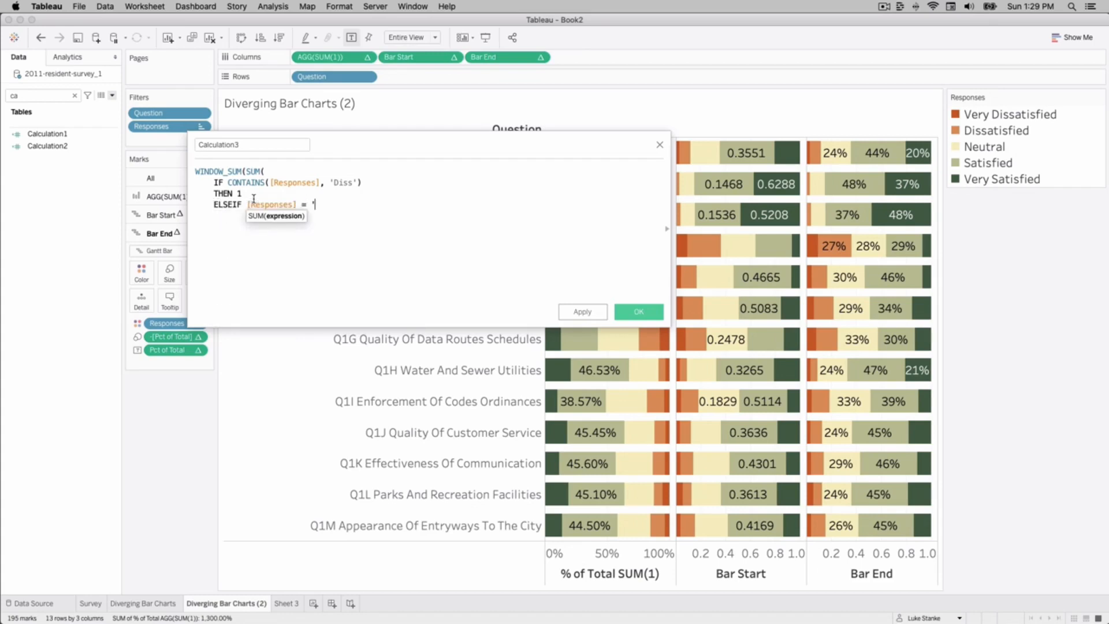
pyautogui.write('N')
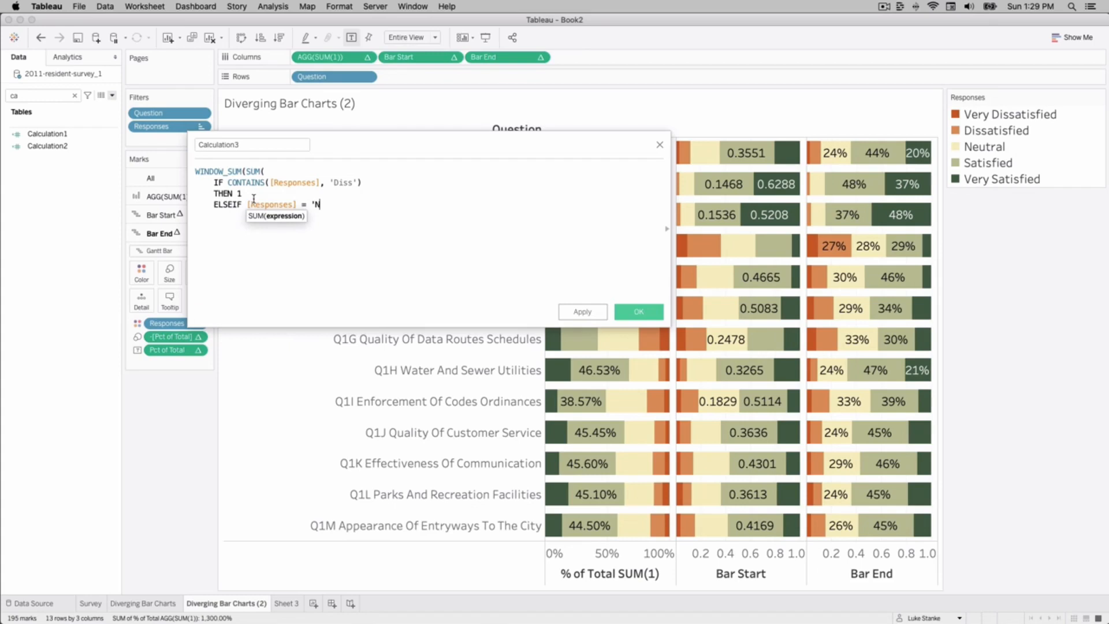
pyautogui.write('ee')
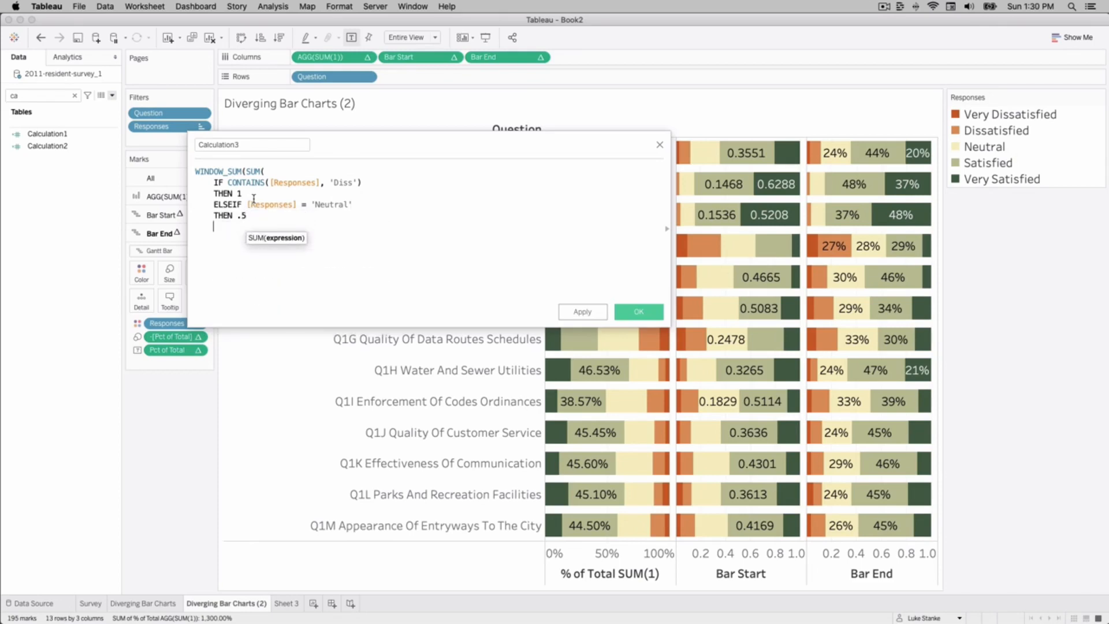
pyautogui.write('E')
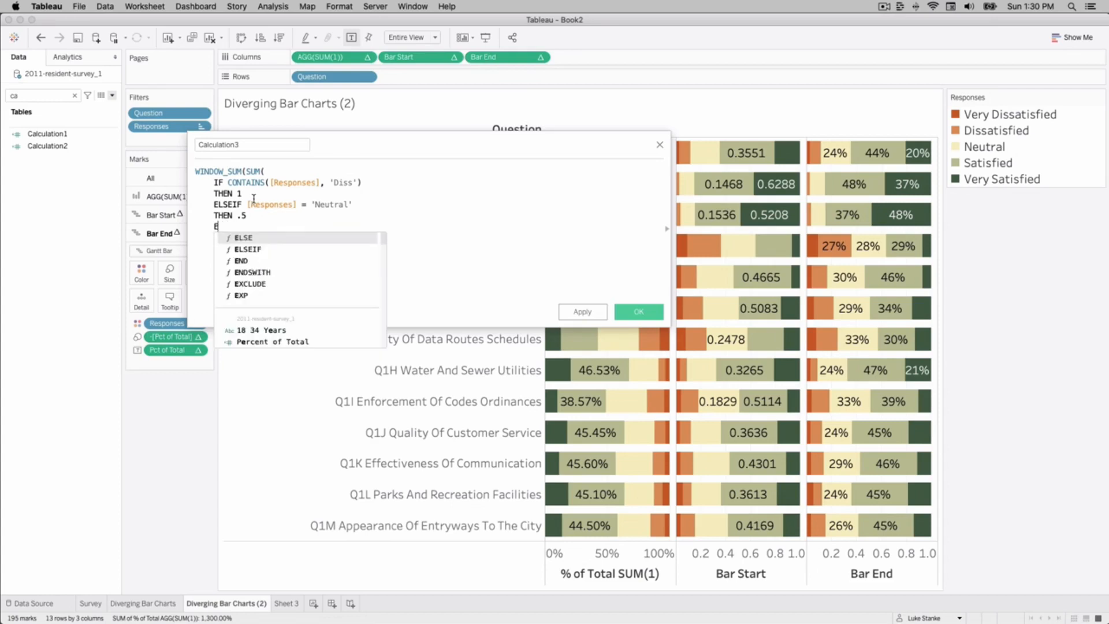
pyautogui.write('LSE 0')
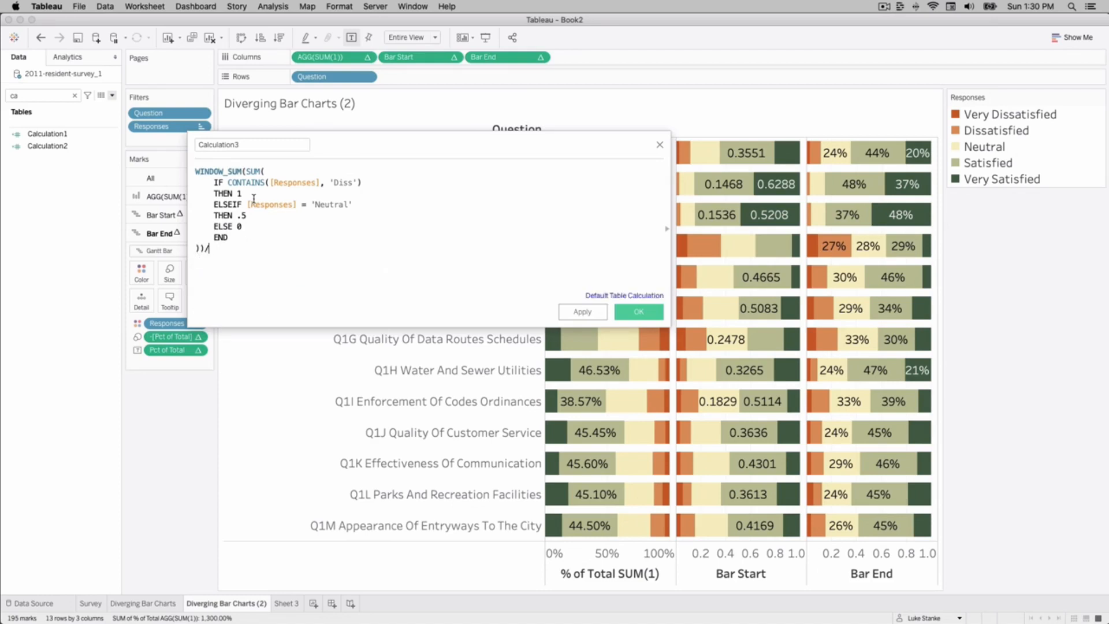
pyautogui.write('WINDOW_SUM(S')
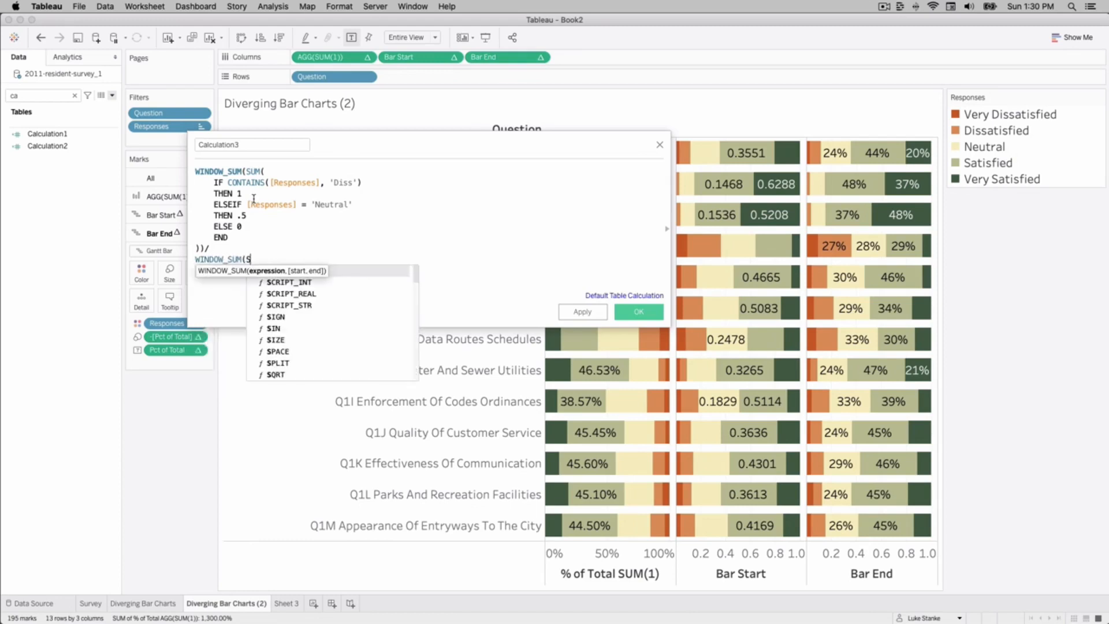
pyautogui.write('UM(1))')
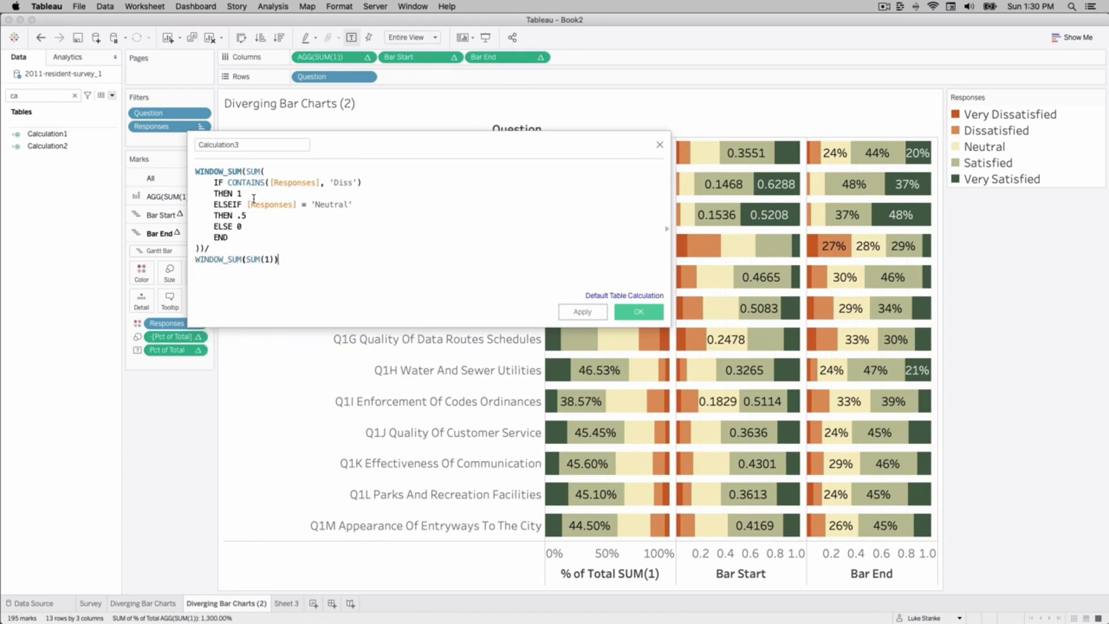
# Name the calculation Start Point, then discard it after the duplicate-name error
pyautogui.click(252, 144)
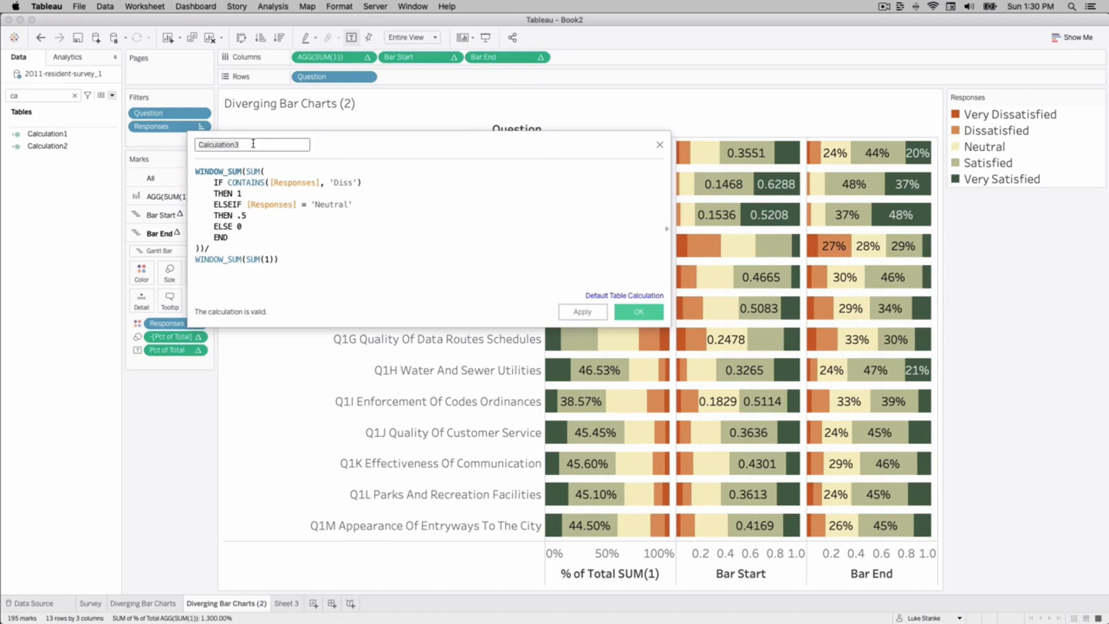
pyautogui.write('Start Point')
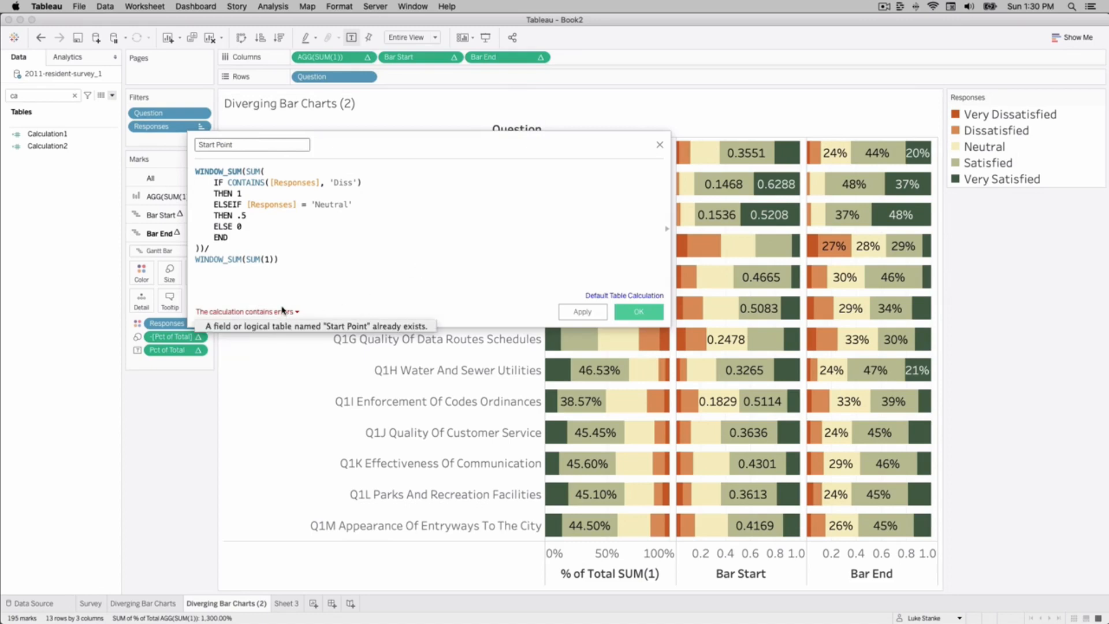
pyautogui.moveTo(608, 309)
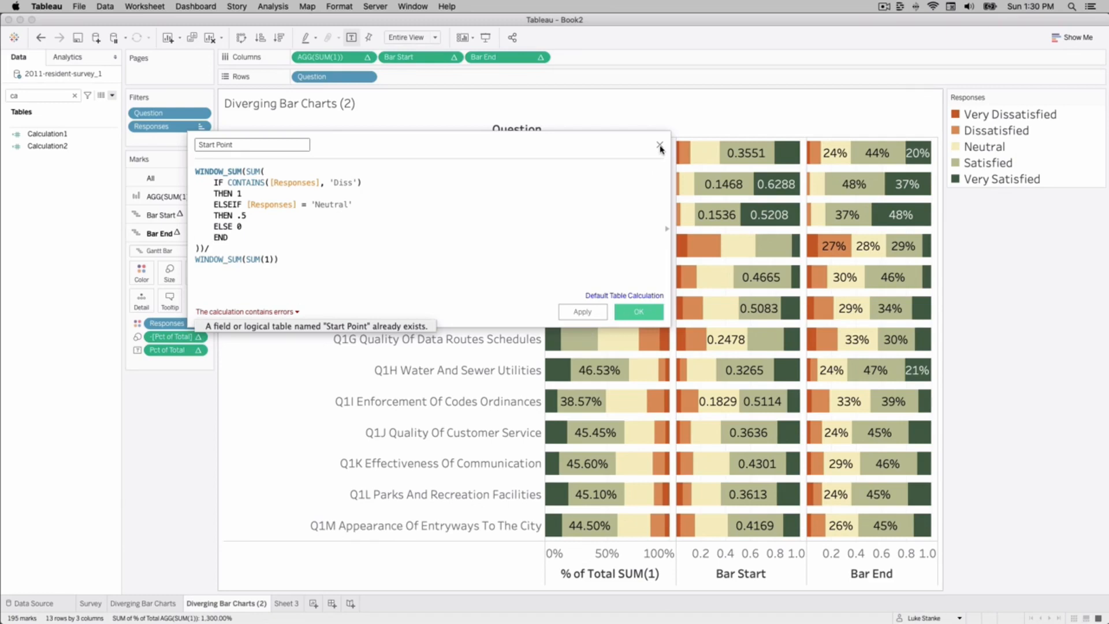
pyautogui.click(252, 144)
pyautogui.write('bar')
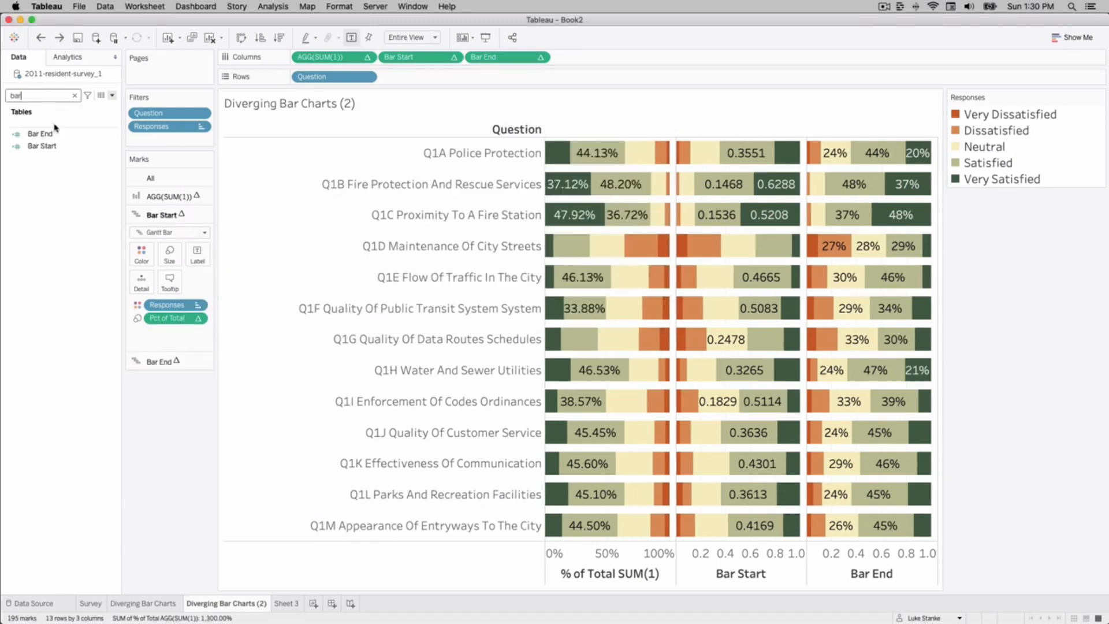
# Edit the Bar Start formula to subtract [Start Point]
pyautogui.rightClick(41, 145)
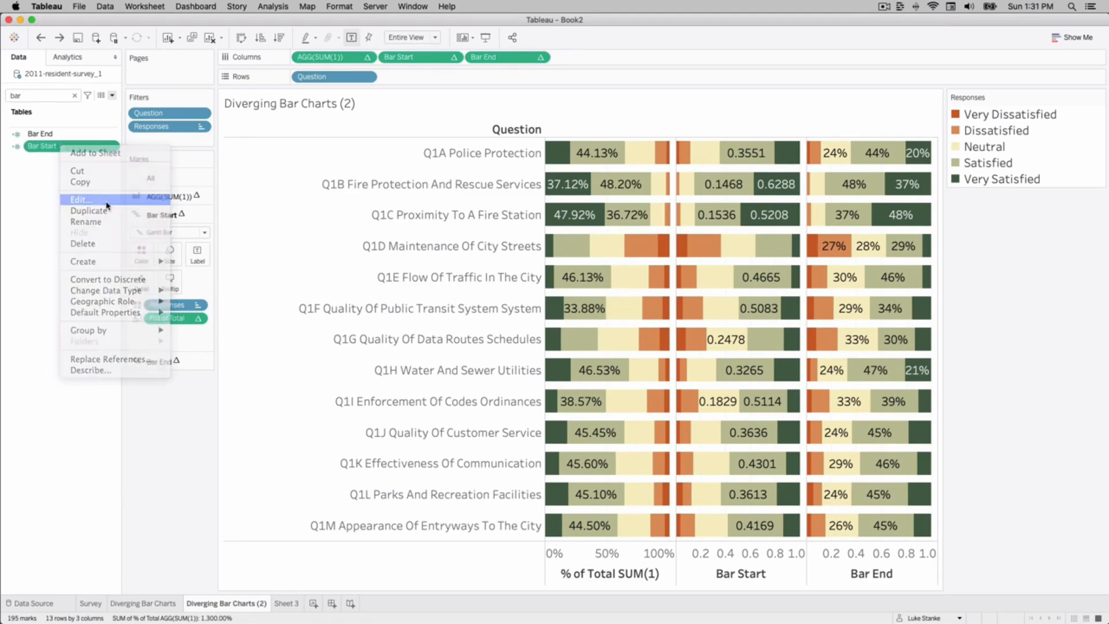
pyautogui.click(80, 199)
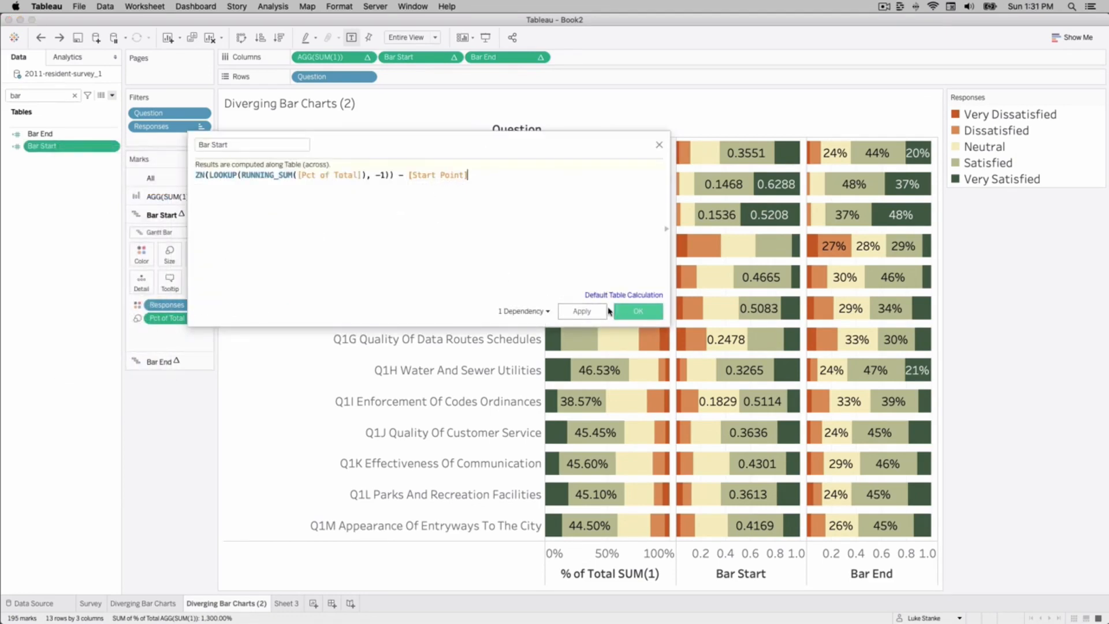
pyautogui.click(636, 311)
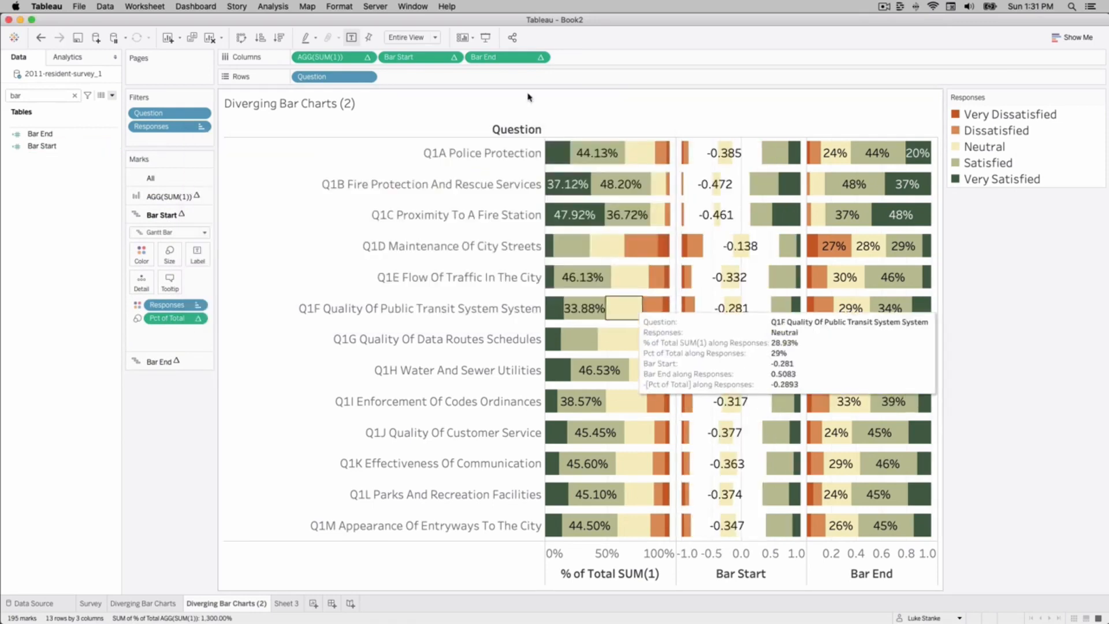
# Compute Bar Start's nested Start Point along the specific dimension Responses
pyautogui.click(413, 56)
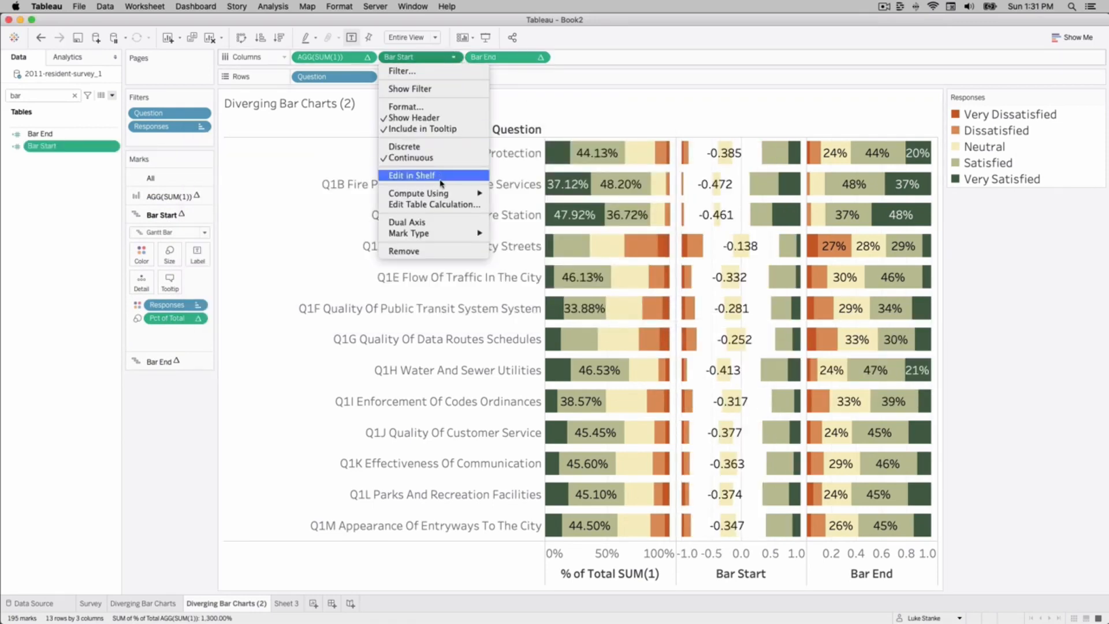
pyautogui.click(434, 204)
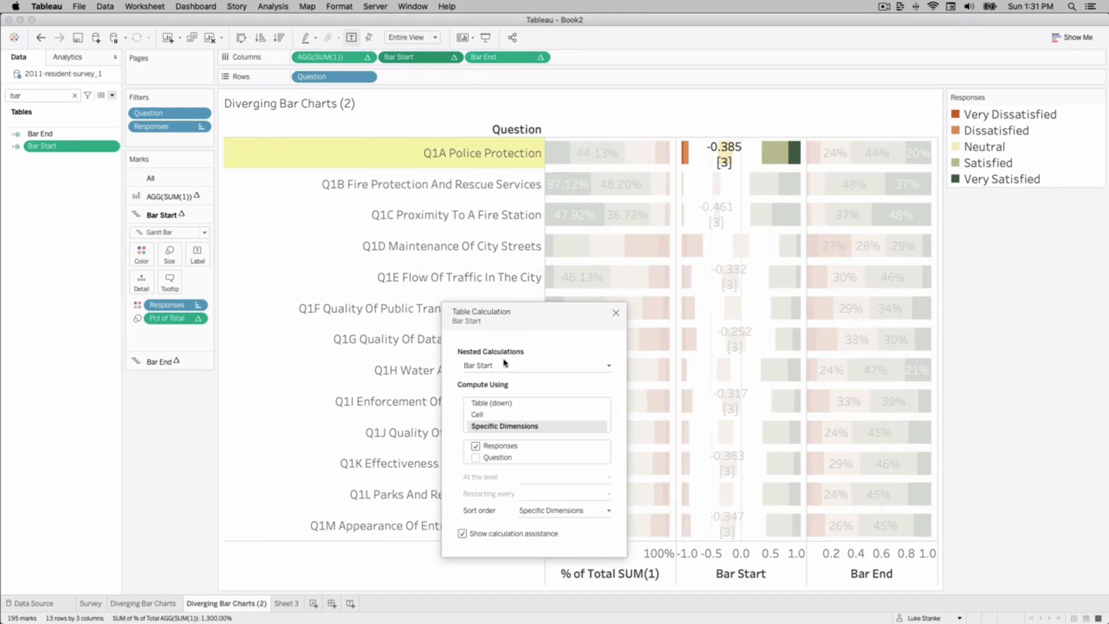
pyautogui.click(535, 365)
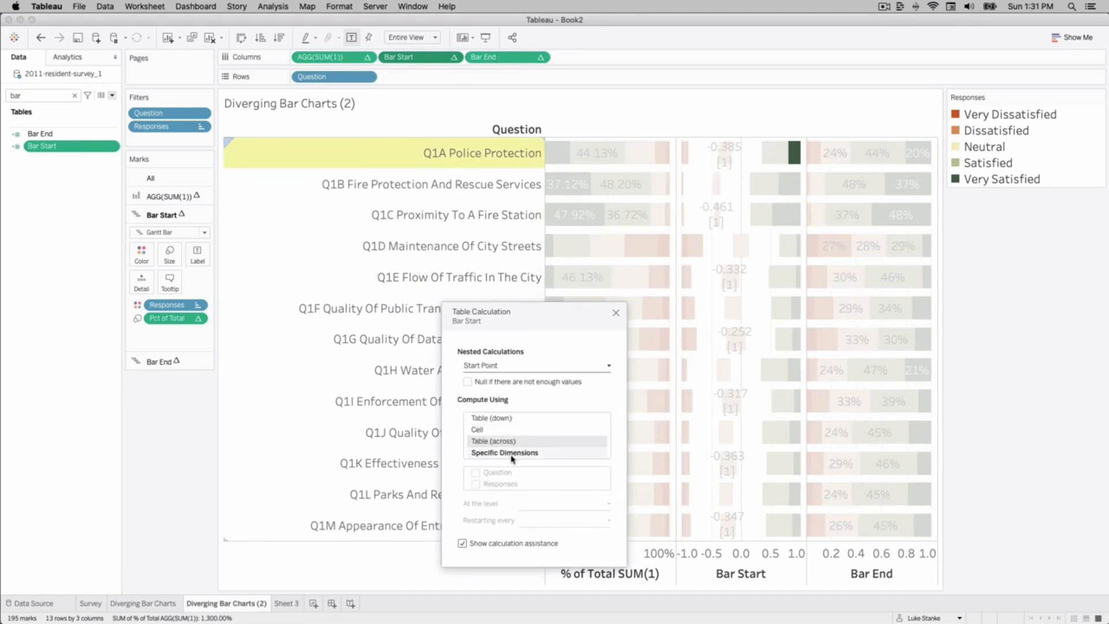
pyautogui.click(504, 451)
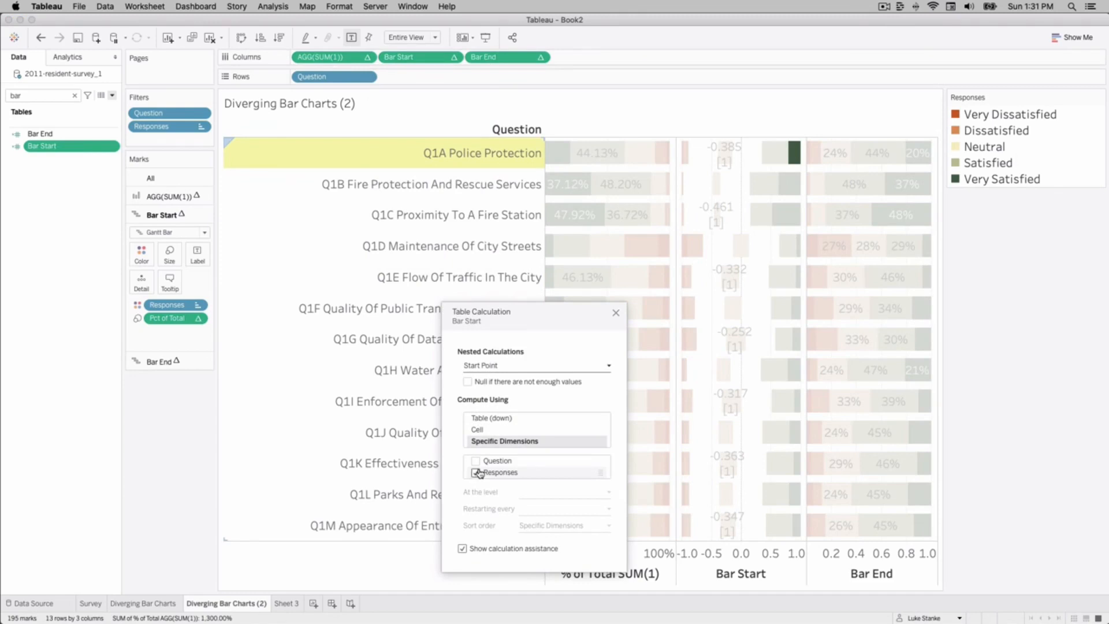
pyautogui.click(475, 473)
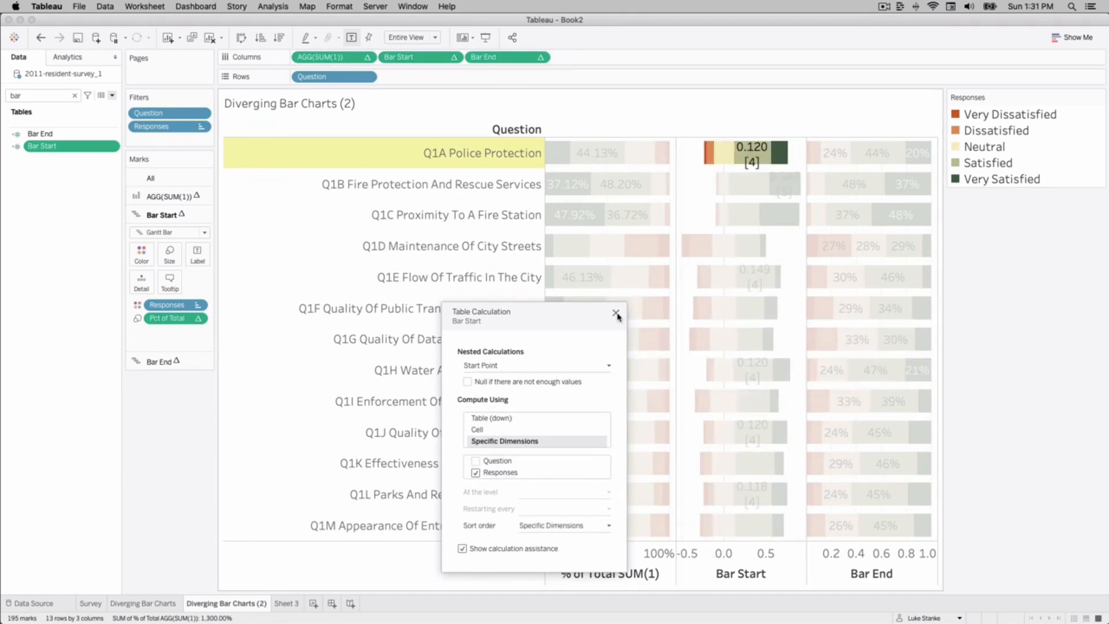
pyautogui.click(616, 313)
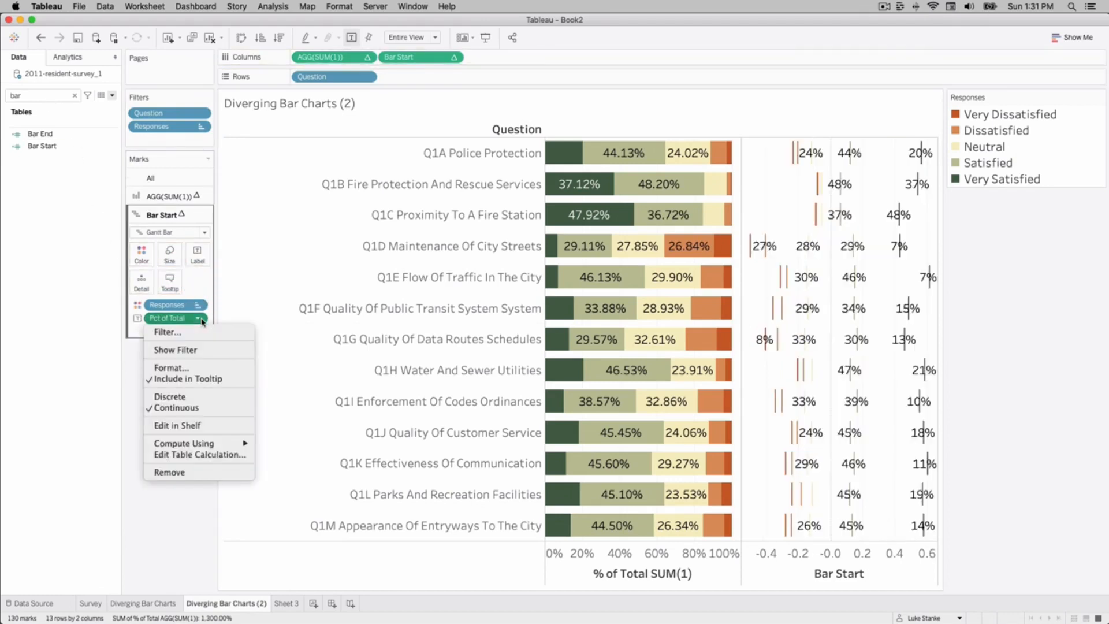
# Remove AGG(SUM(1)), leaving Bar Start Gantt bars sized and labelled by Pct of Total
pyautogui.click(134, 406)
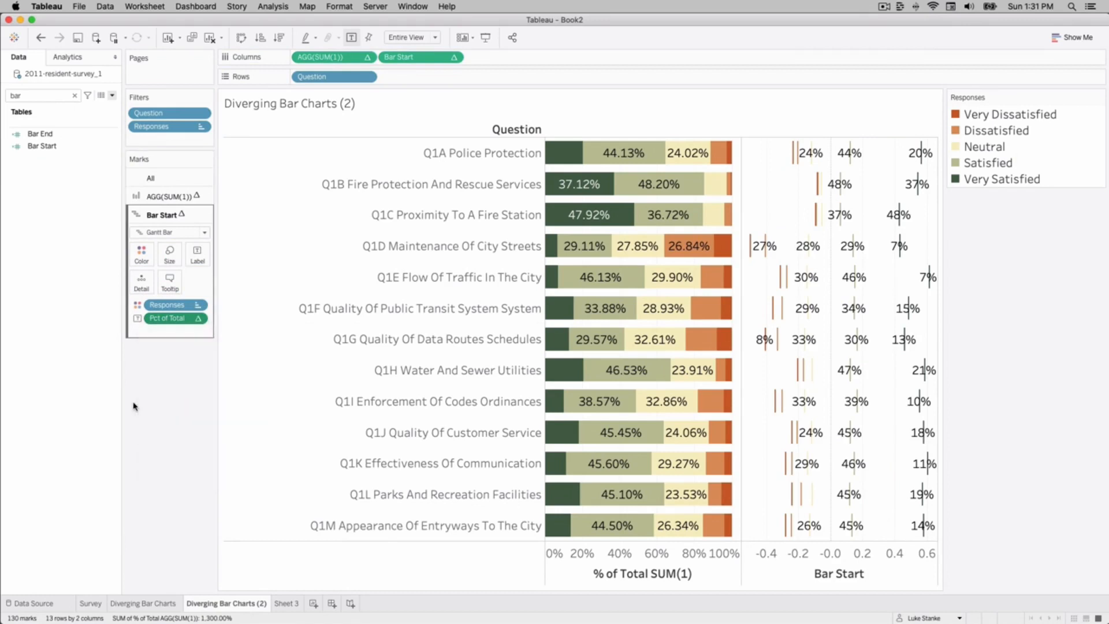
pyautogui.click(198, 250)
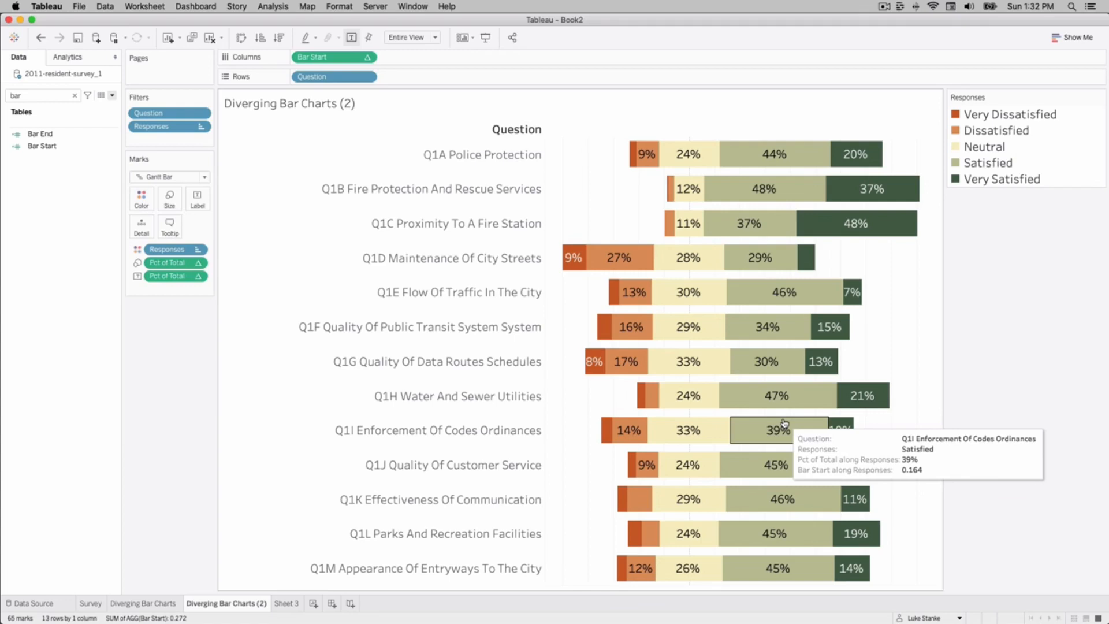
pyautogui.moveTo(885, 323)
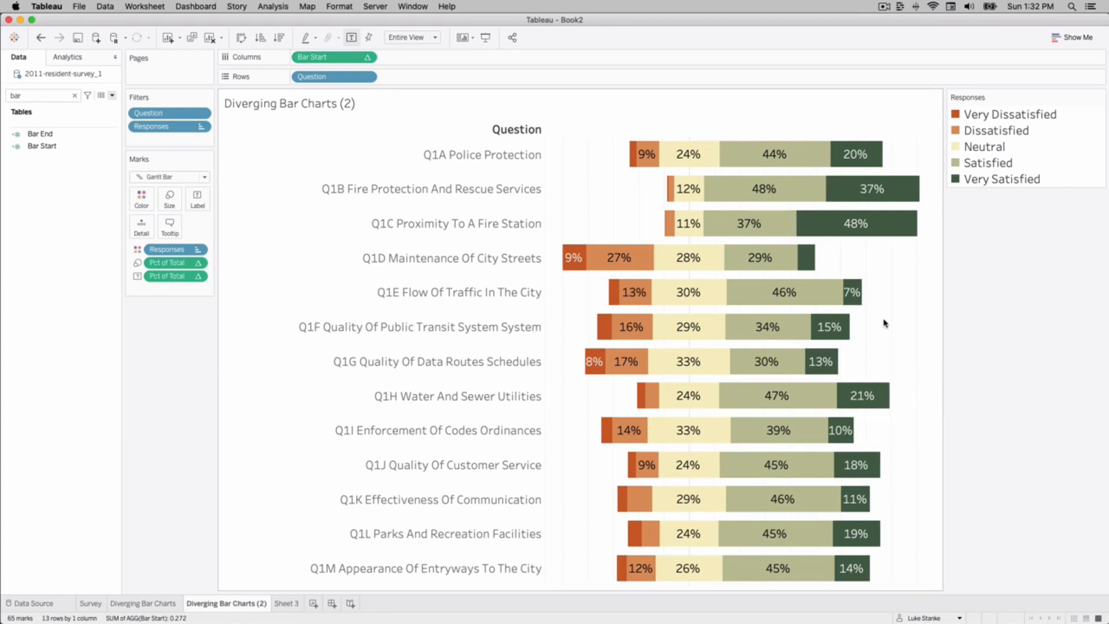
pyautogui.moveTo(889, 325)
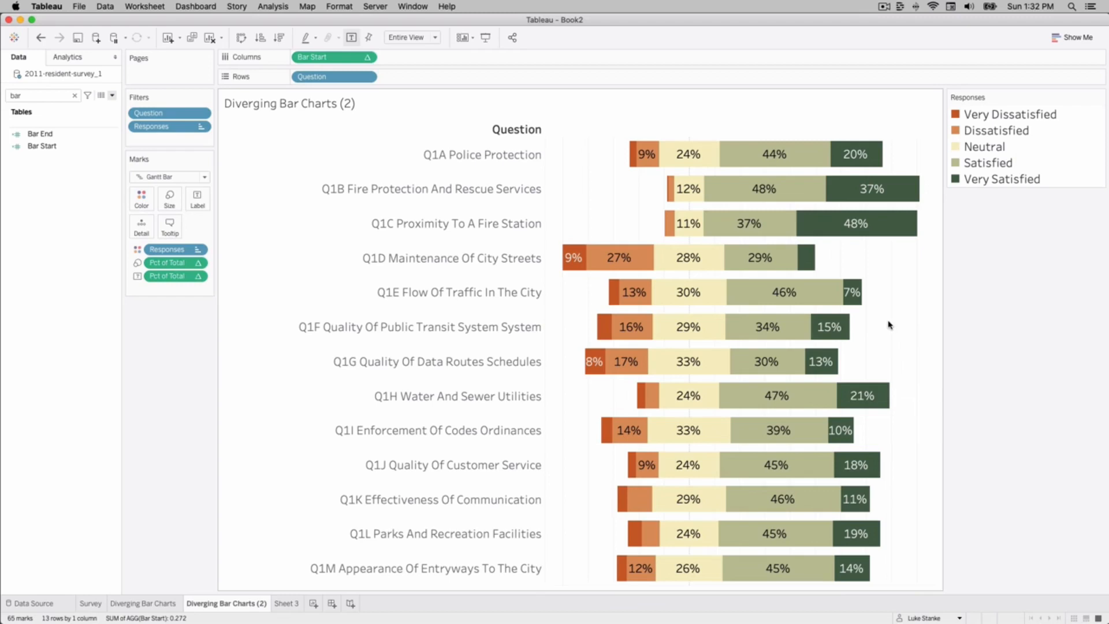
pyautogui.moveTo(901, 333)
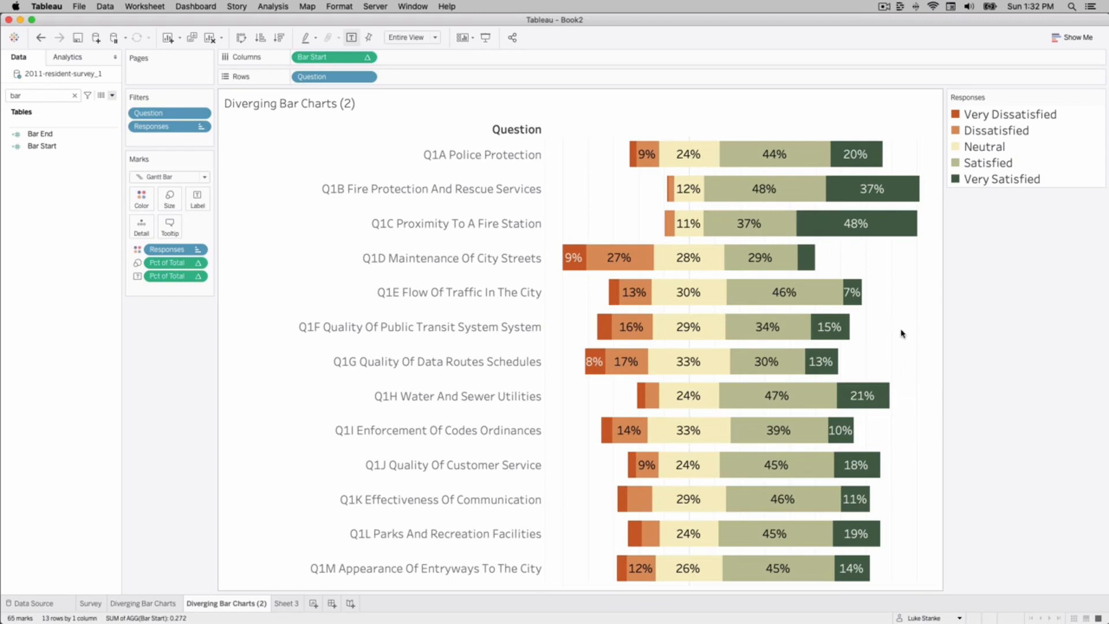